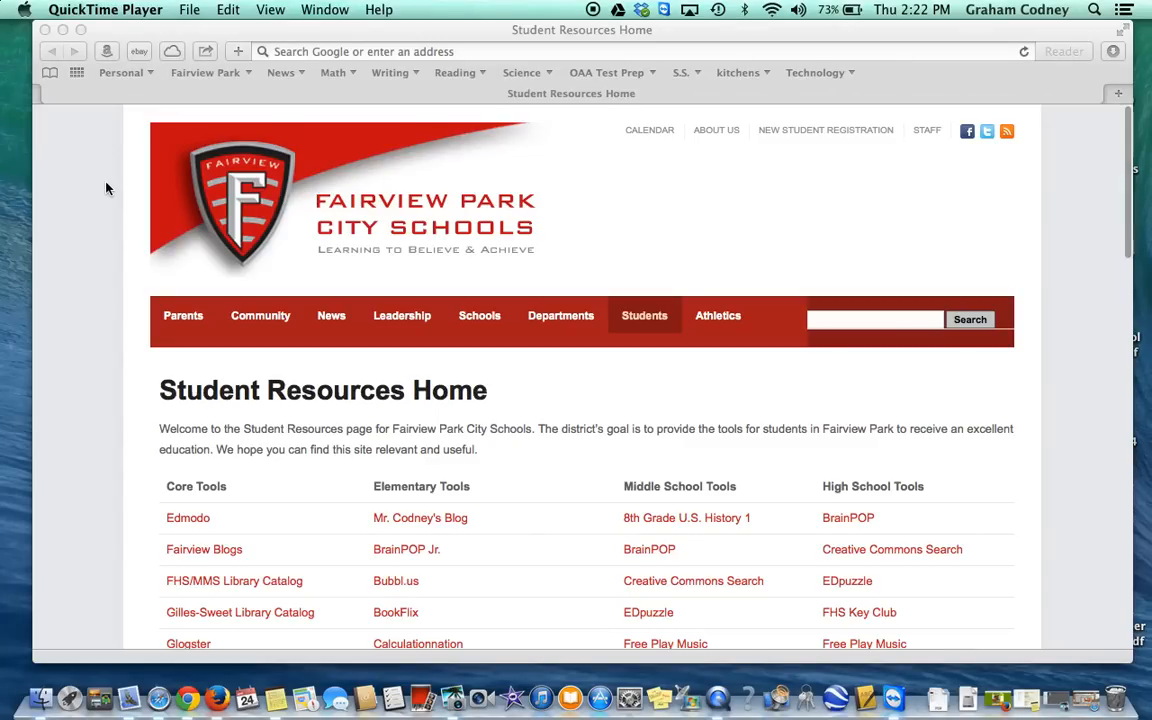
- Scroll the Student Resources Home page down to the GoAnimate link under Elementary Tools
scroll(down, 3)
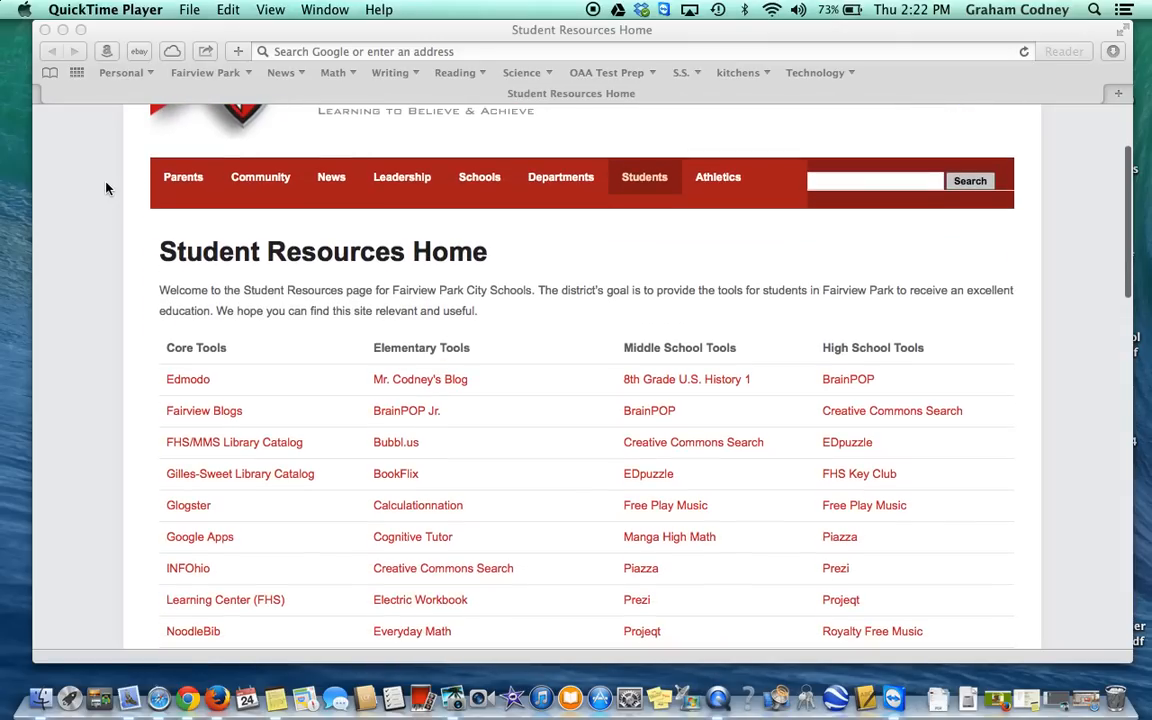
scroll(down, 3)
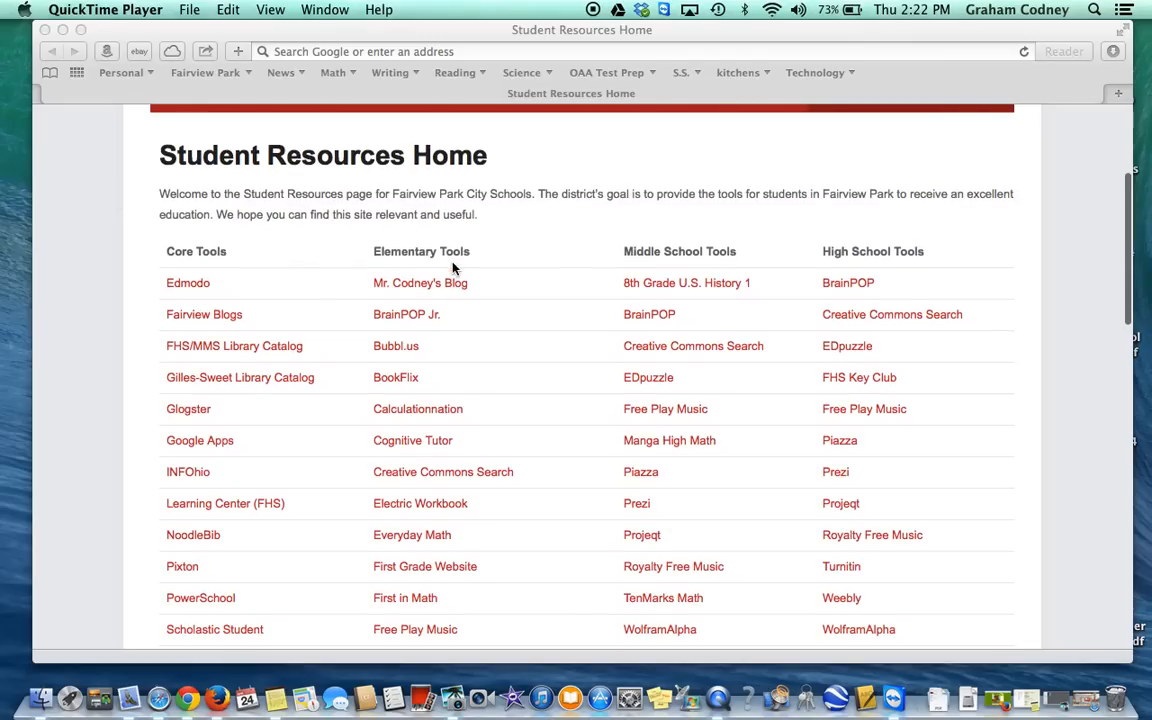
scroll(down, 3)
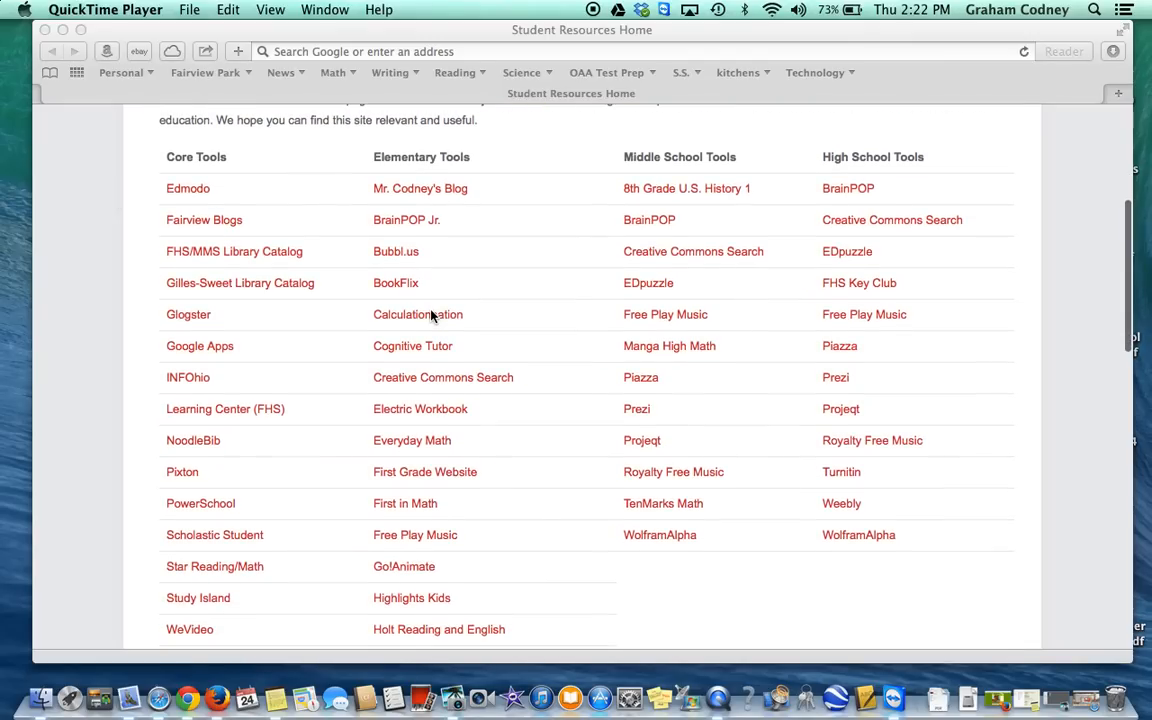
scroll(down, 3)
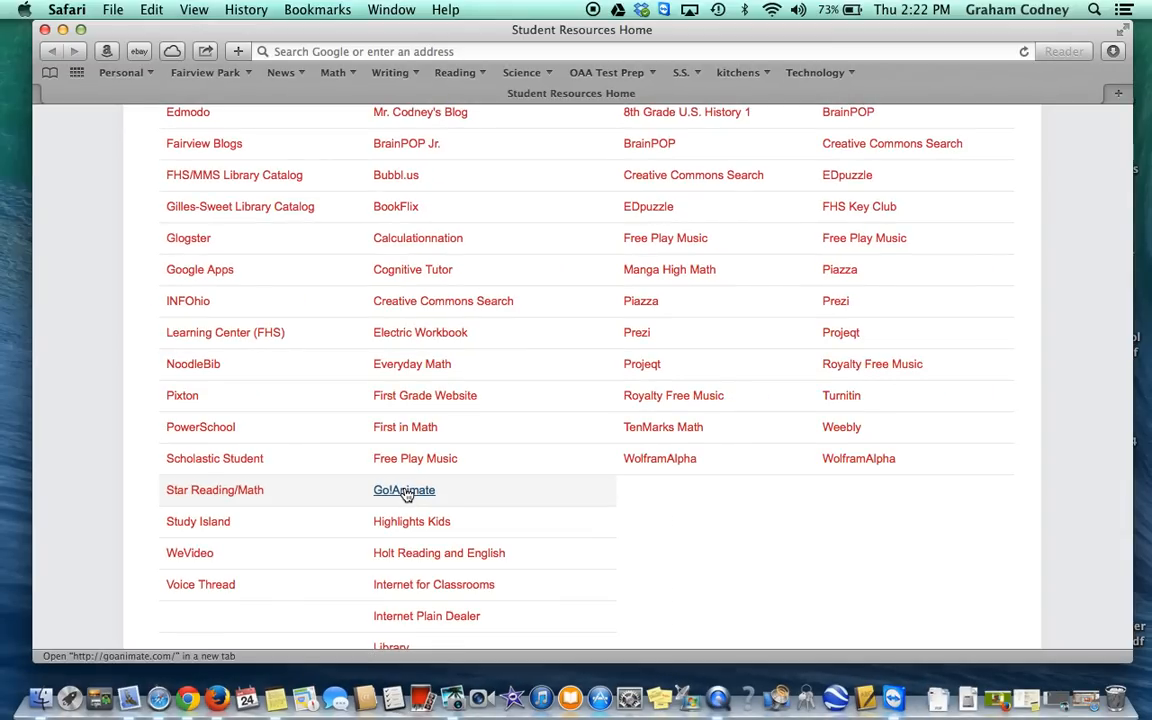
- Open GoAnimate in a new tab and sign in to reach the account Dashboard
click(404, 490)
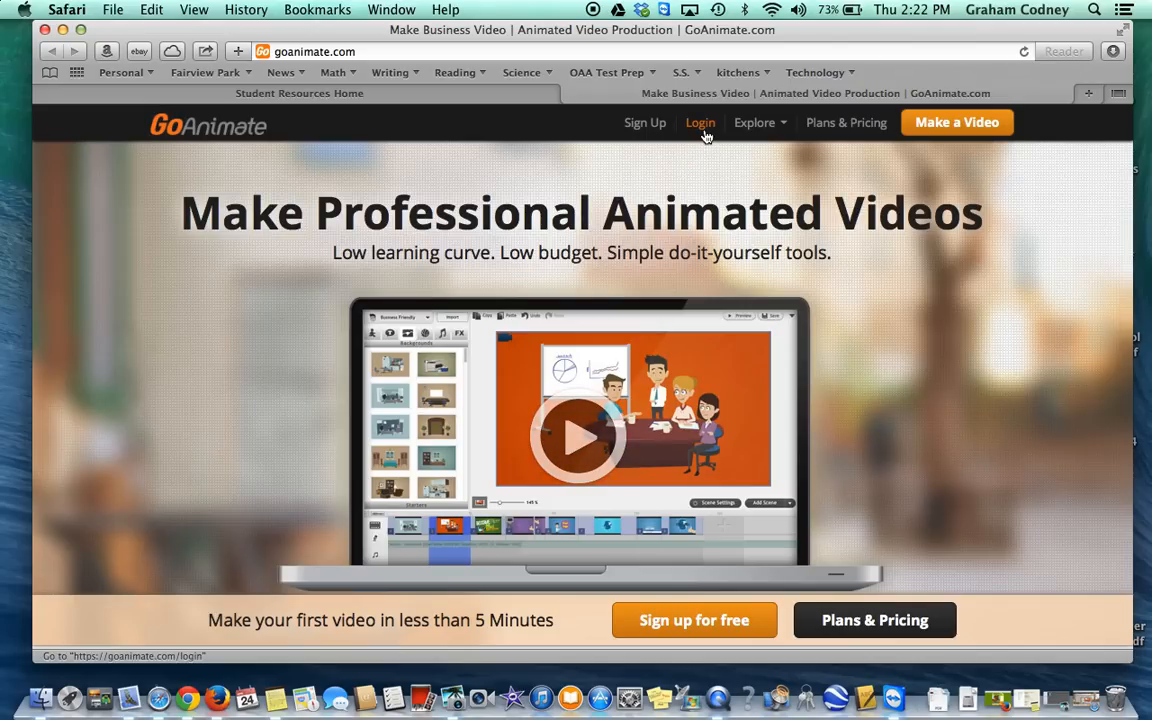
click(700, 122)
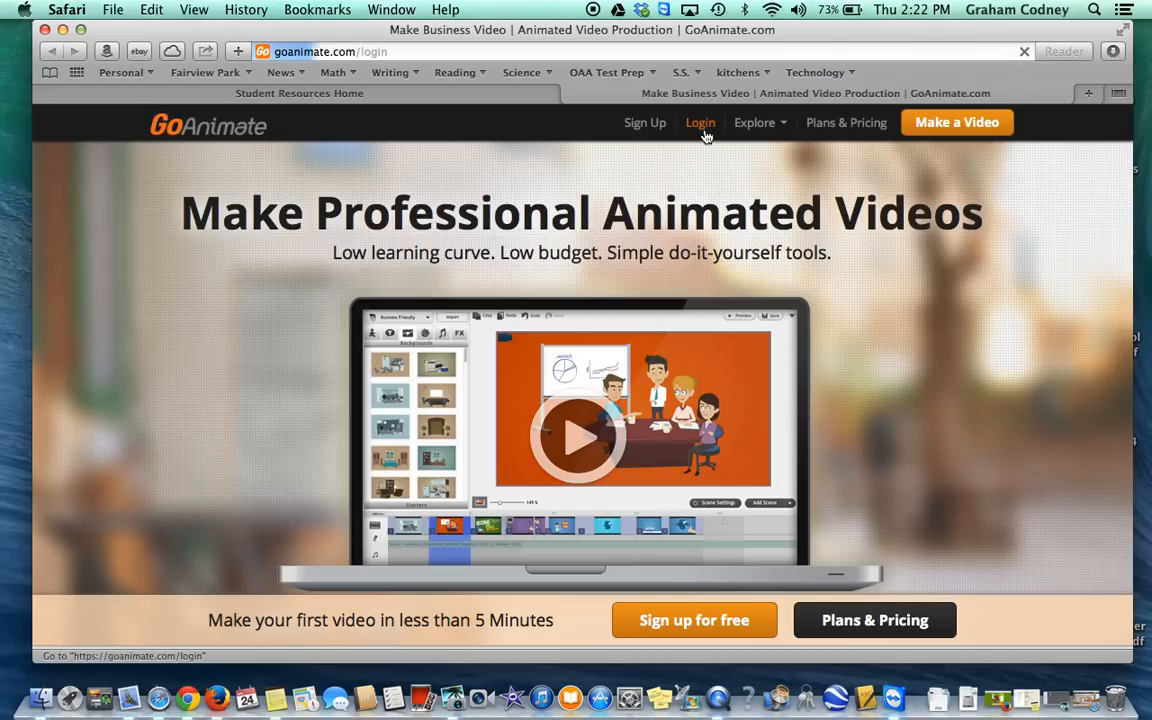
click(700, 122)
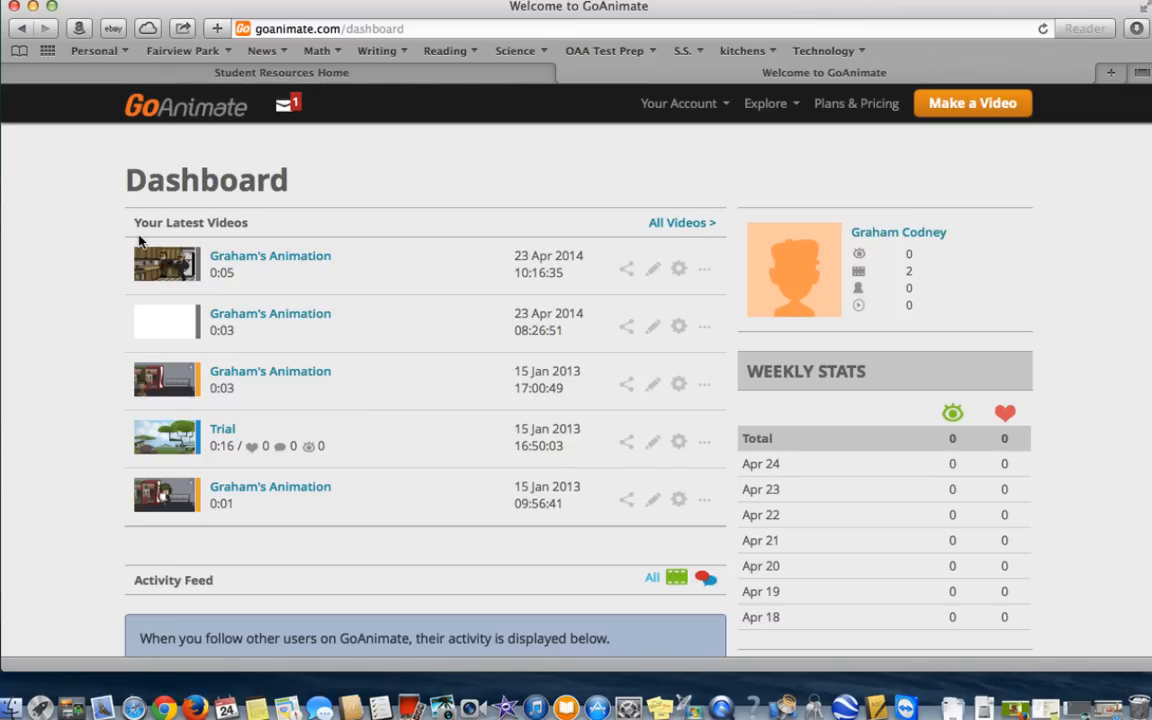
mouse_move(496, 180)
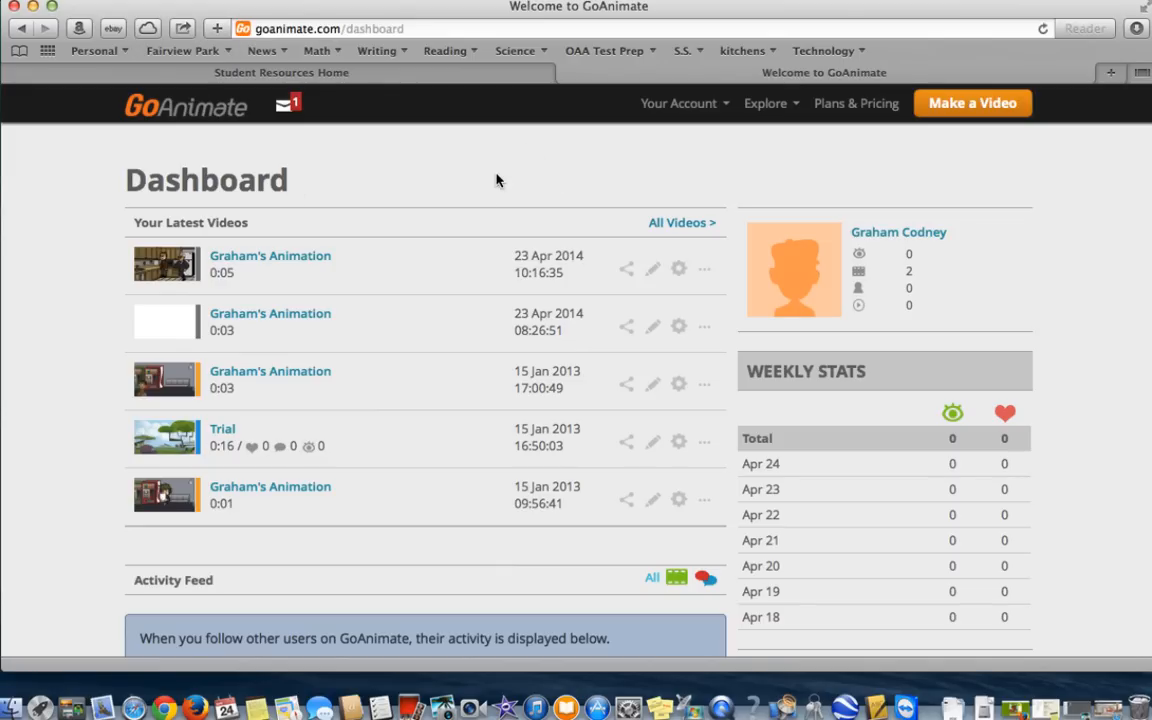
mouse_move(256, 370)
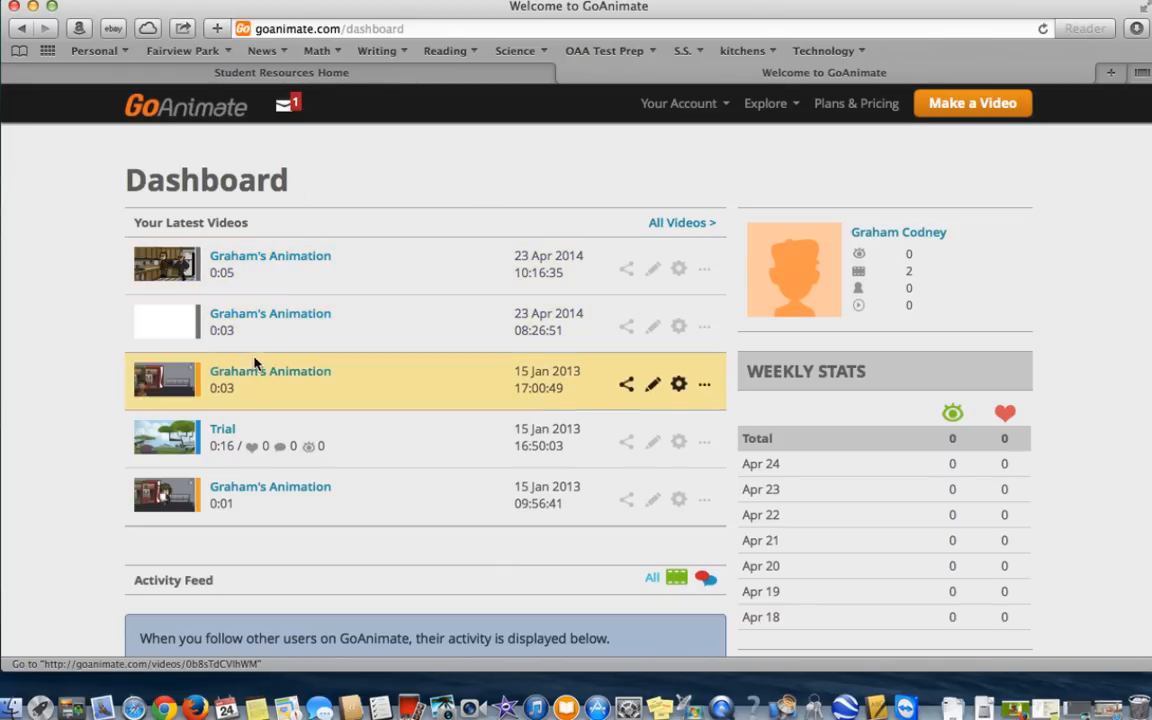
mouse_move(396, 496)
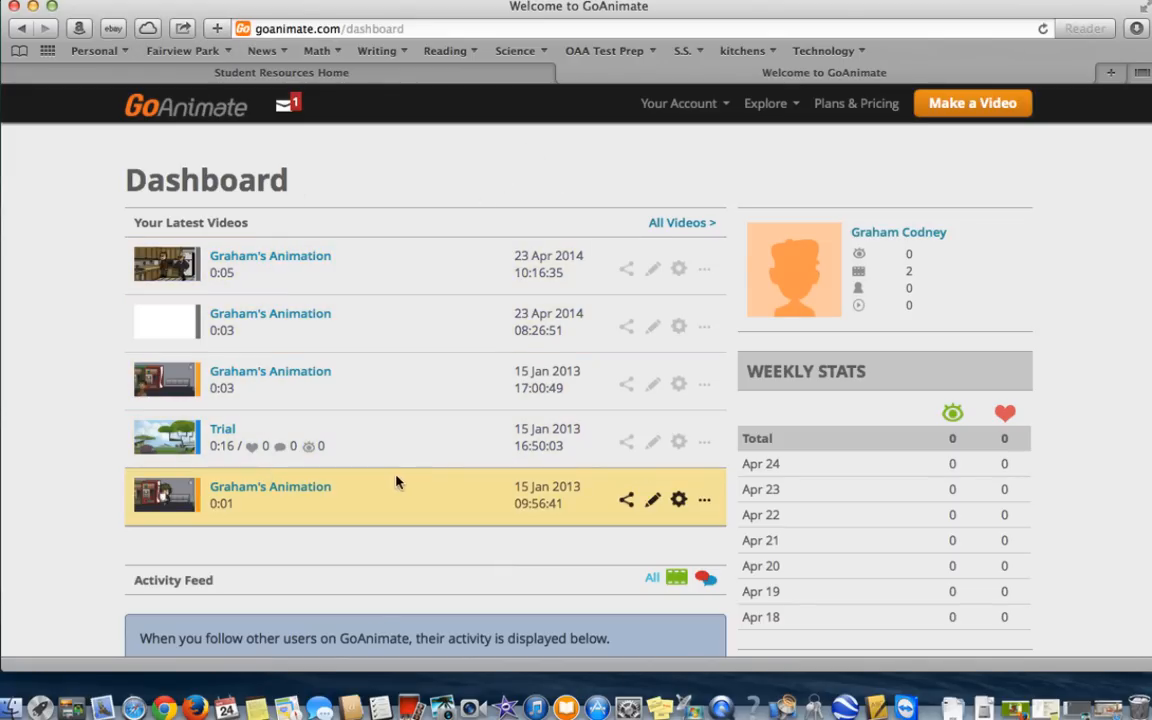
mouse_move(628, 500)
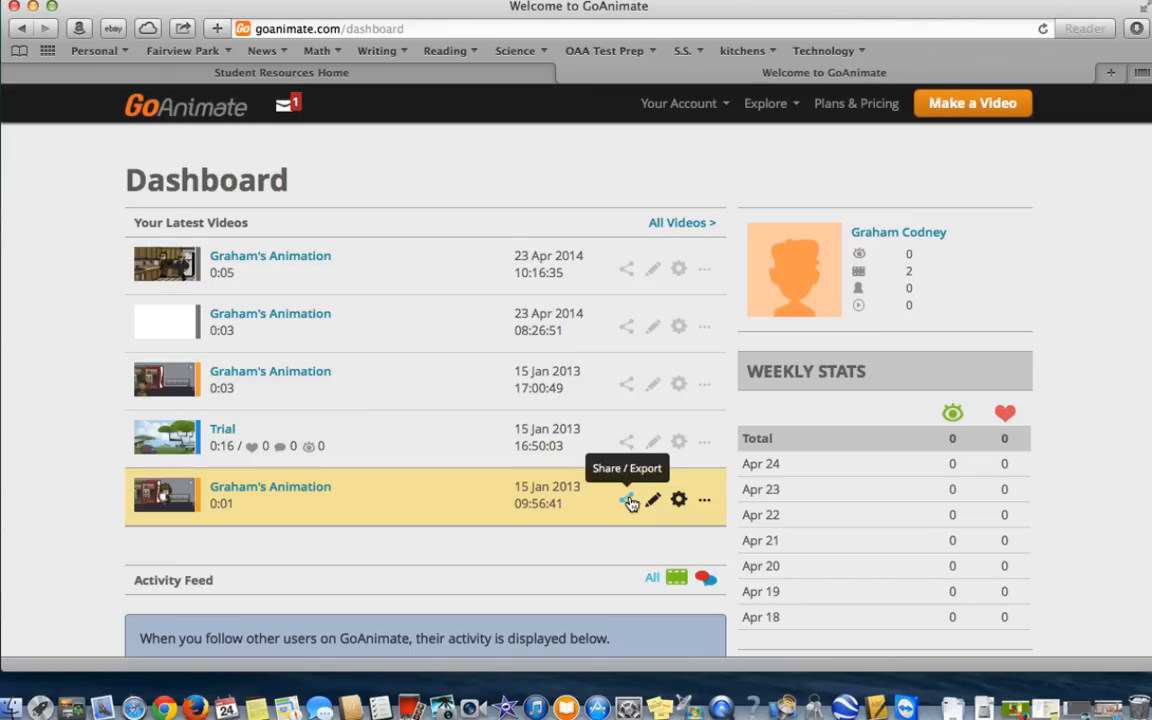
mouse_move(704, 168)
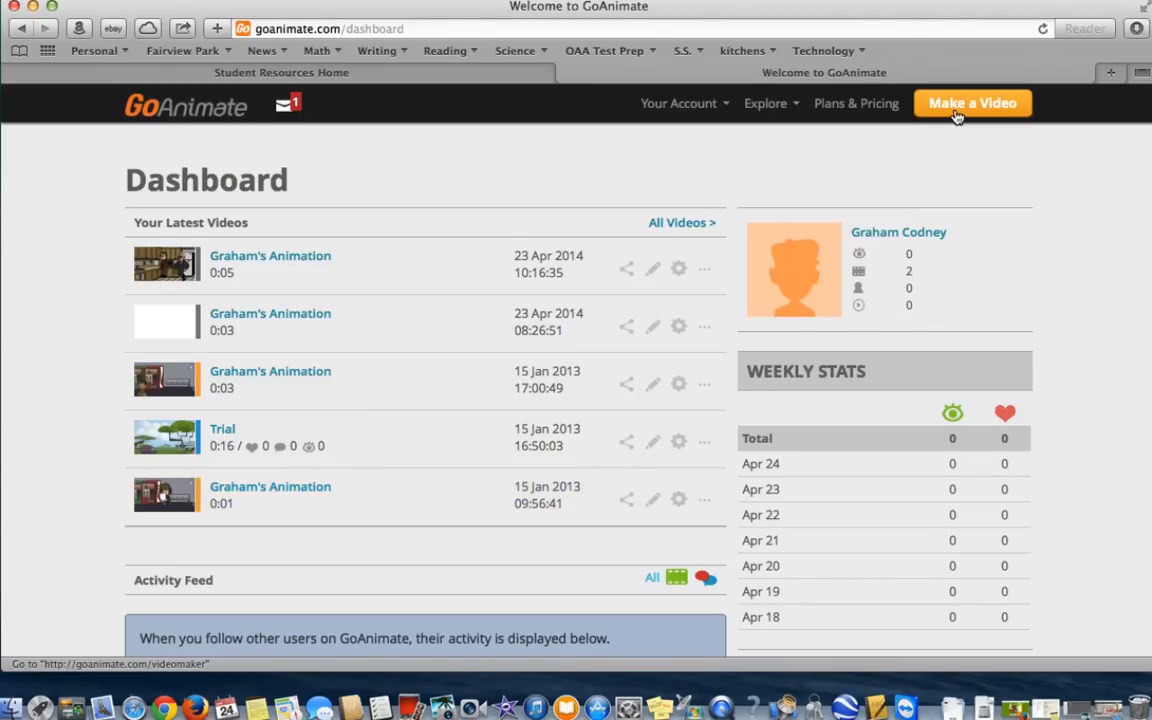
- Start a new video and begin browsing the Select A Theme list
click(972, 104)
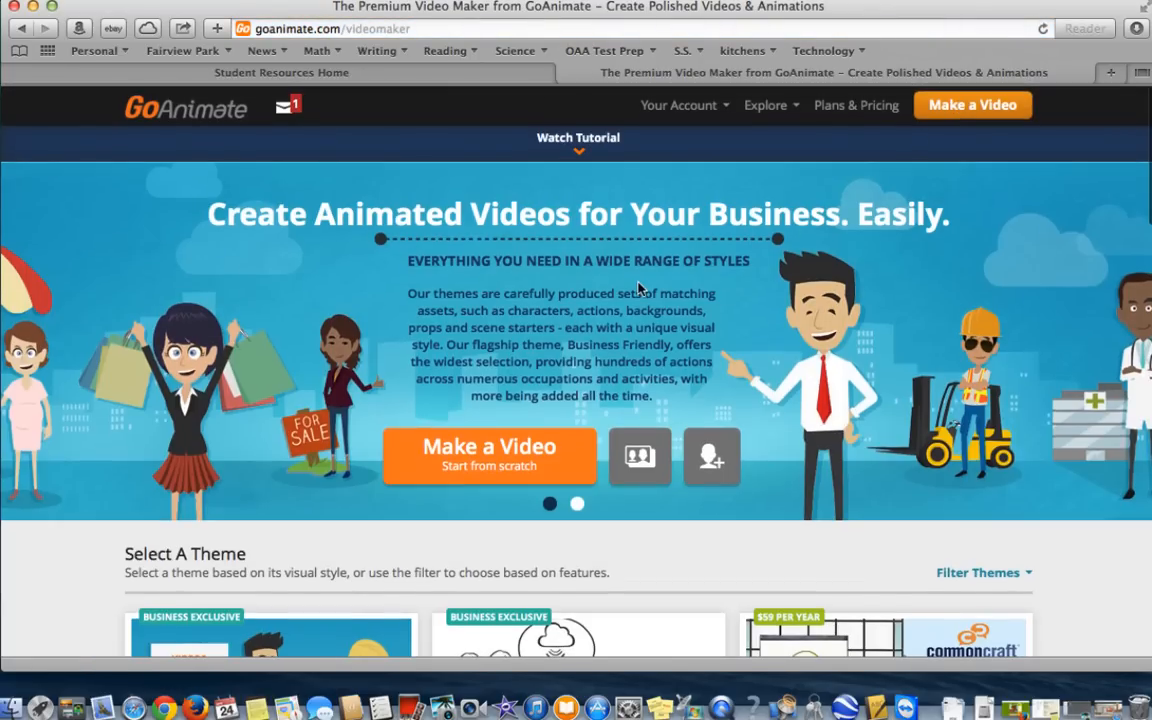
scroll(down, 3)
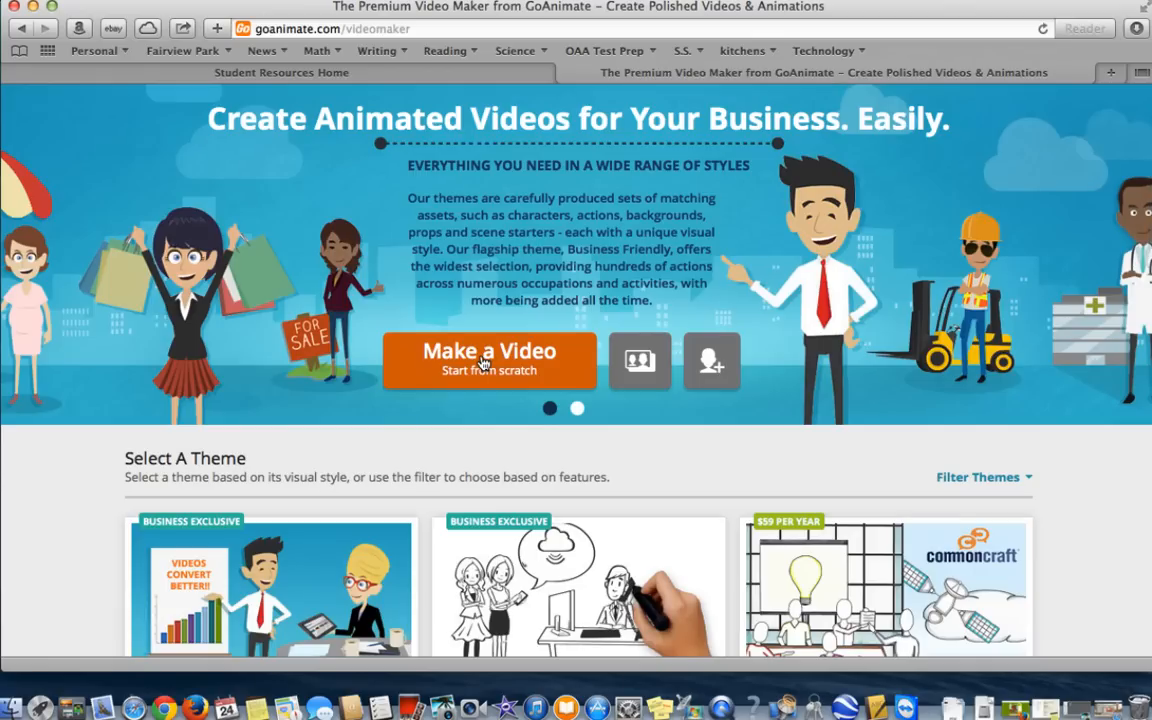
mouse_move(360, 452)
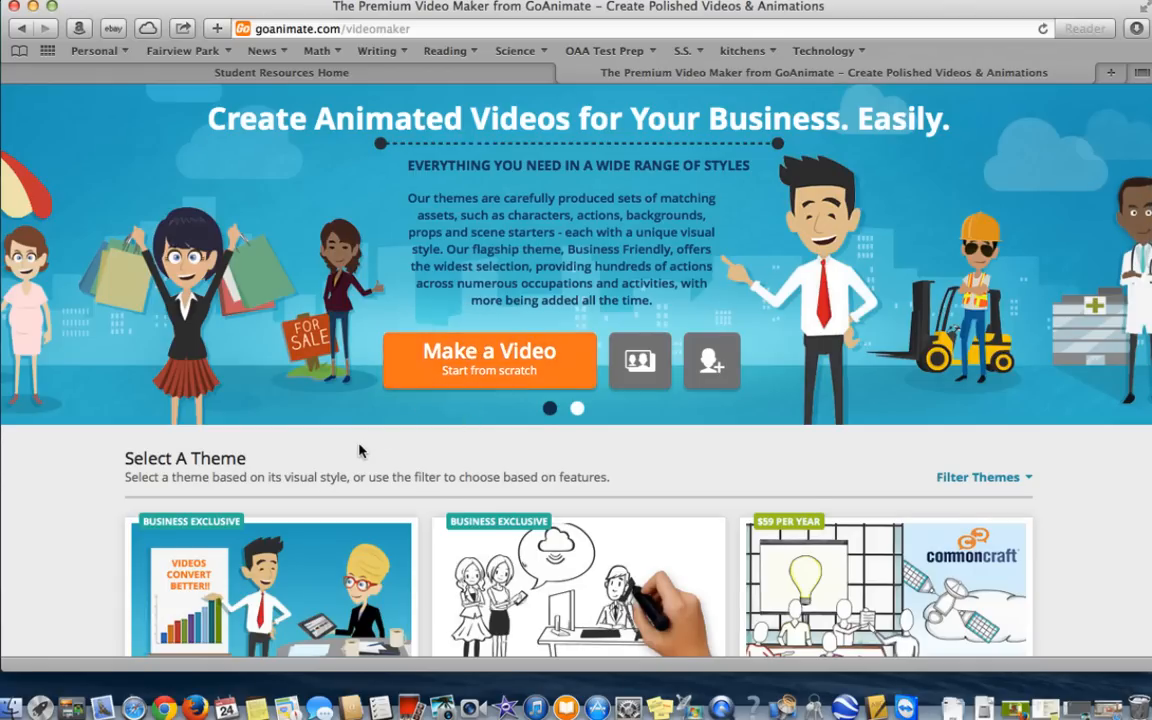
scroll(down, 3)
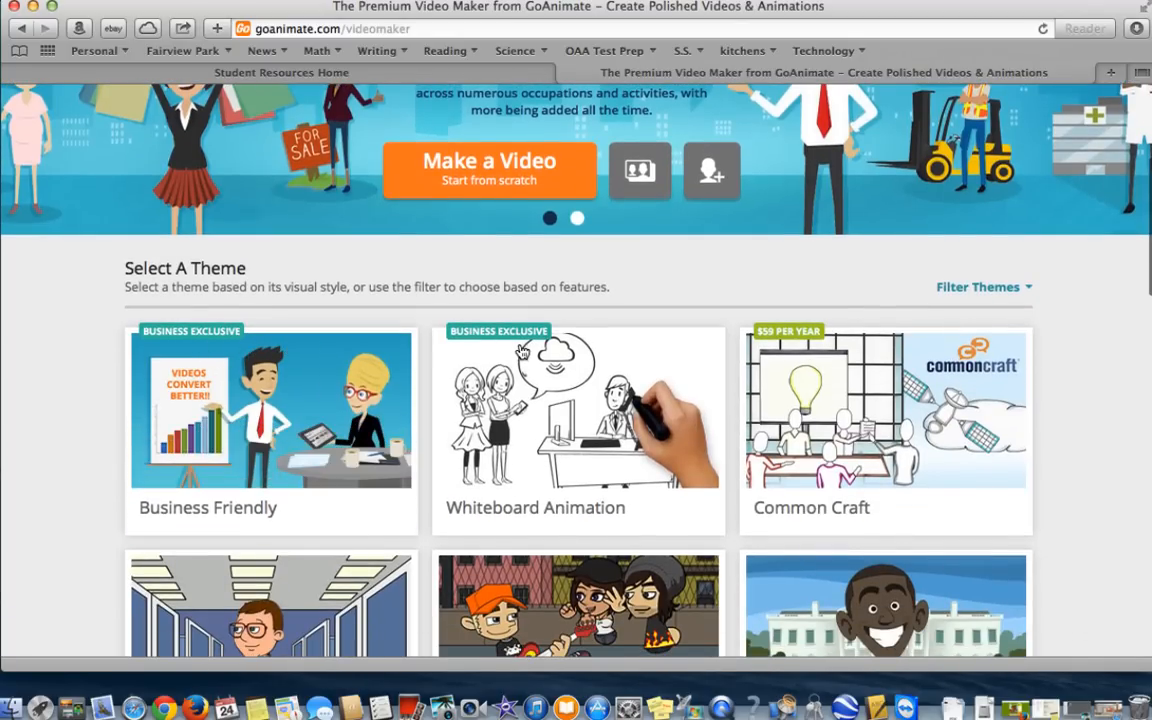
scroll(down, 3)
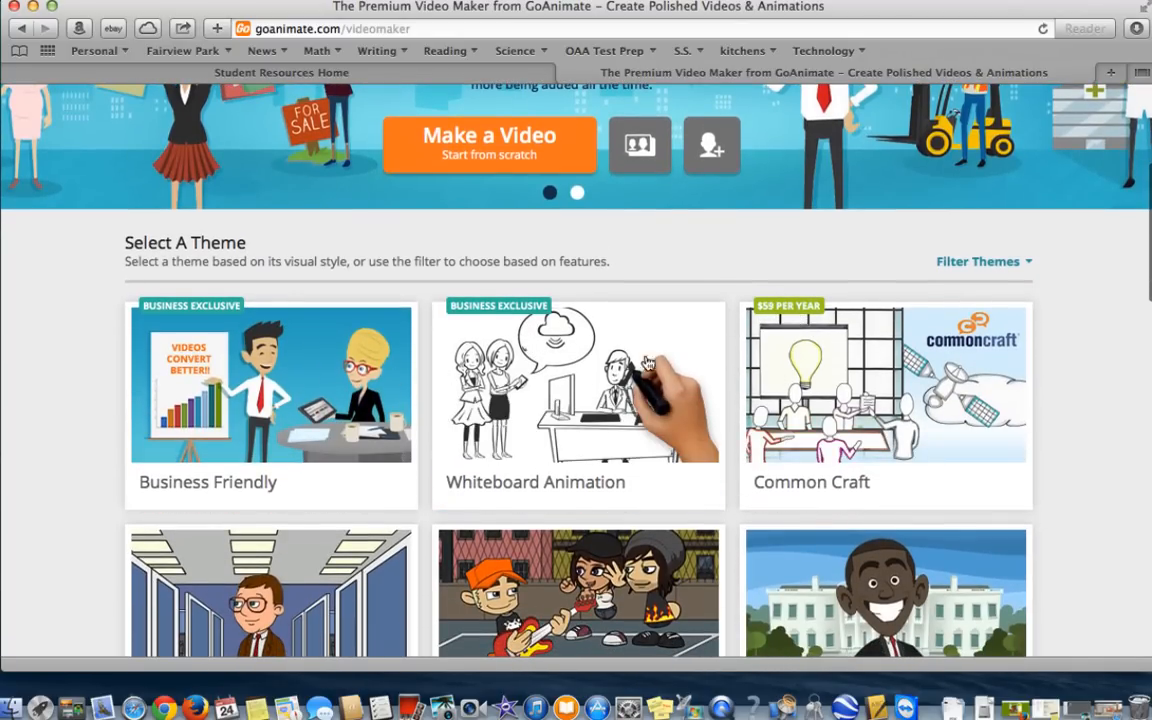
scroll(down, 3)
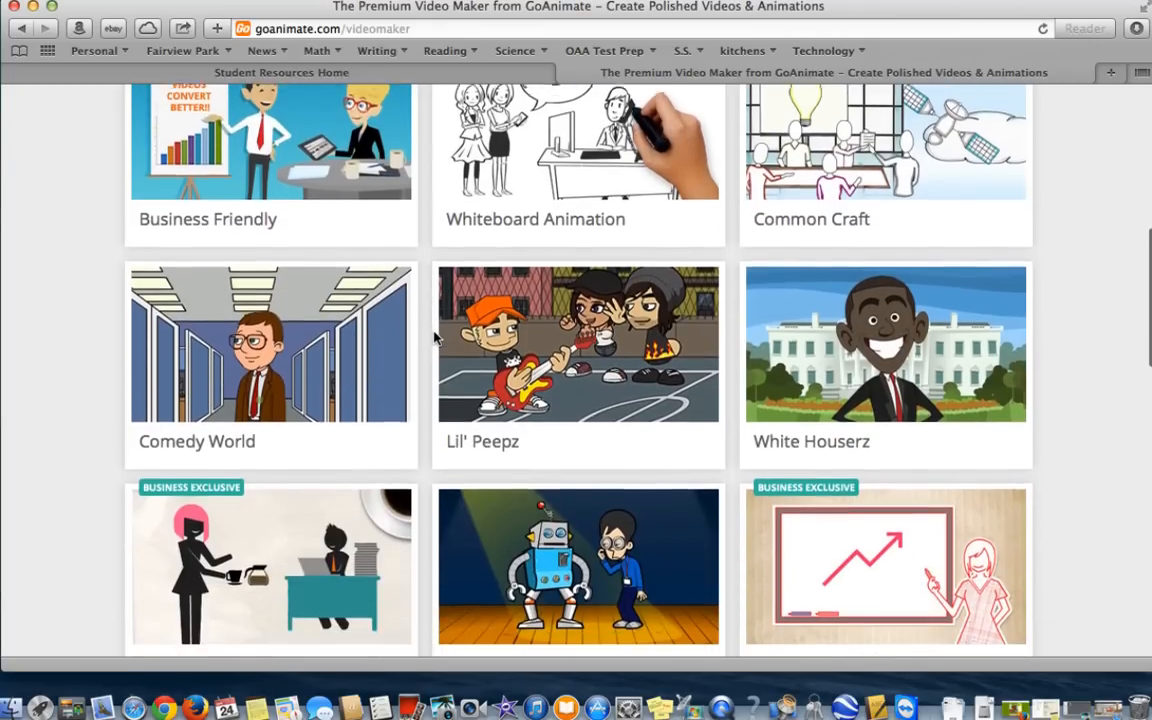
- Scroll the theme list past Anime, Wildlife and Space Peepz to the Comedy World card
scroll(down, 3)
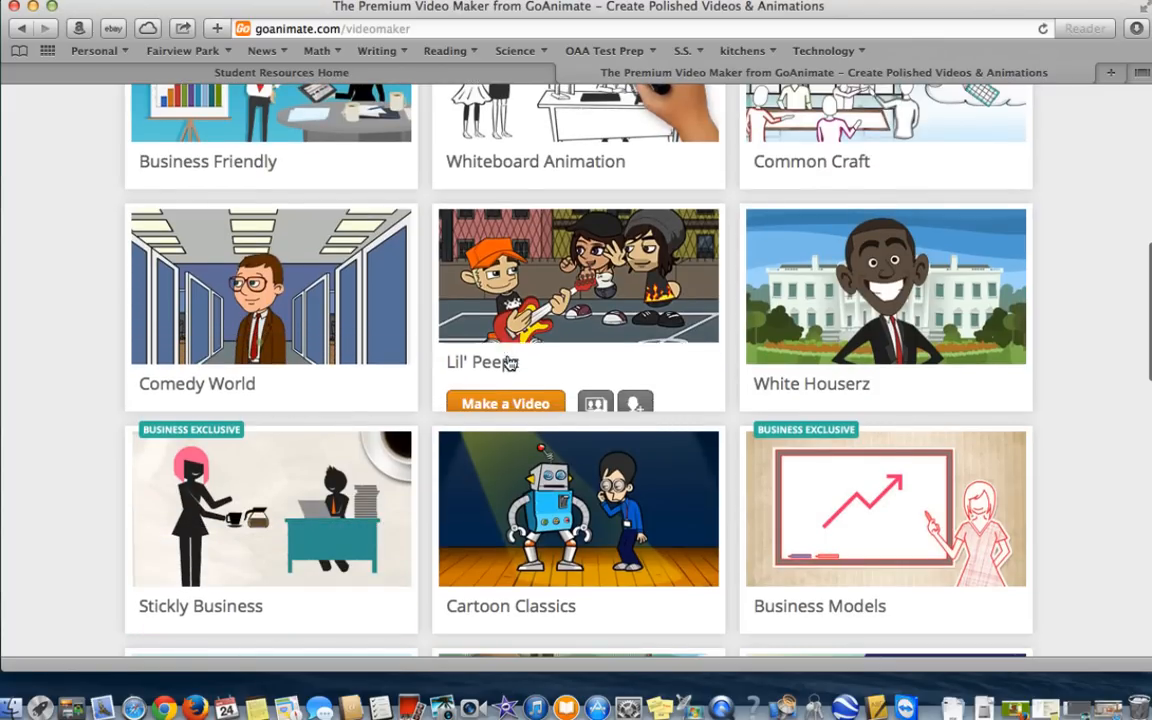
scroll(down, 3)
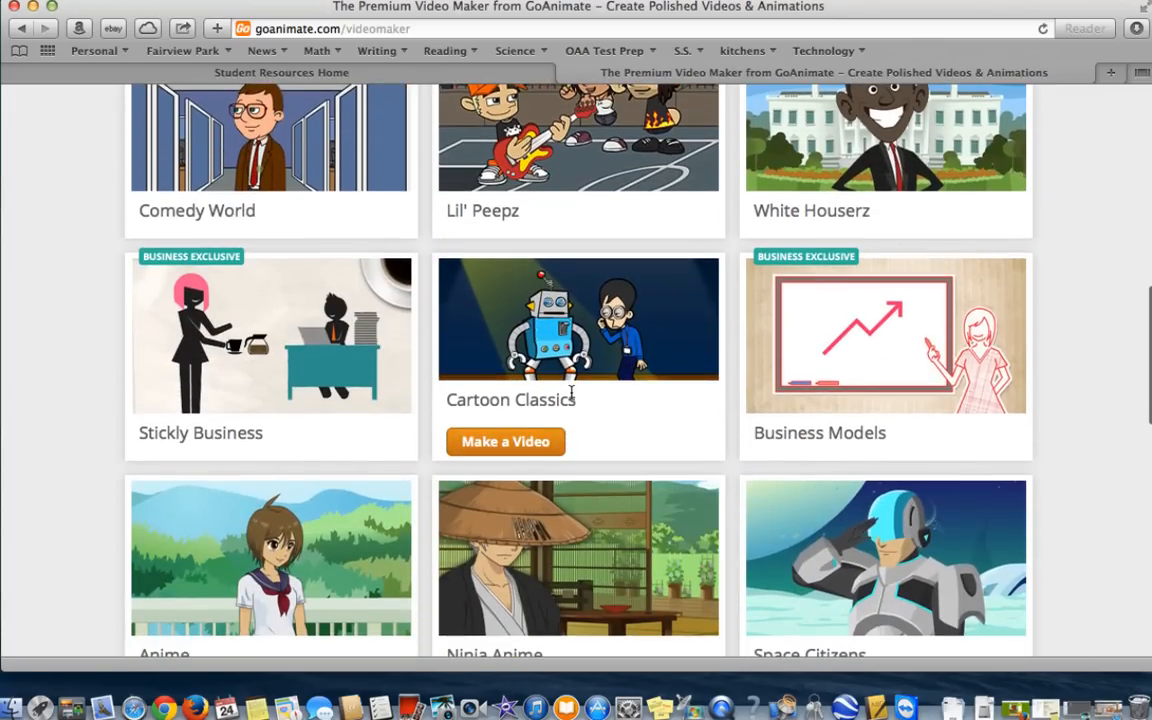
scroll(down, 3)
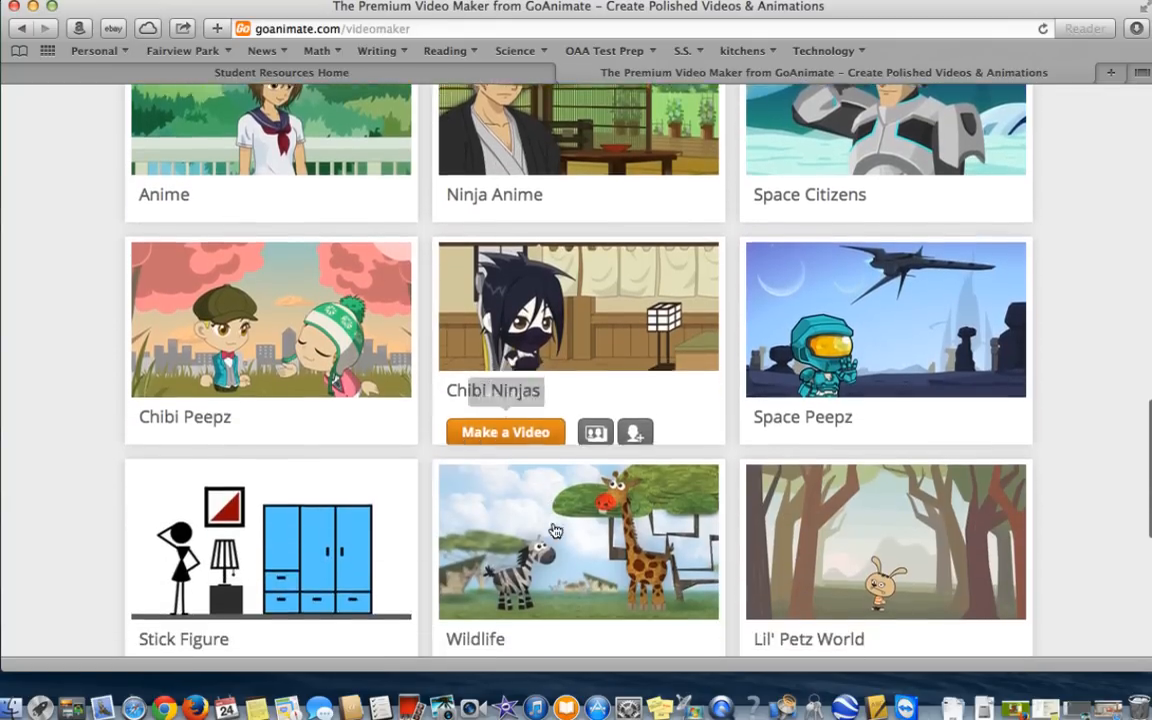
scroll(down, 3)
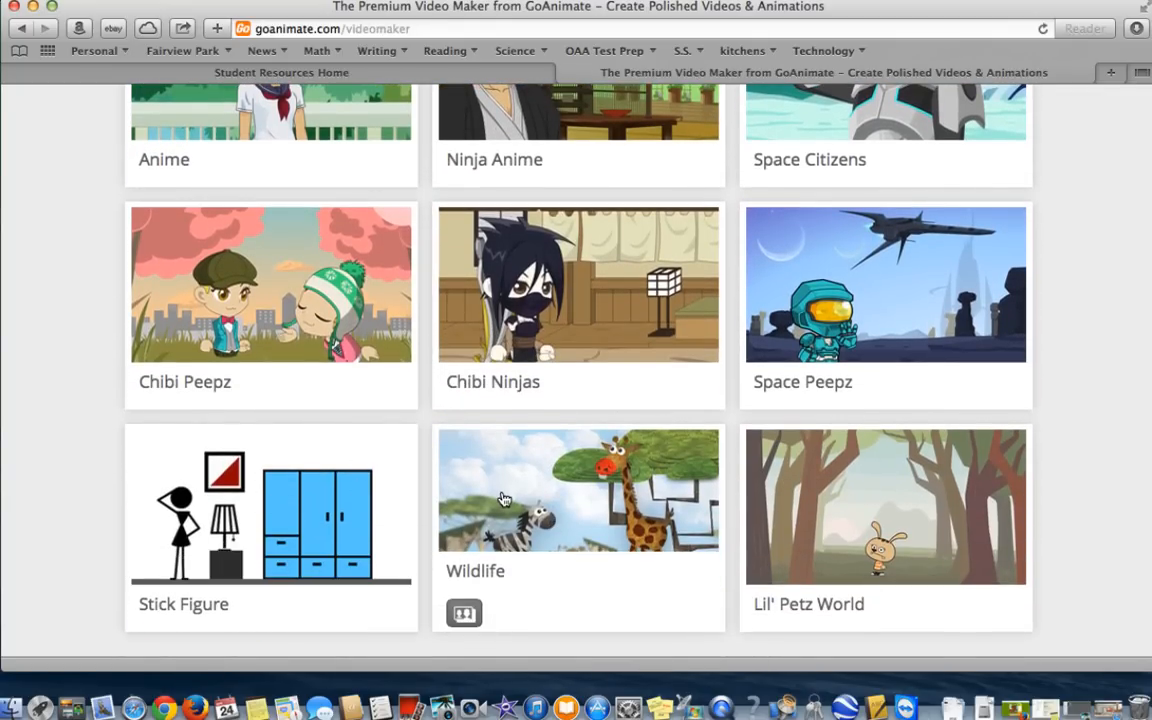
mouse_move(538, 500)
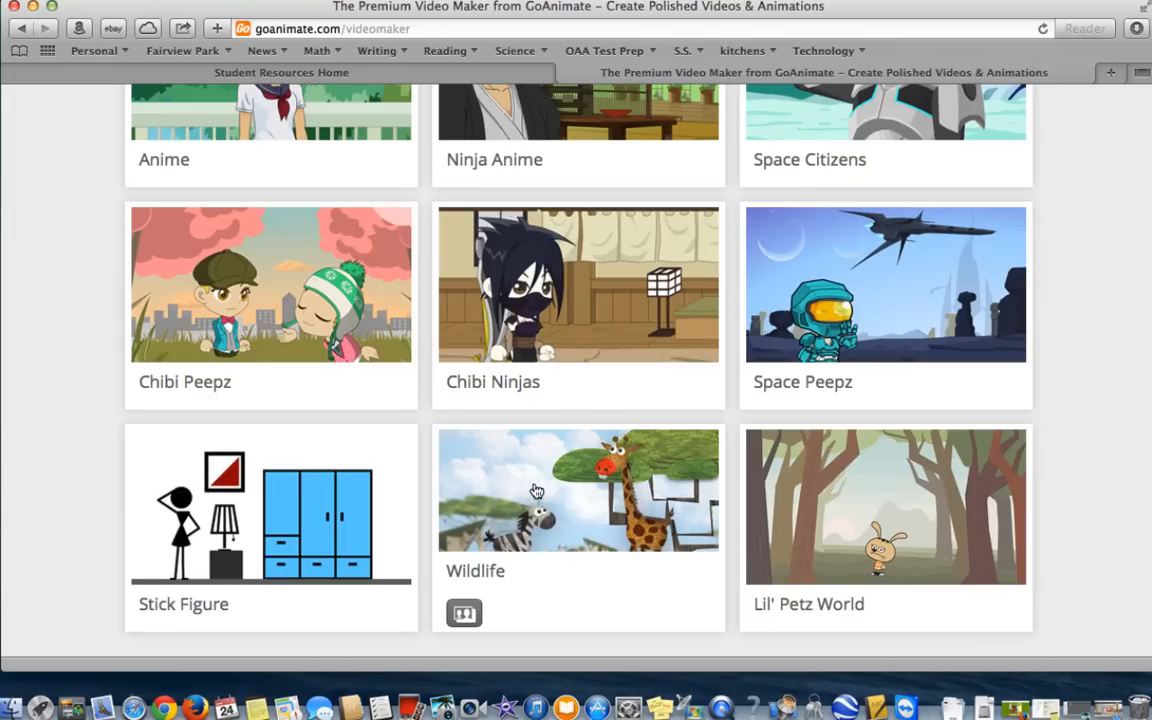
mouse_move(590, 444)
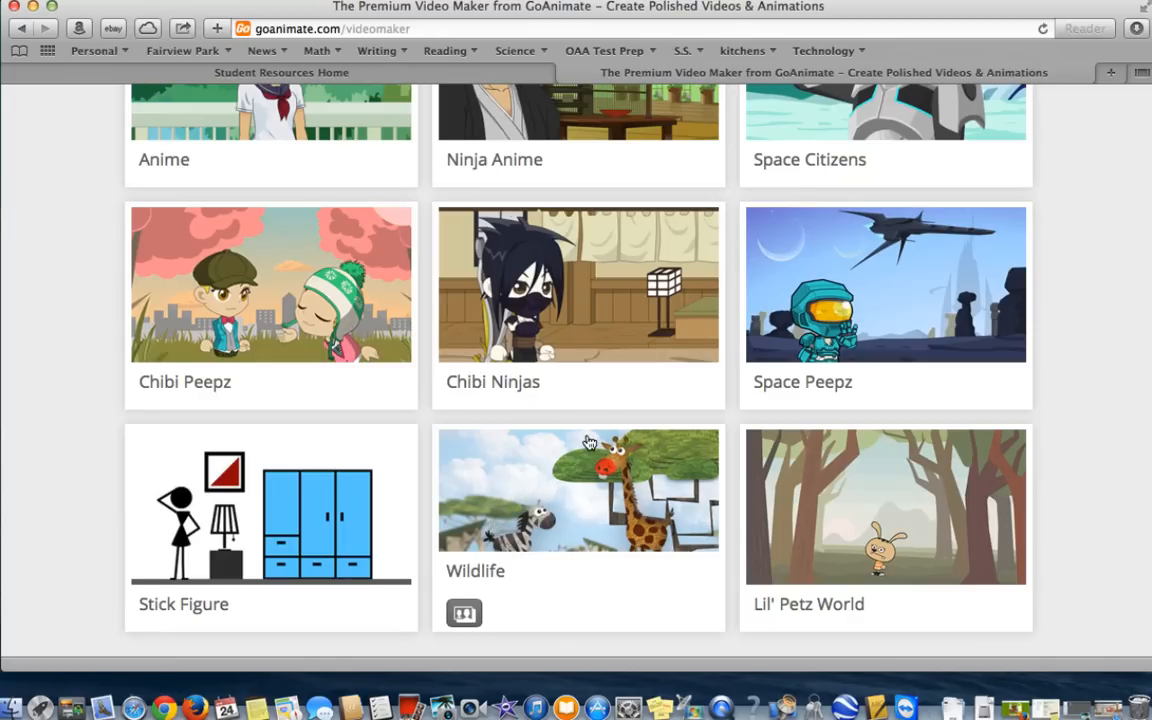
mouse_move(964, 296)
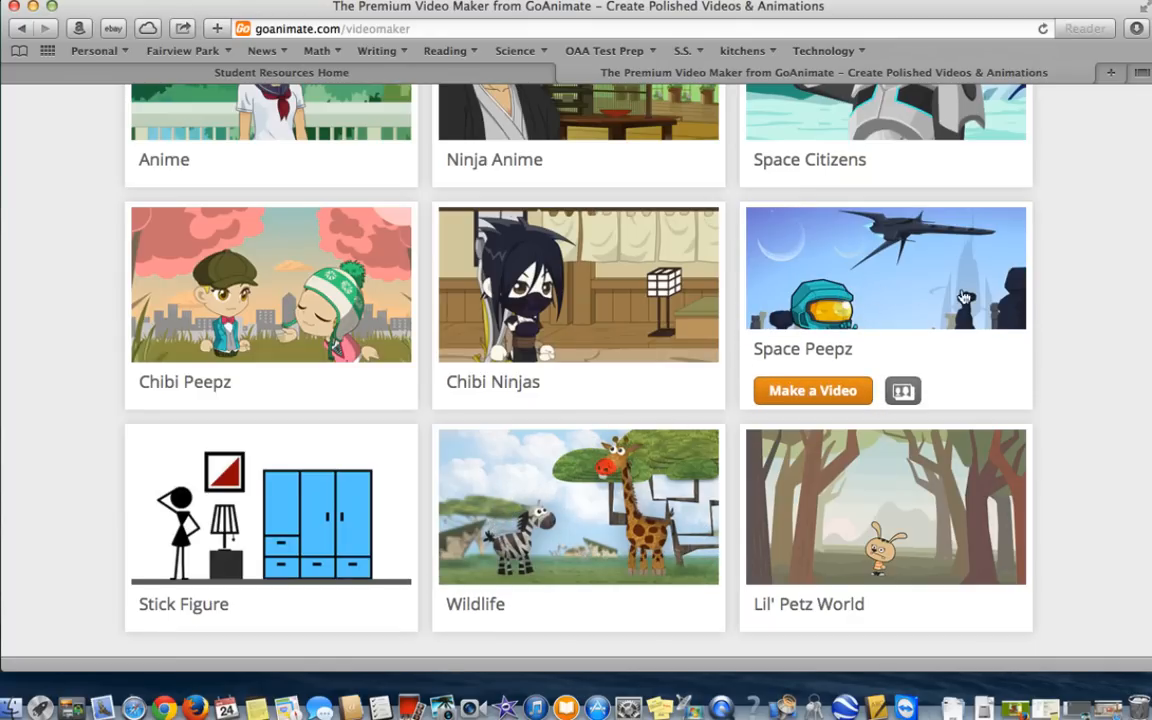
mouse_move(948, 300)
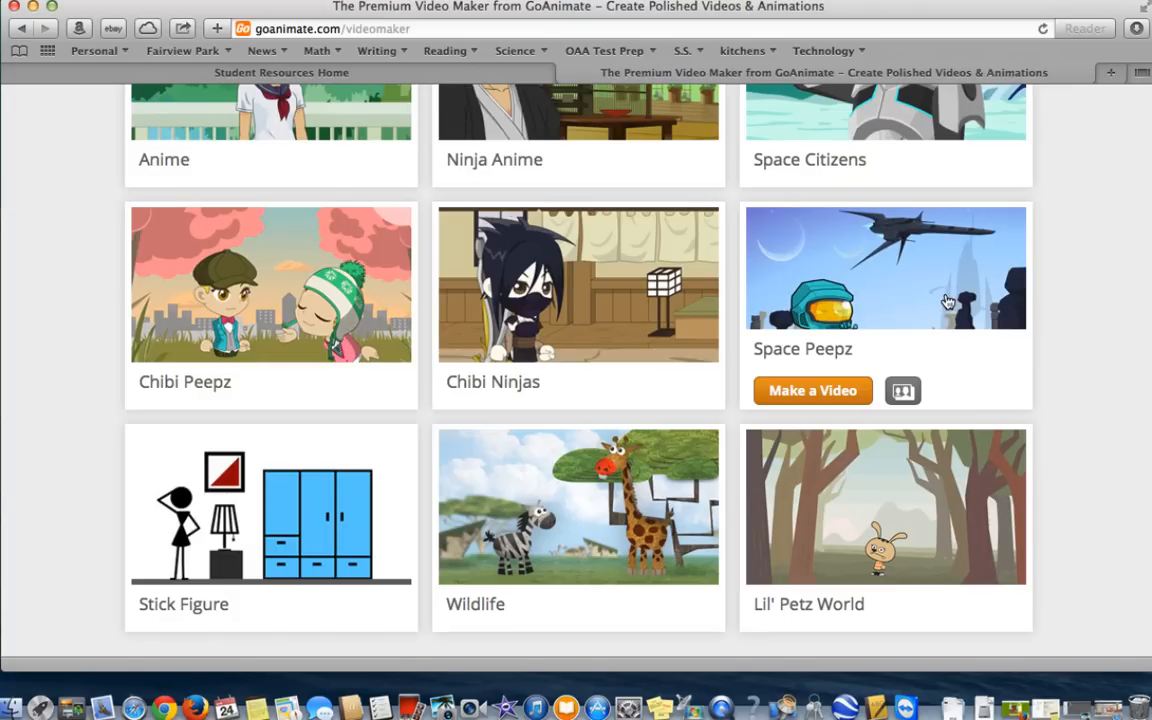
mouse_move(846, 308)
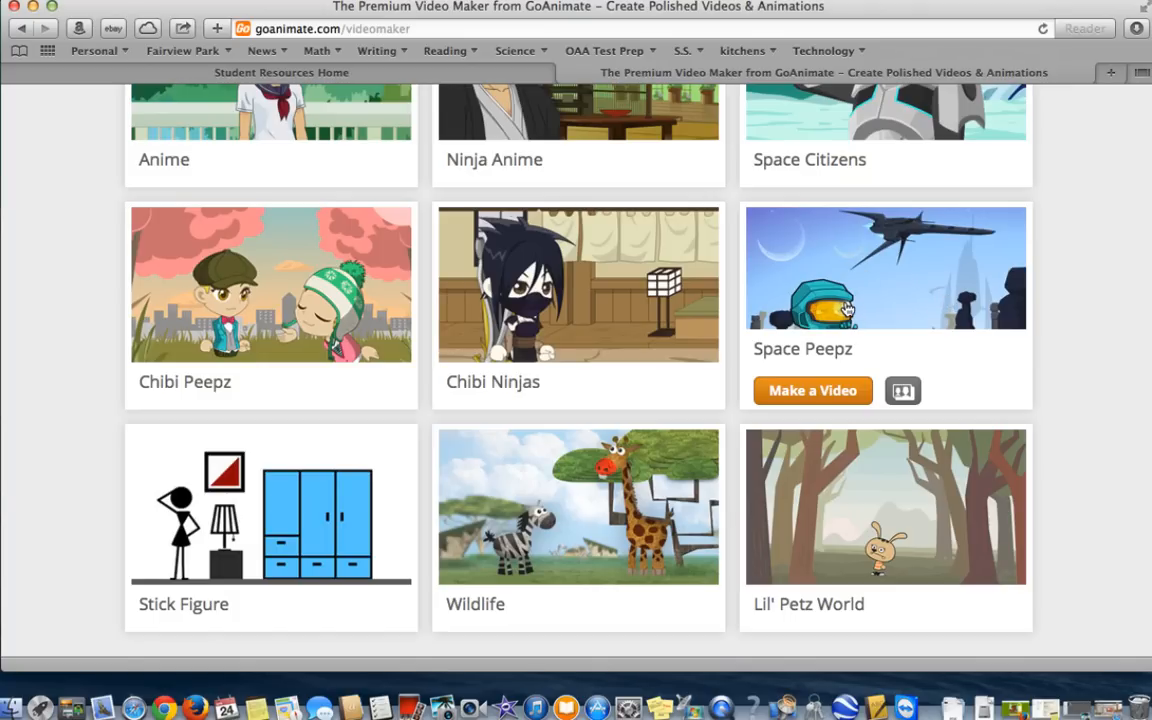
scroll(down, 3)
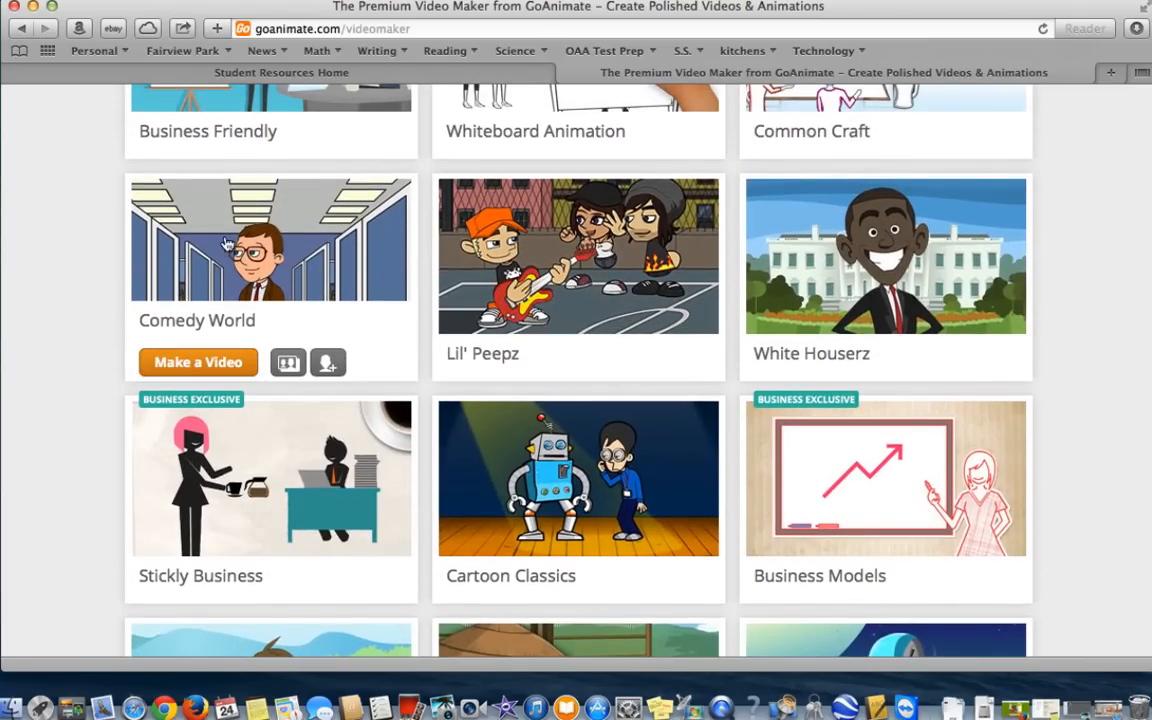
mouse_move(198, 368)
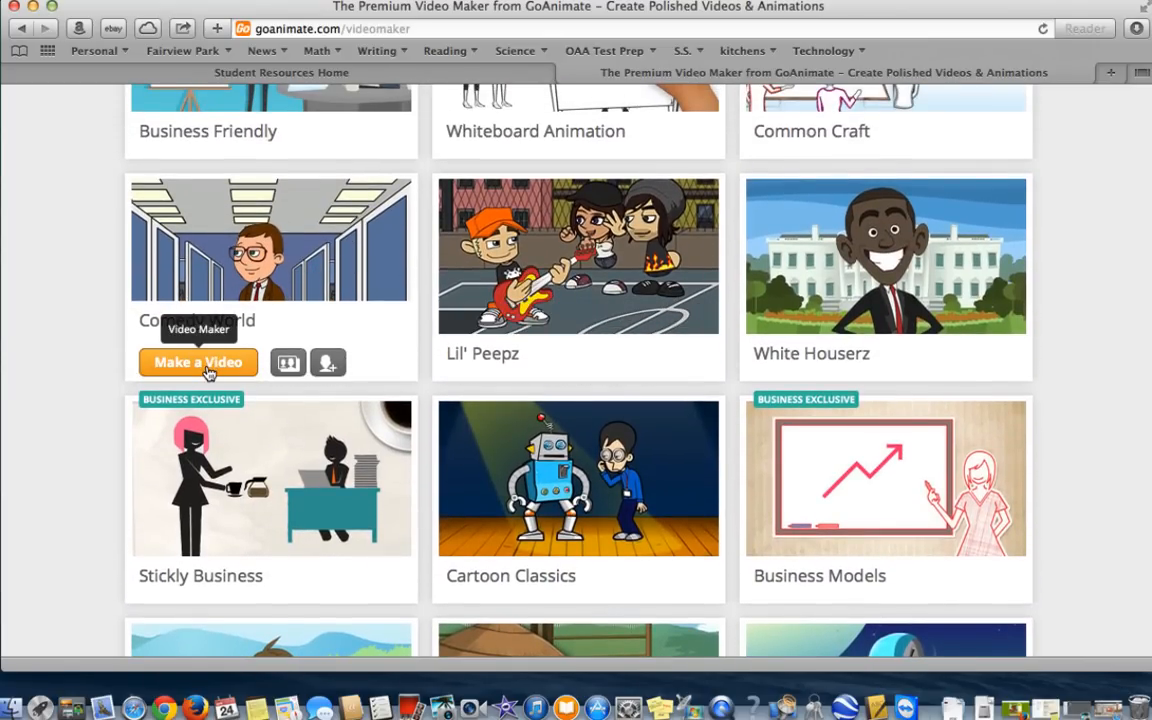
- Choose the Comedy World theme and skip the getting-started tutorial to reach the editor
click(198, 362)
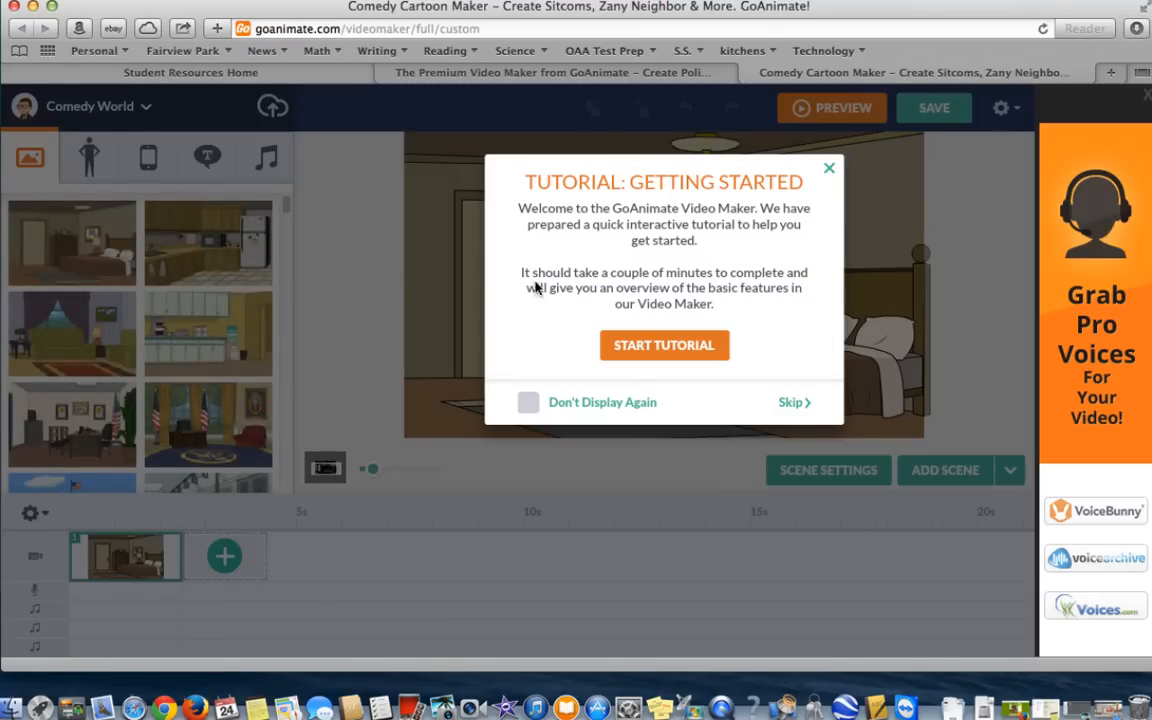
mouse_move(798, 336)
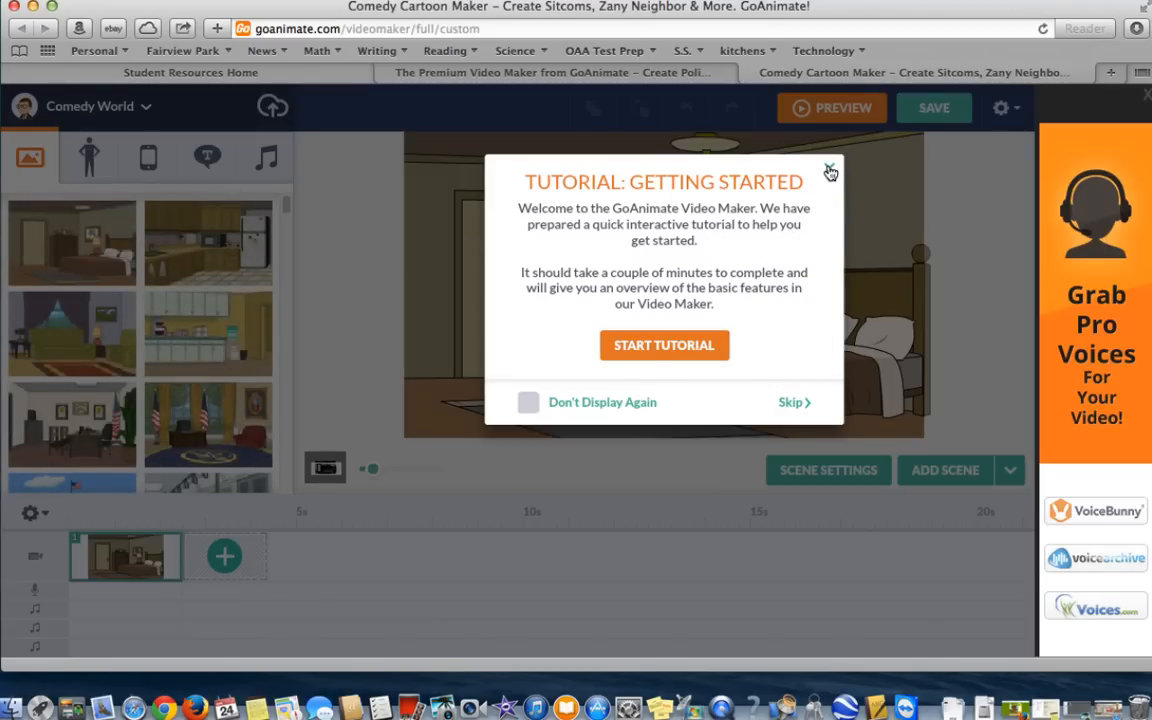
click(792, 402)
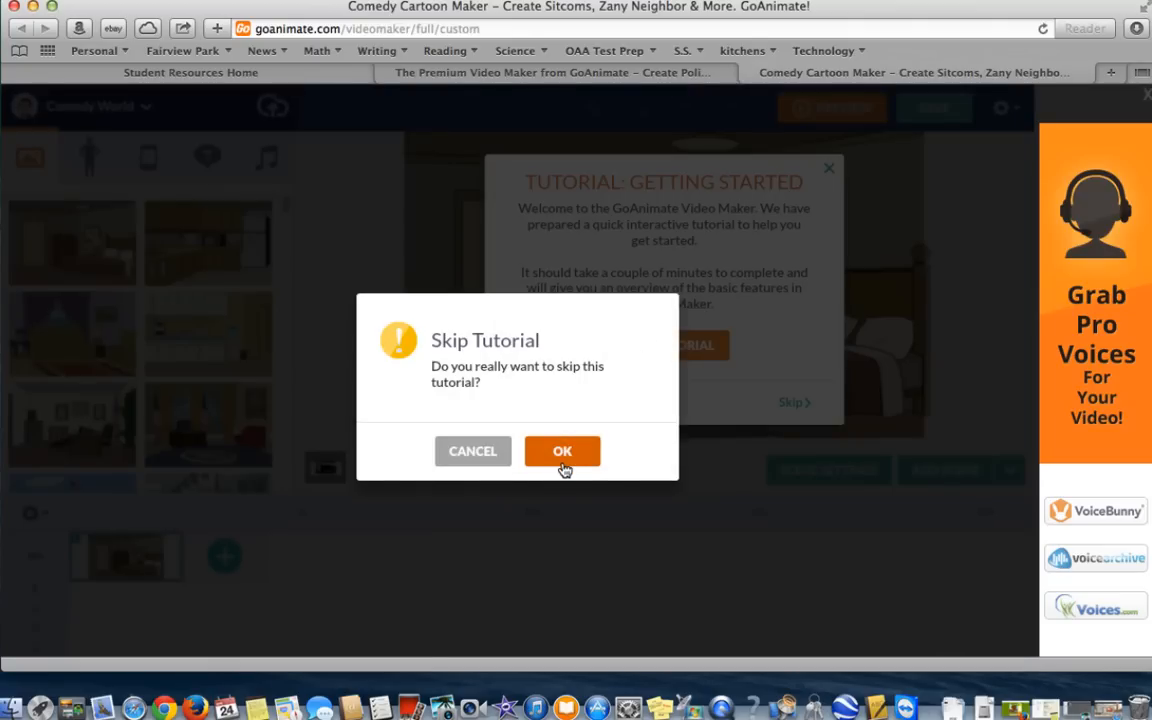
click(562, 452)
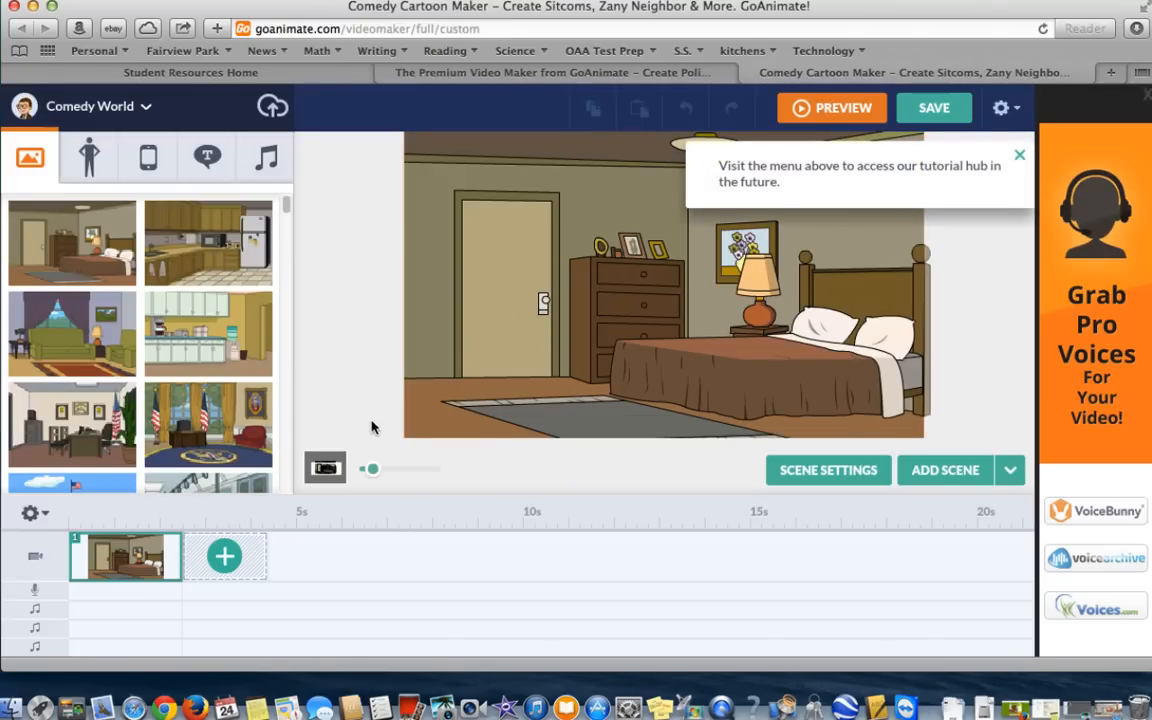
- Delete the bedroom background and set the Sitting room background in the first scene
right_click(124, 556)
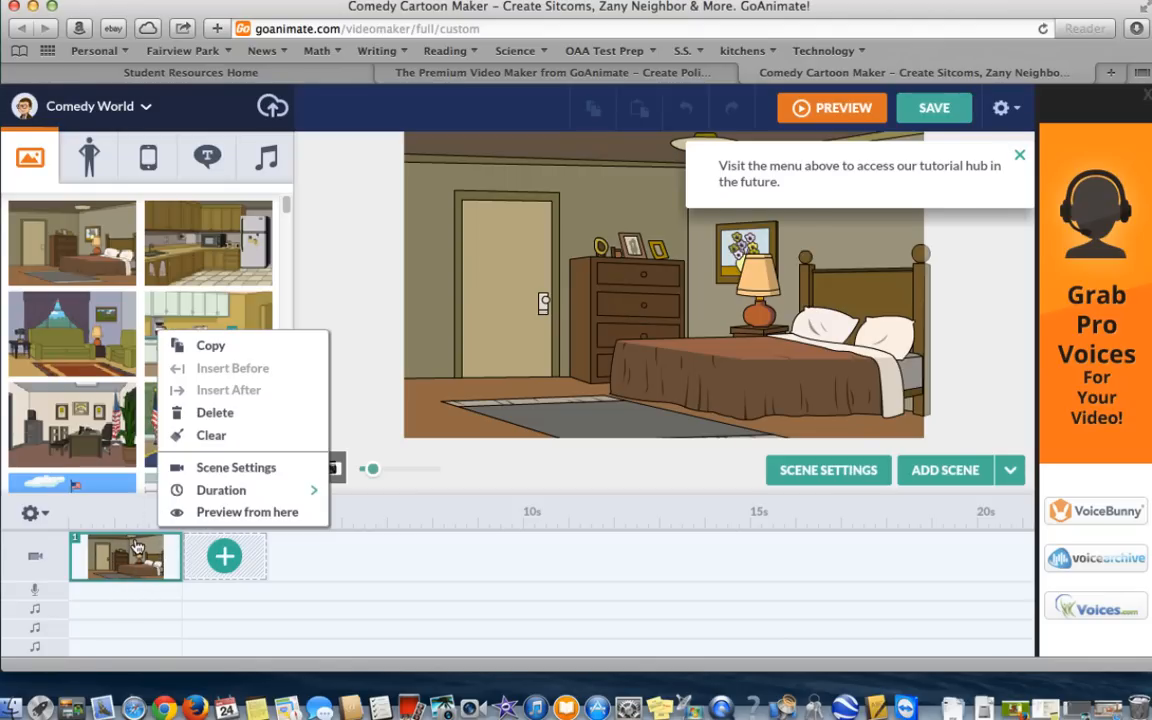
mouse_move(216, 412)
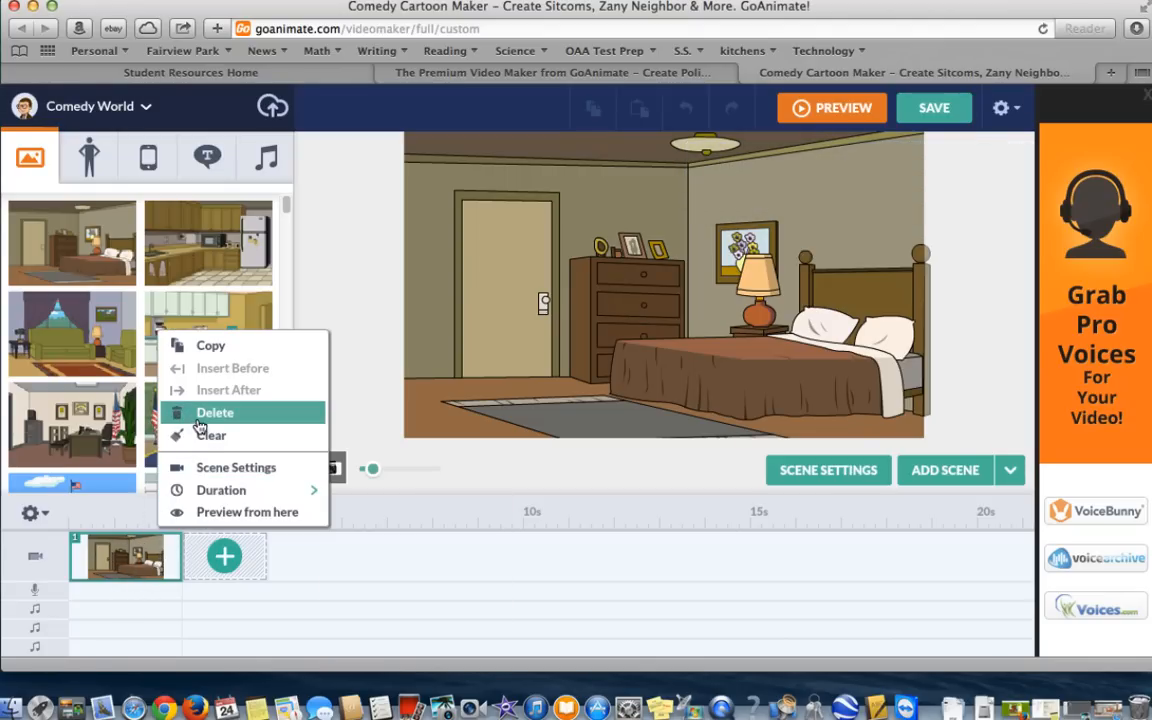
click(216, 412)
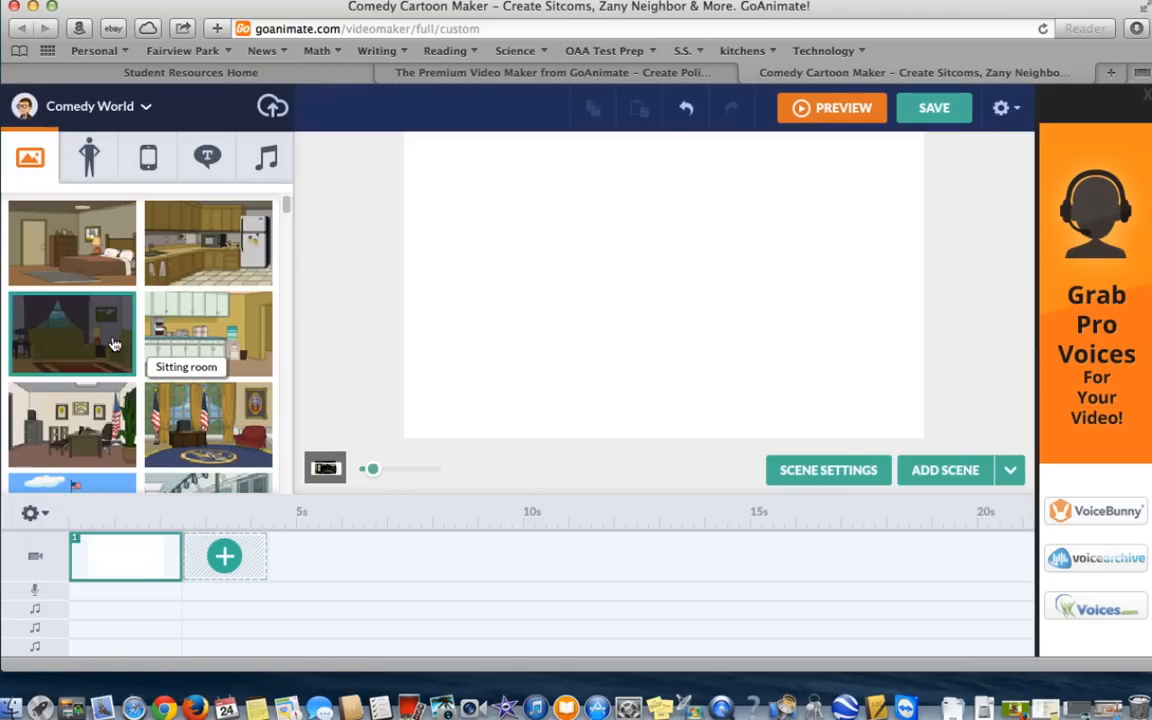
click(72, 332)
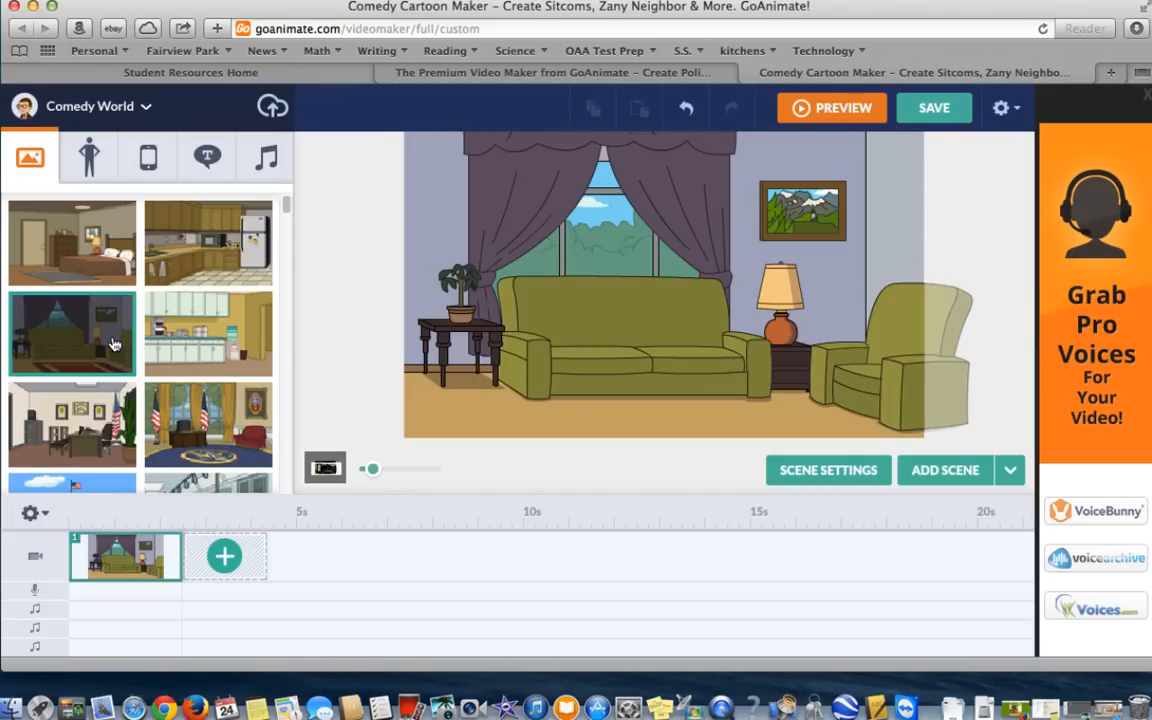
click(620, 340)
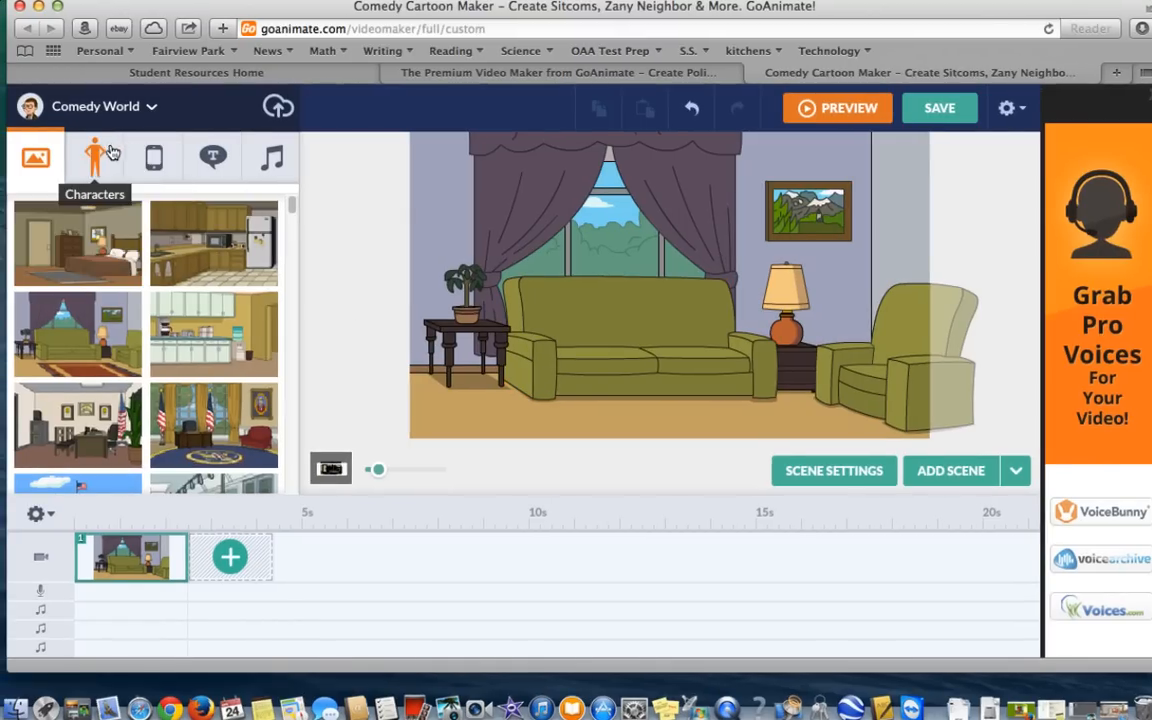
mouse_move(272, 158)
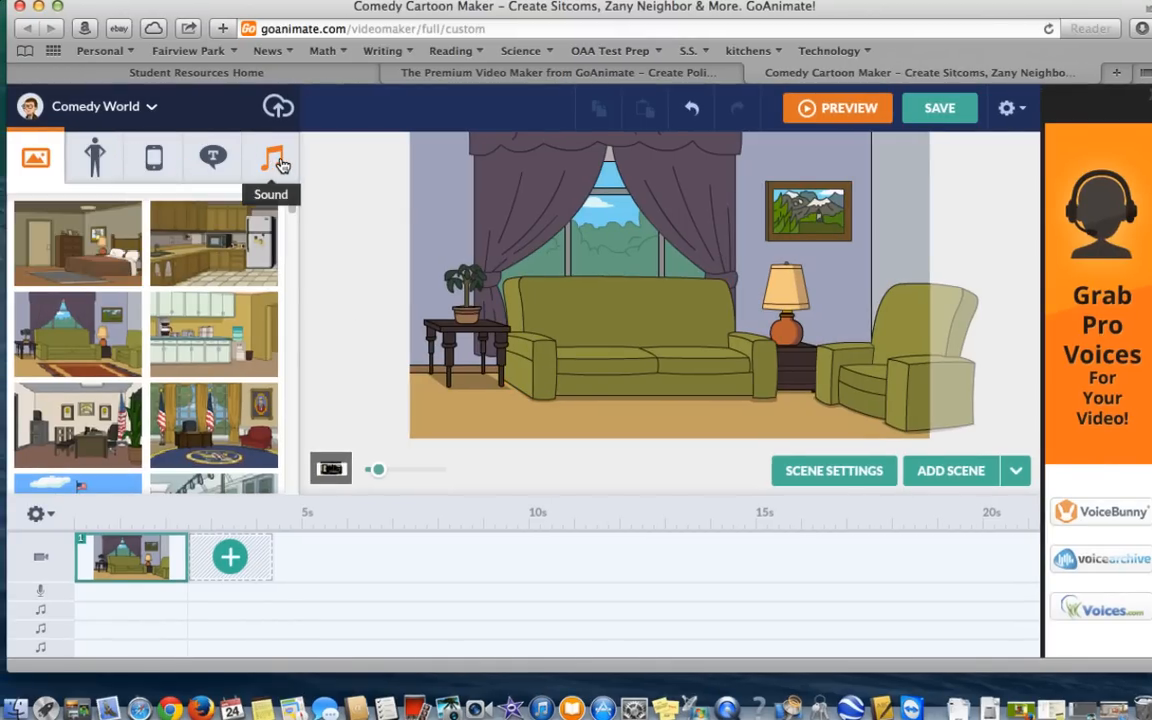
- Add the Untitled custom character with glasses from Custom characters to the stage
click(92, 156)
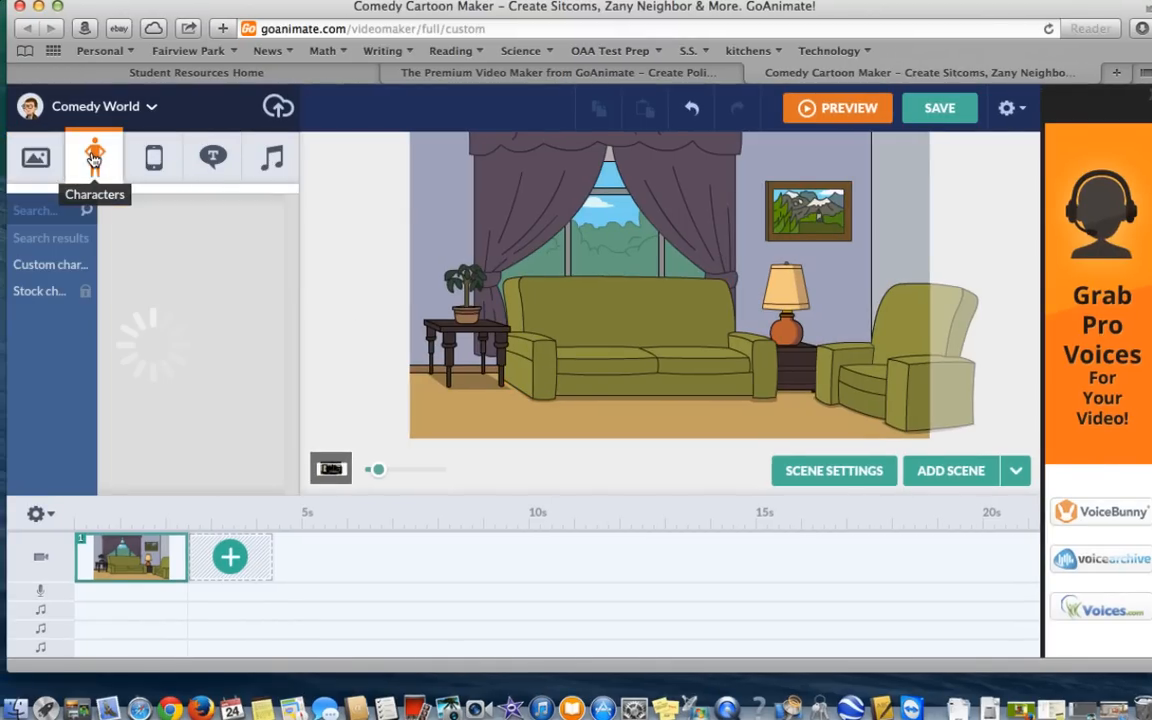
click(92, 156)
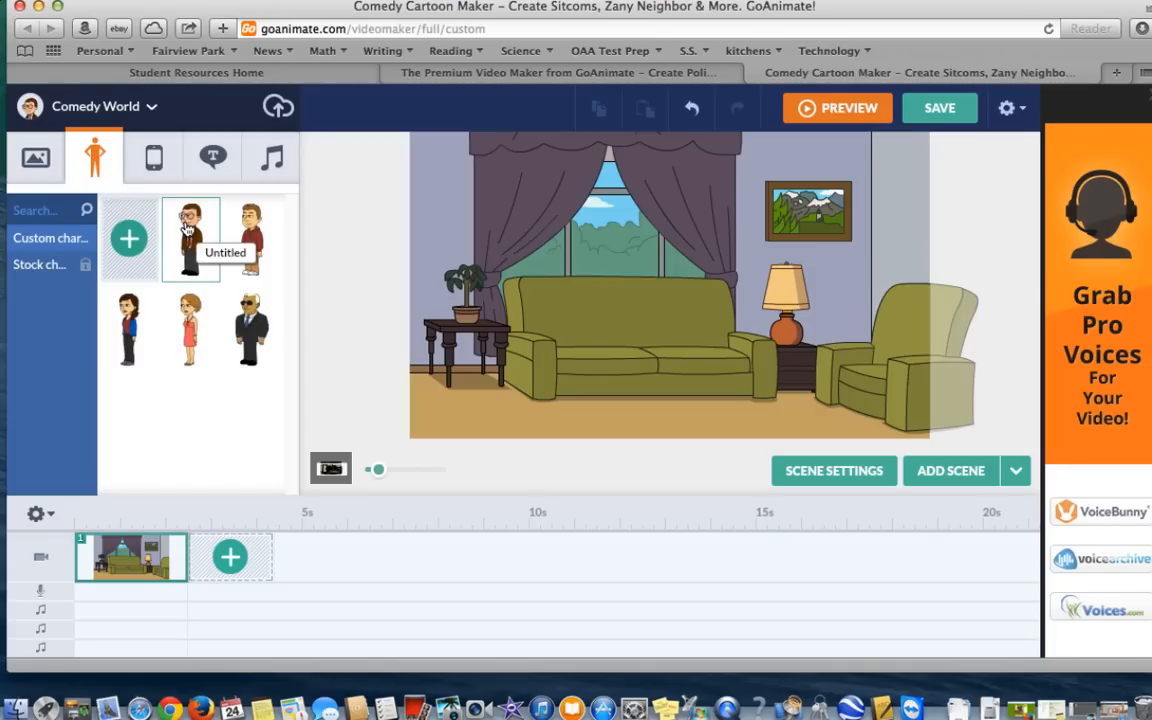
click(190, 238)
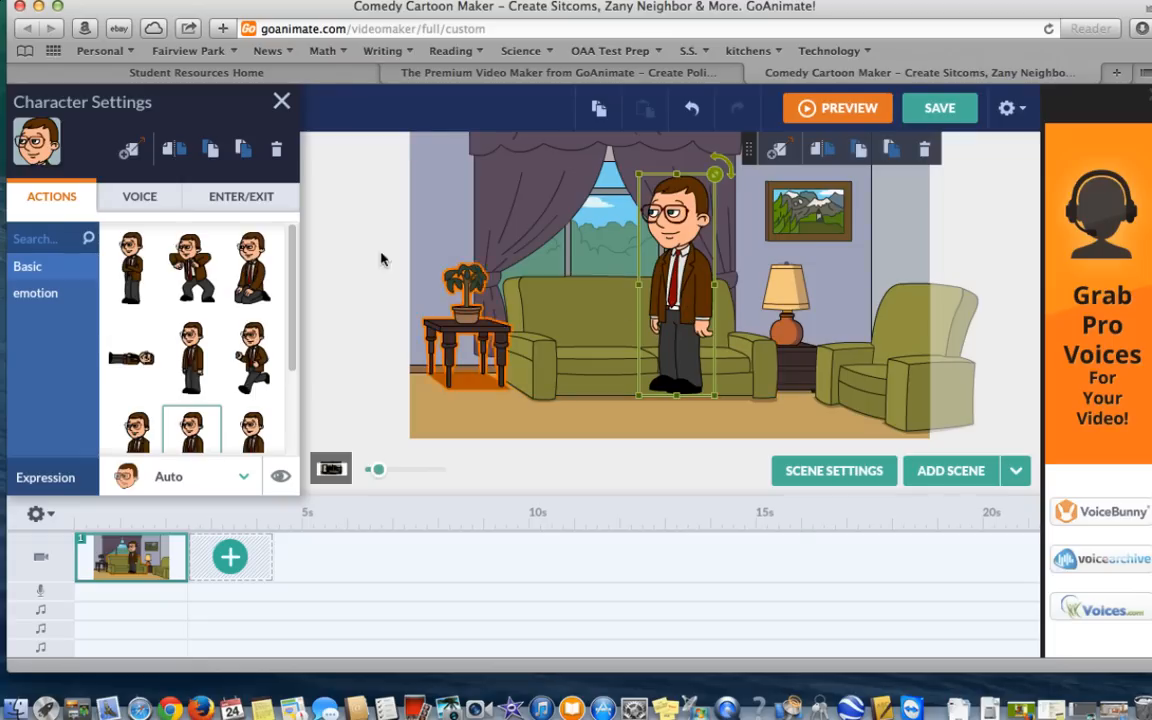
- Apply the sitting action so the character sits on the green sofa
click(192, 268)
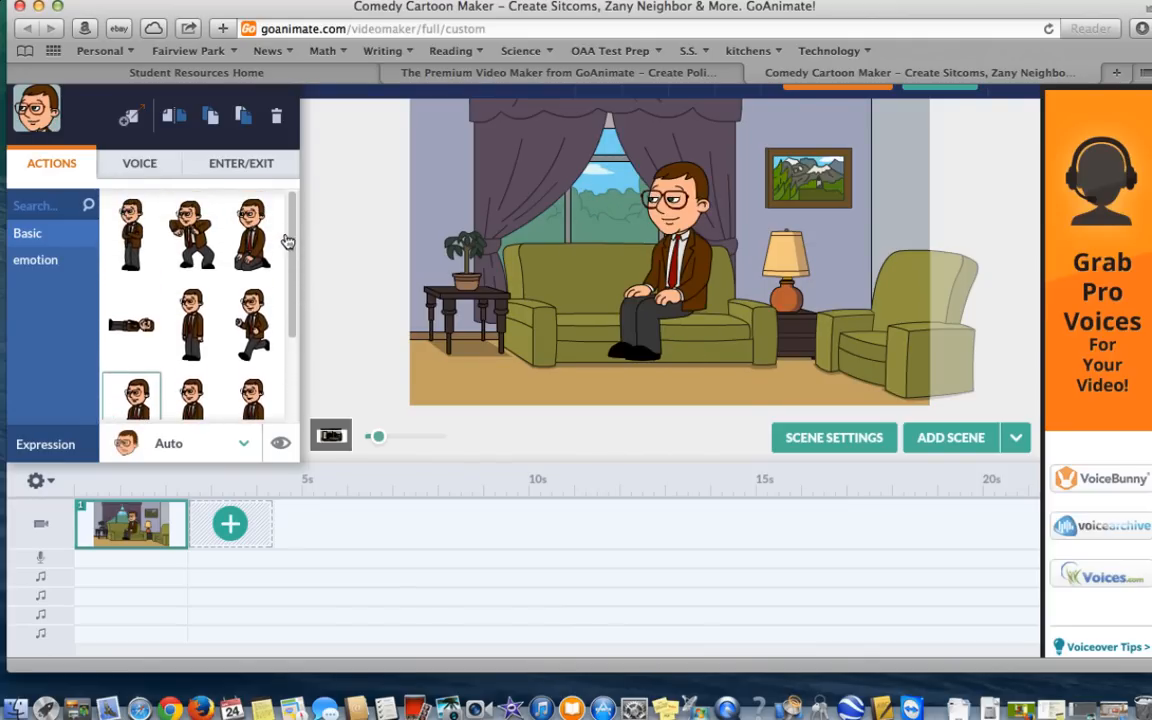
click(192, 234)
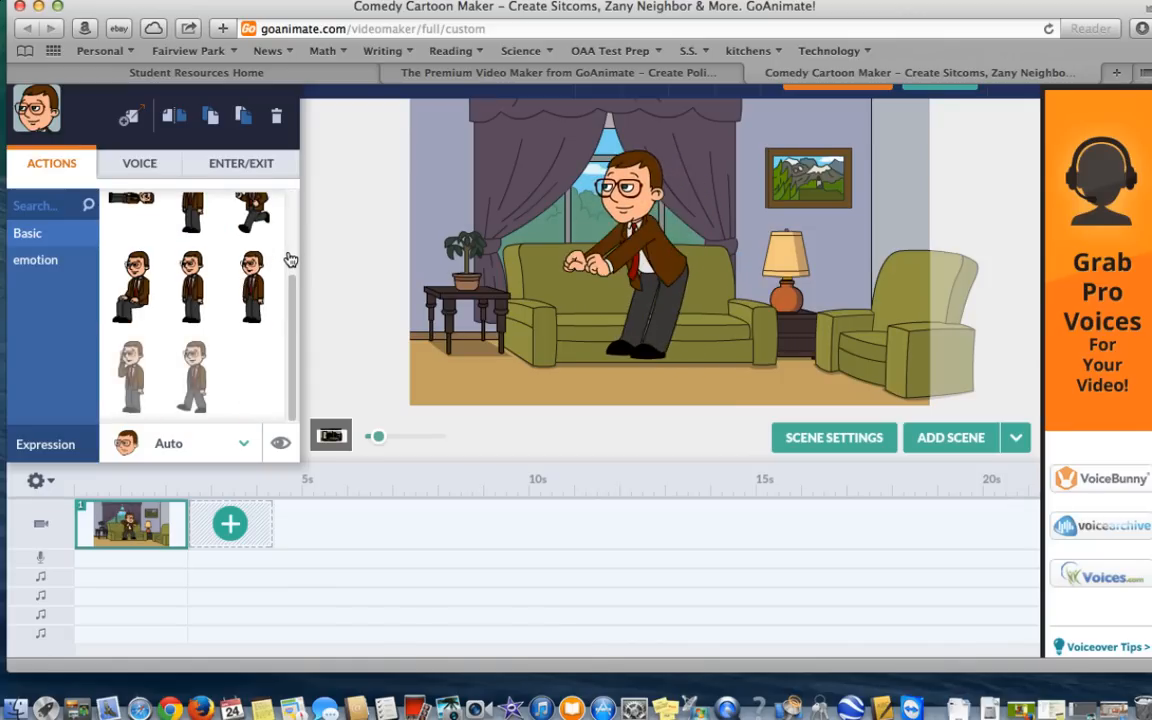
click(132, 288)
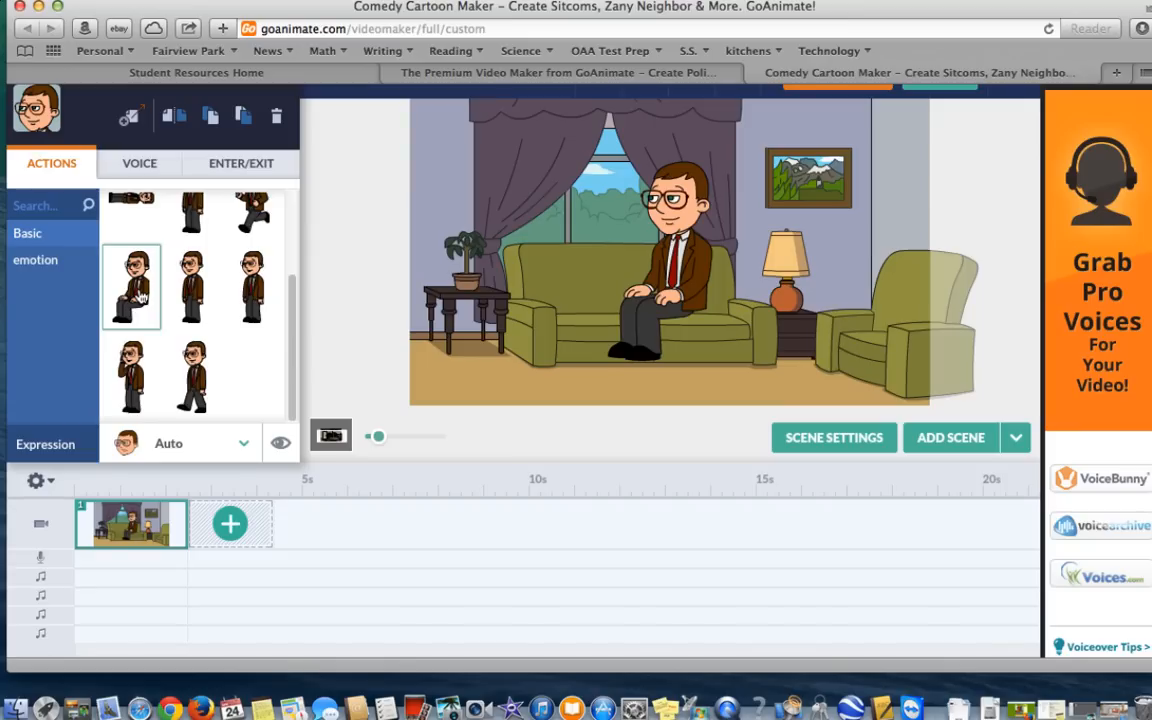
mouse_move(284, 316)
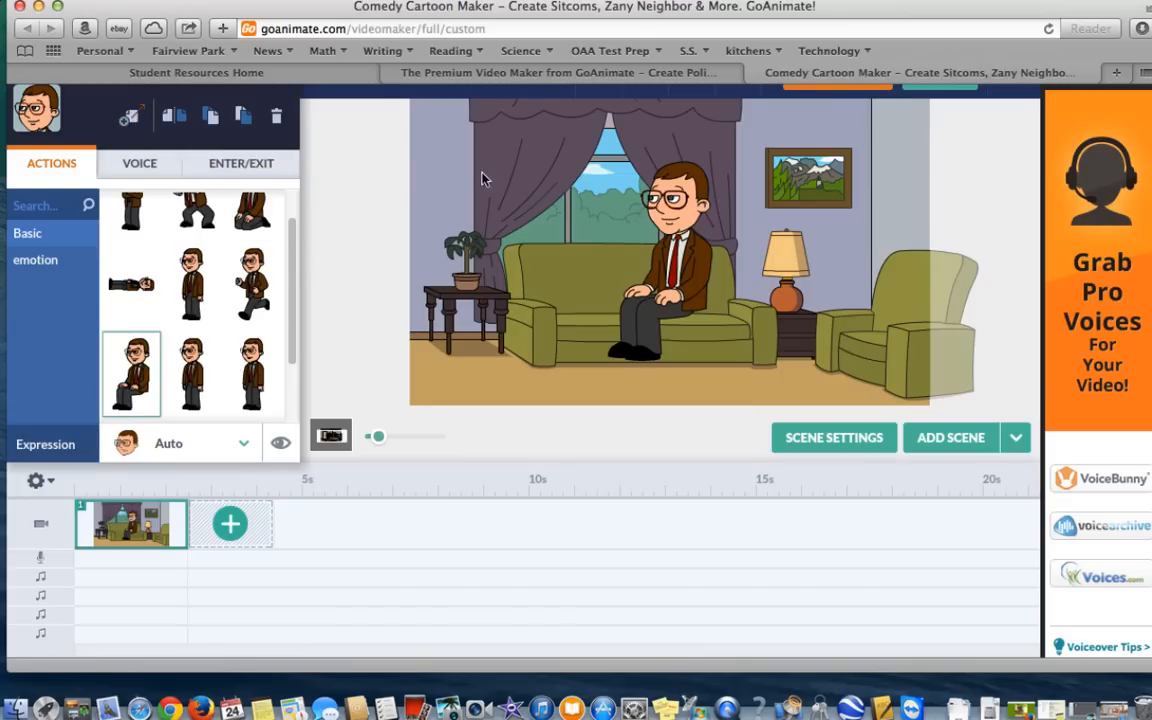
- Give the character the running action with a motion path across the room
click(660, 290)
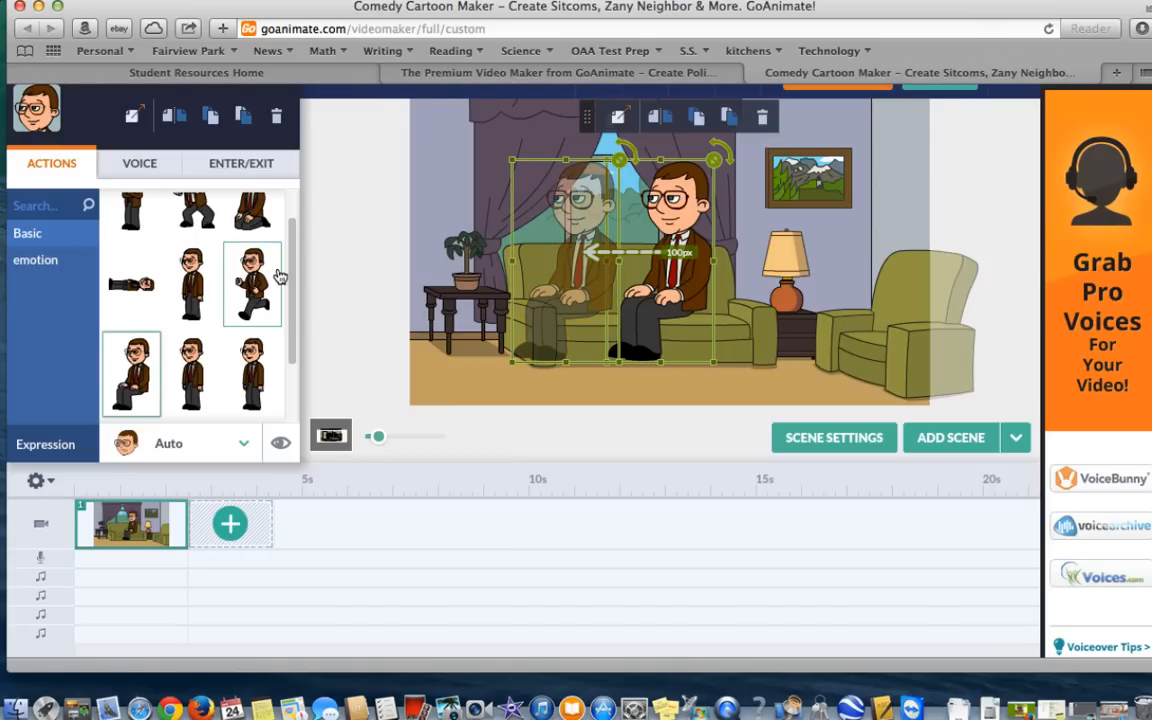
click(252, 284)
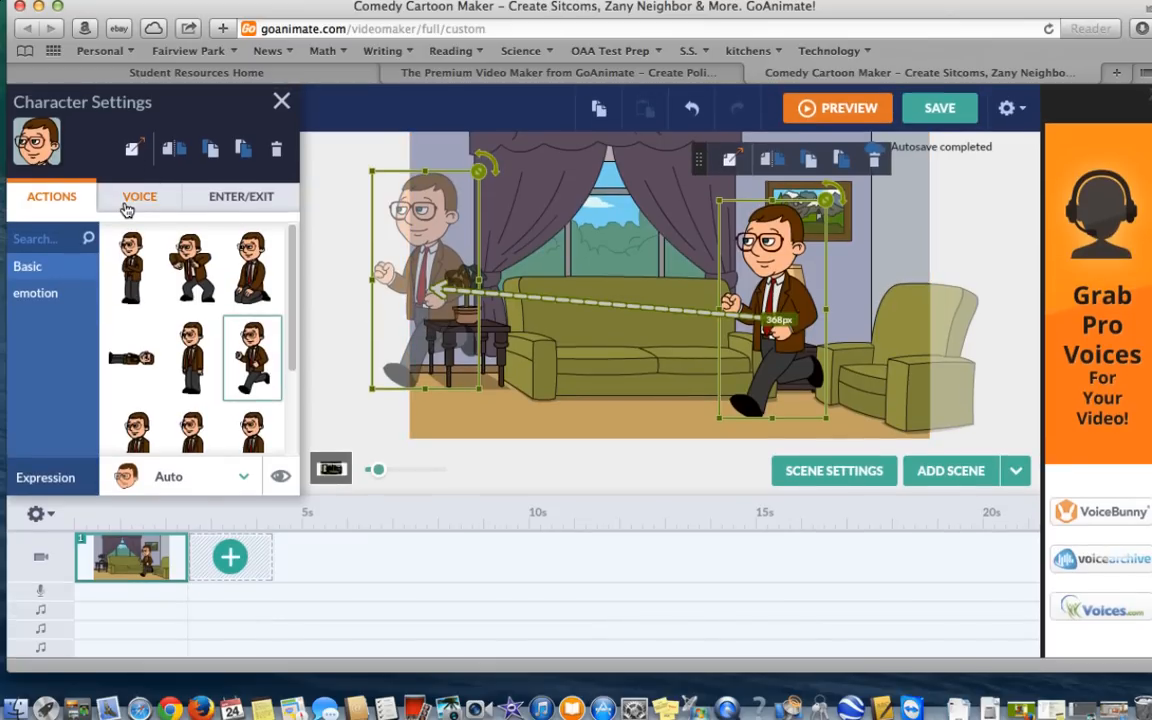
- Open the Text-to-Speech voice dialog from the character's Voice settings
click(140, 196)
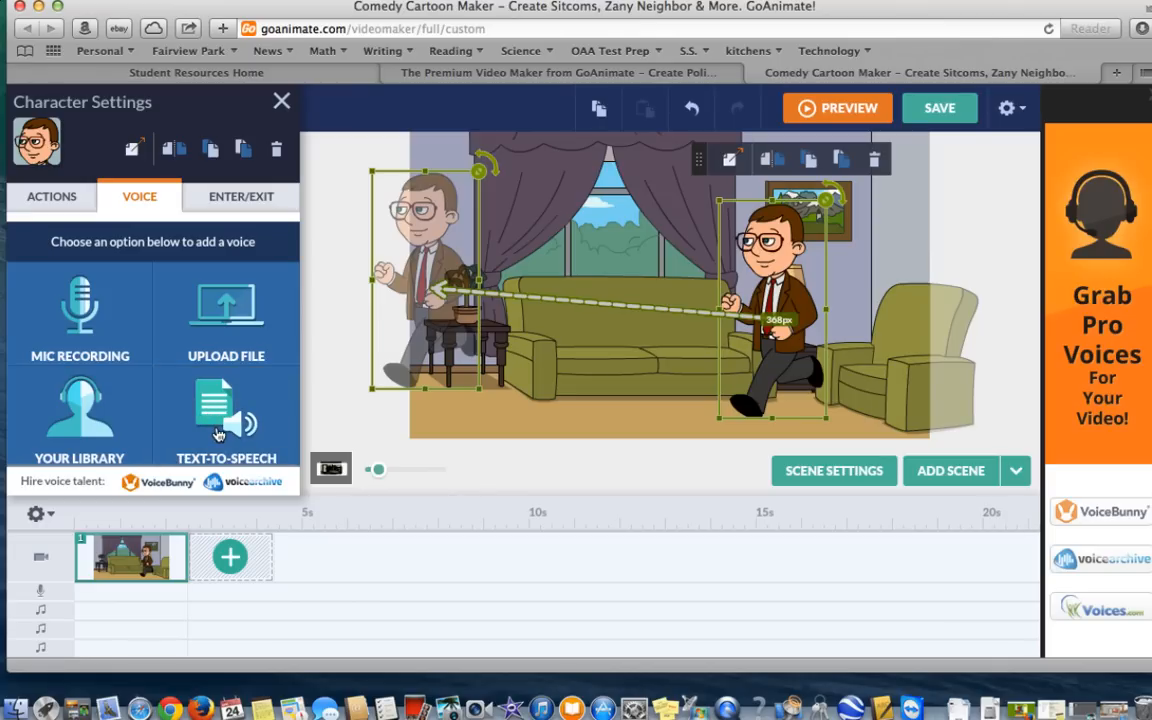
click(226, 414)
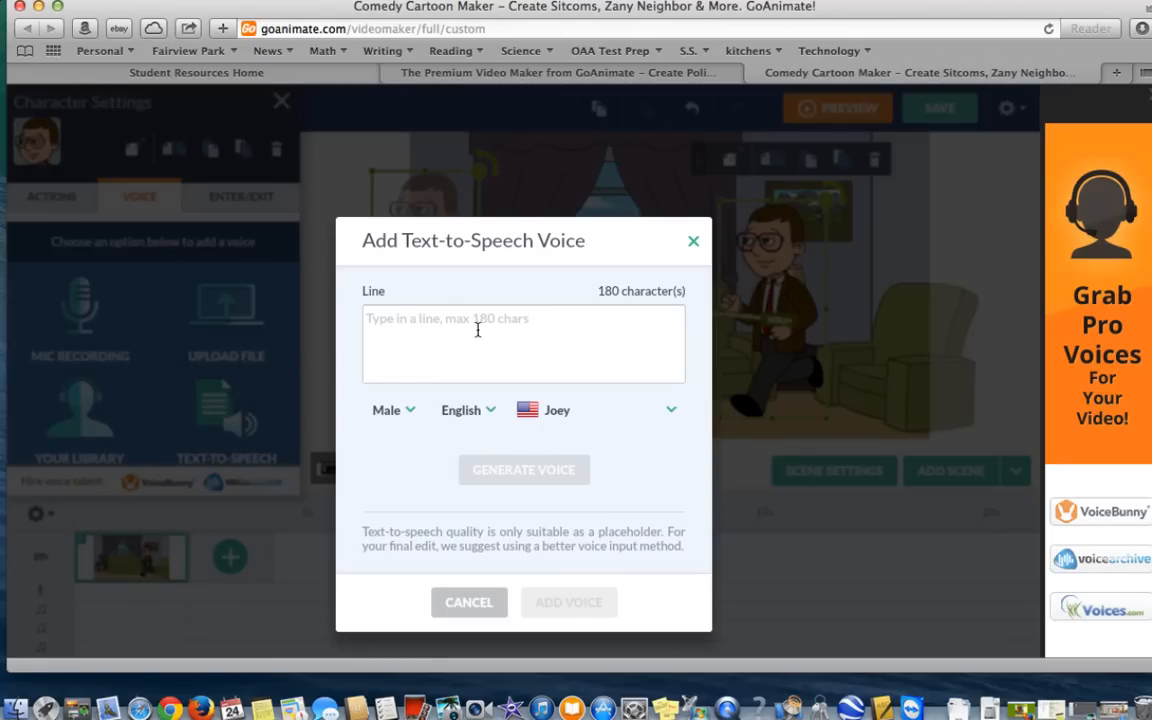
- Enter the spoken line "Hey, what's going on outside?"
click(500, 328)
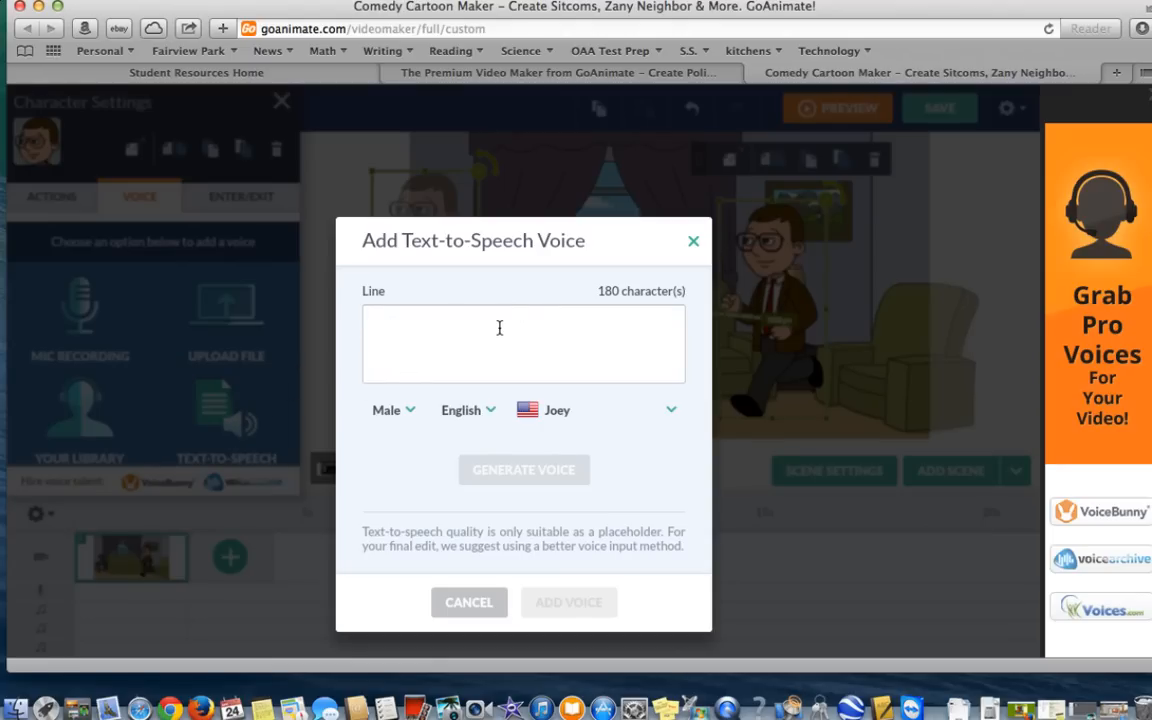
text(Hey, what's going)
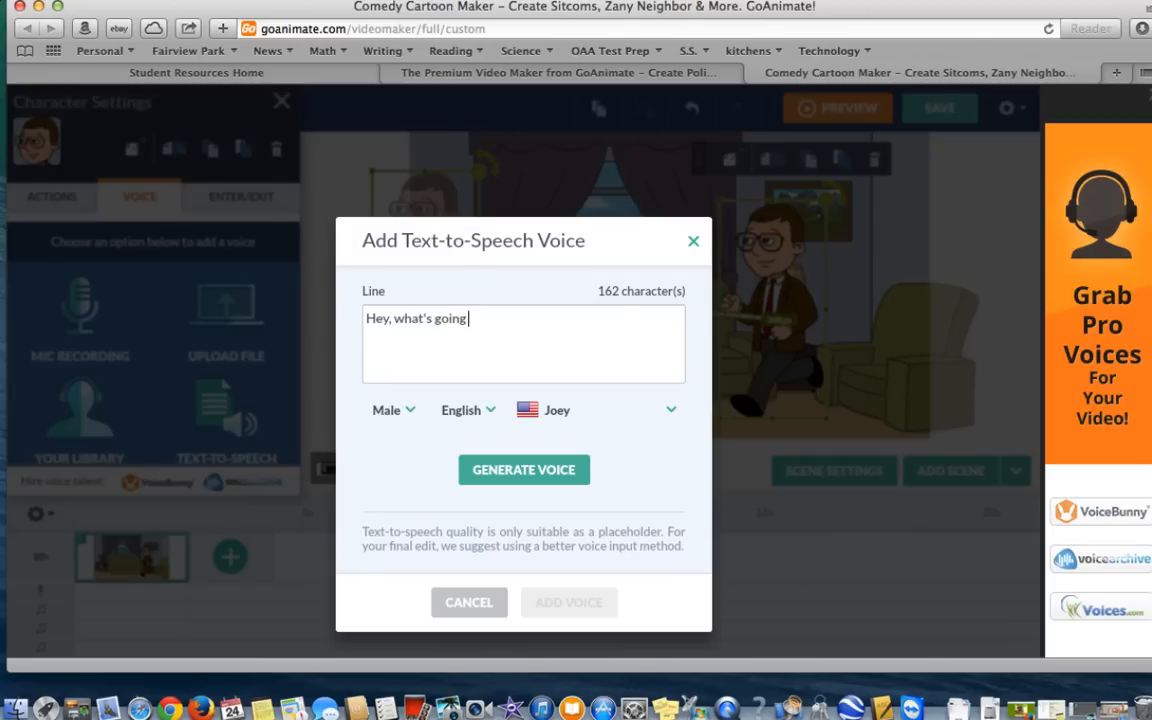
text(on outside)
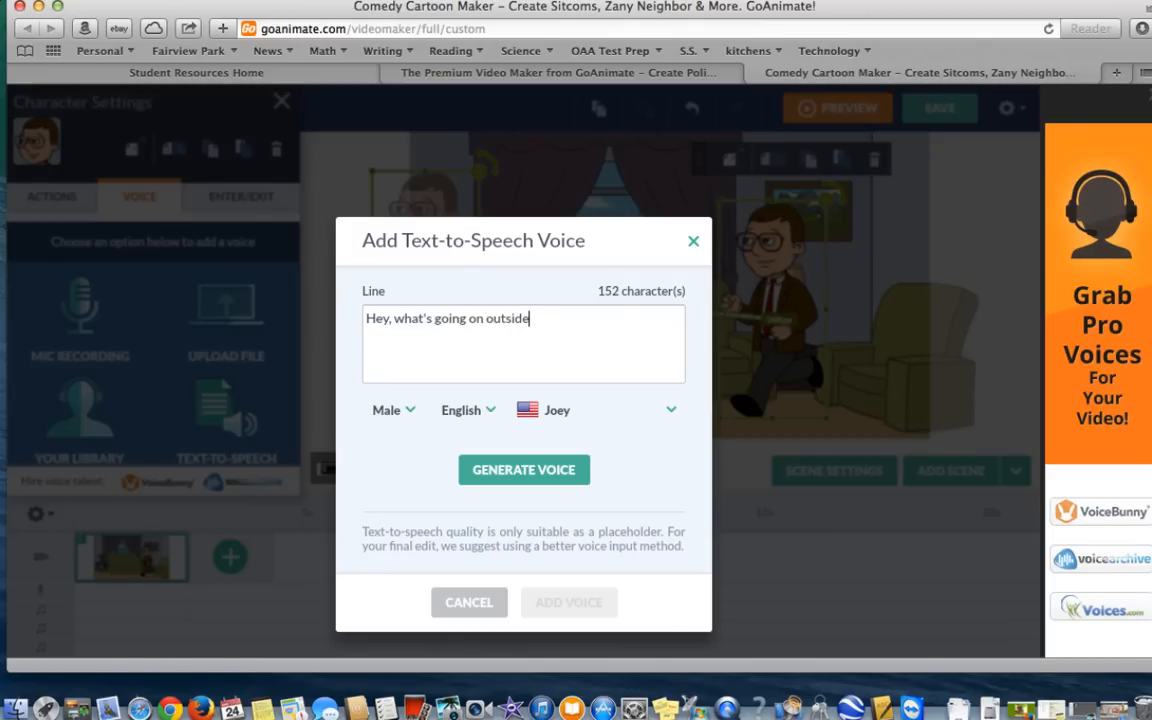
text(?)
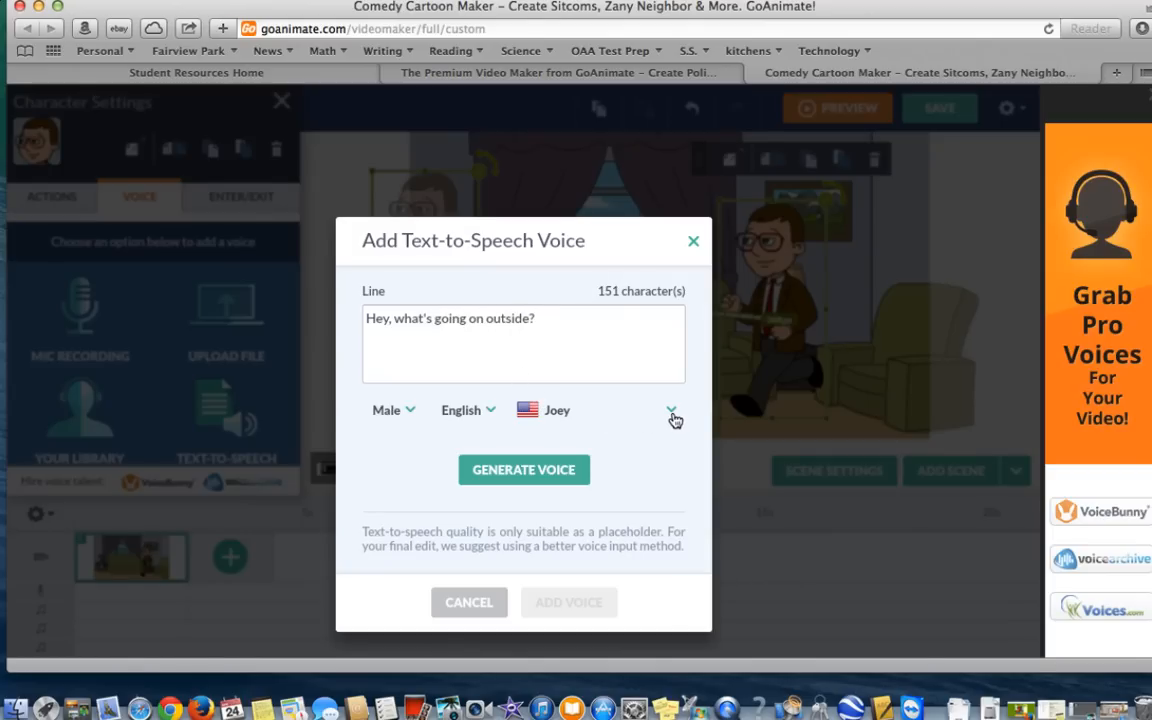
- Choose the Professor voice, generate and preview the audio, and add it to the character
click(672, 410)
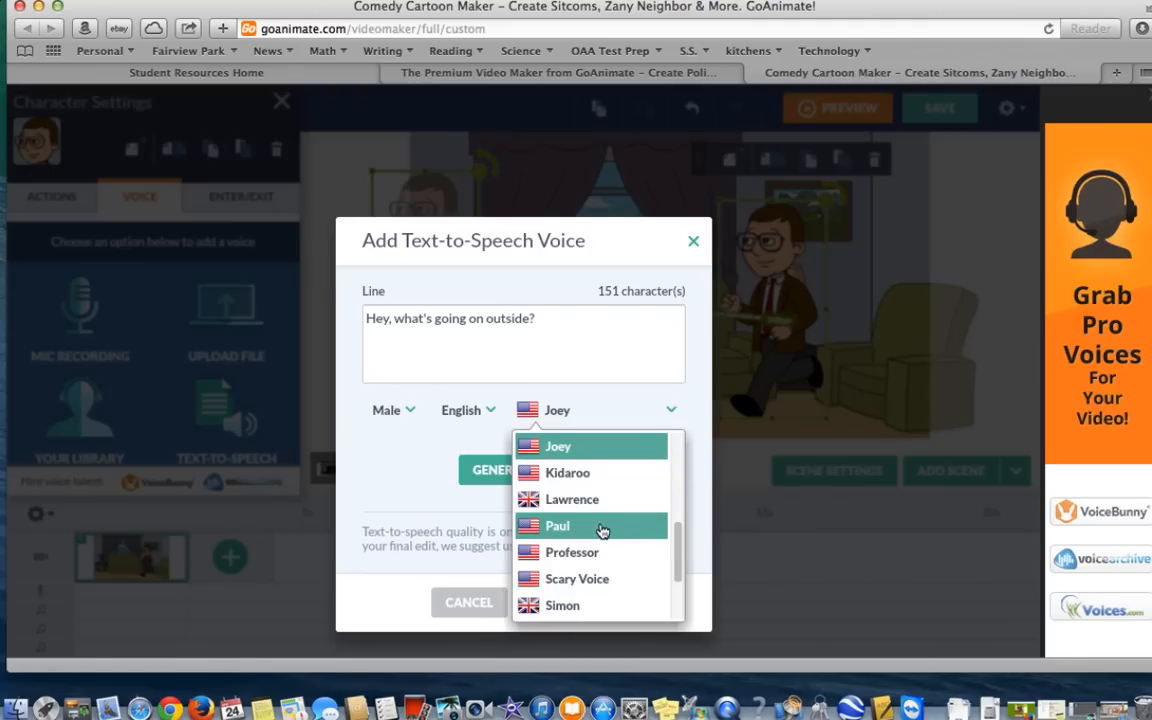
click(572, 552)
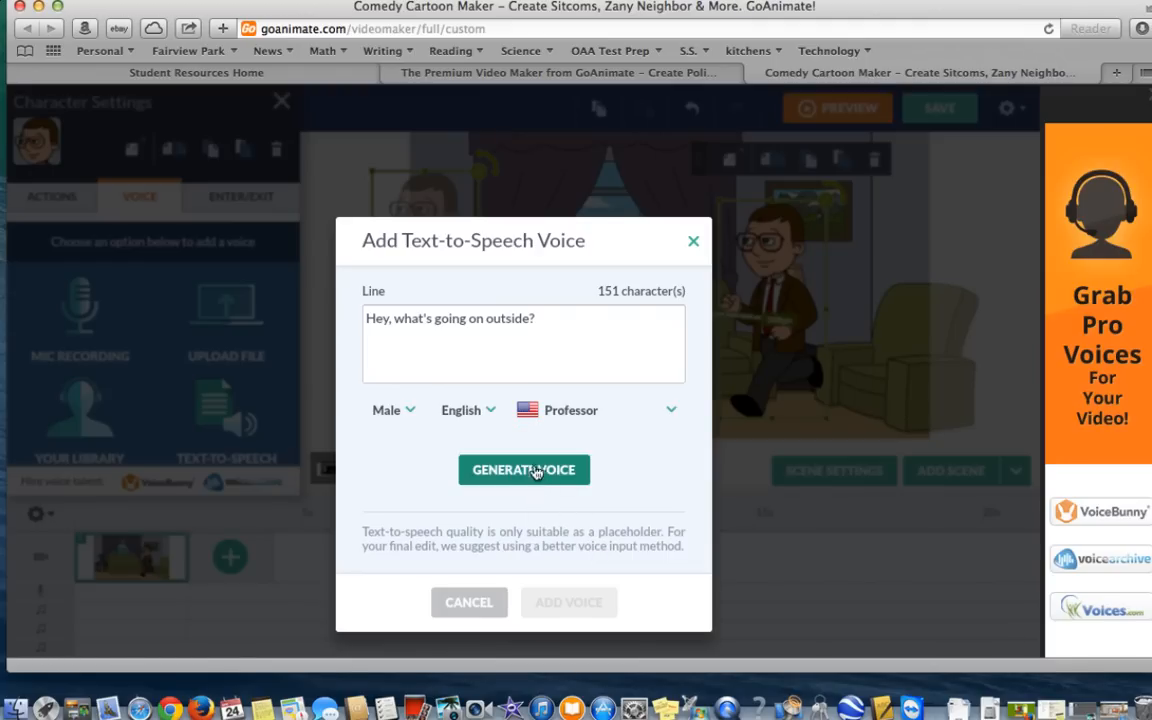
click(524, 468)
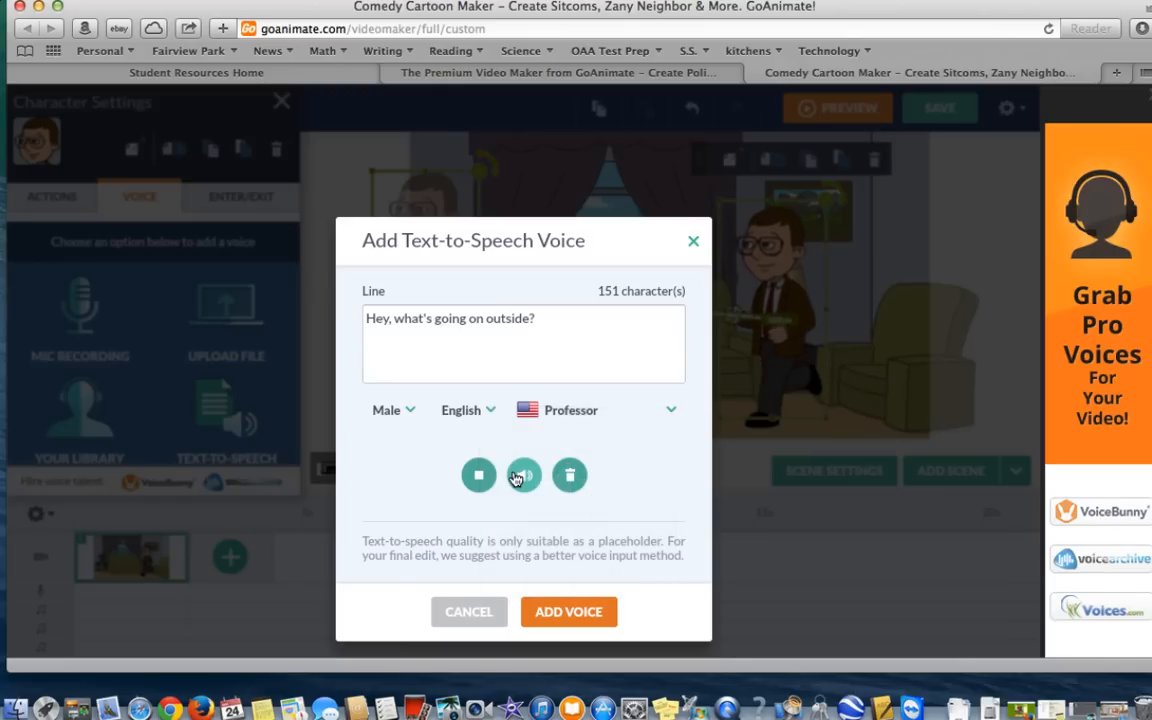
click(478, 476)
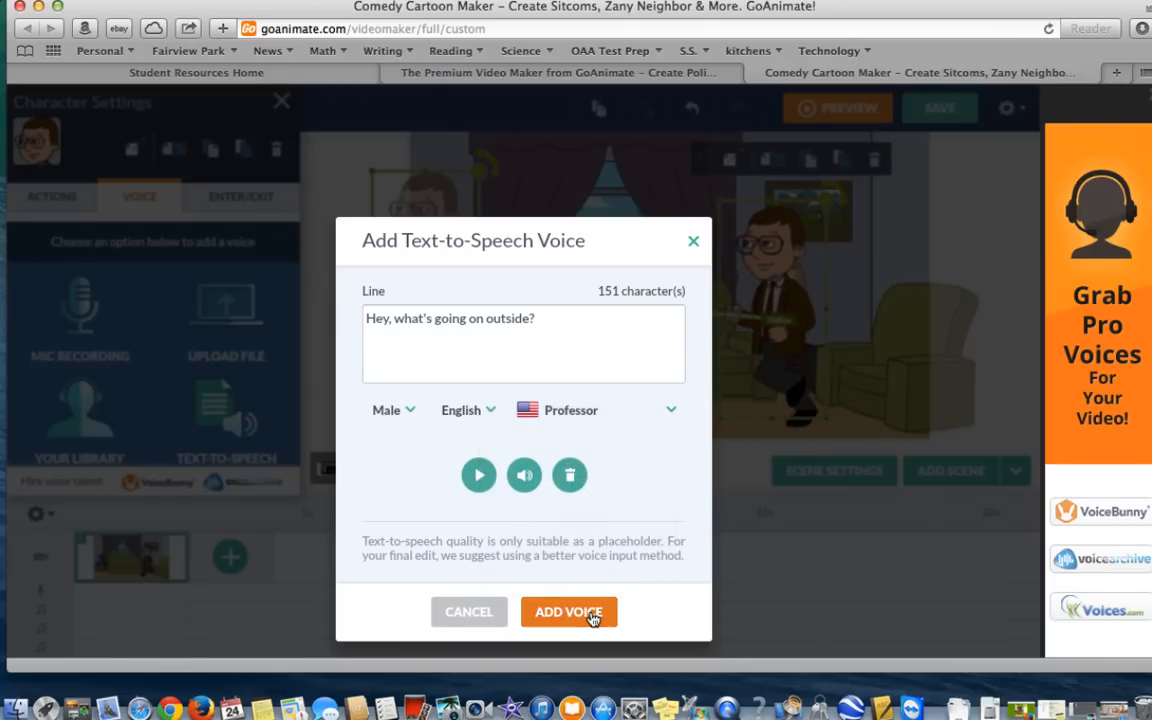
click(568, 612)
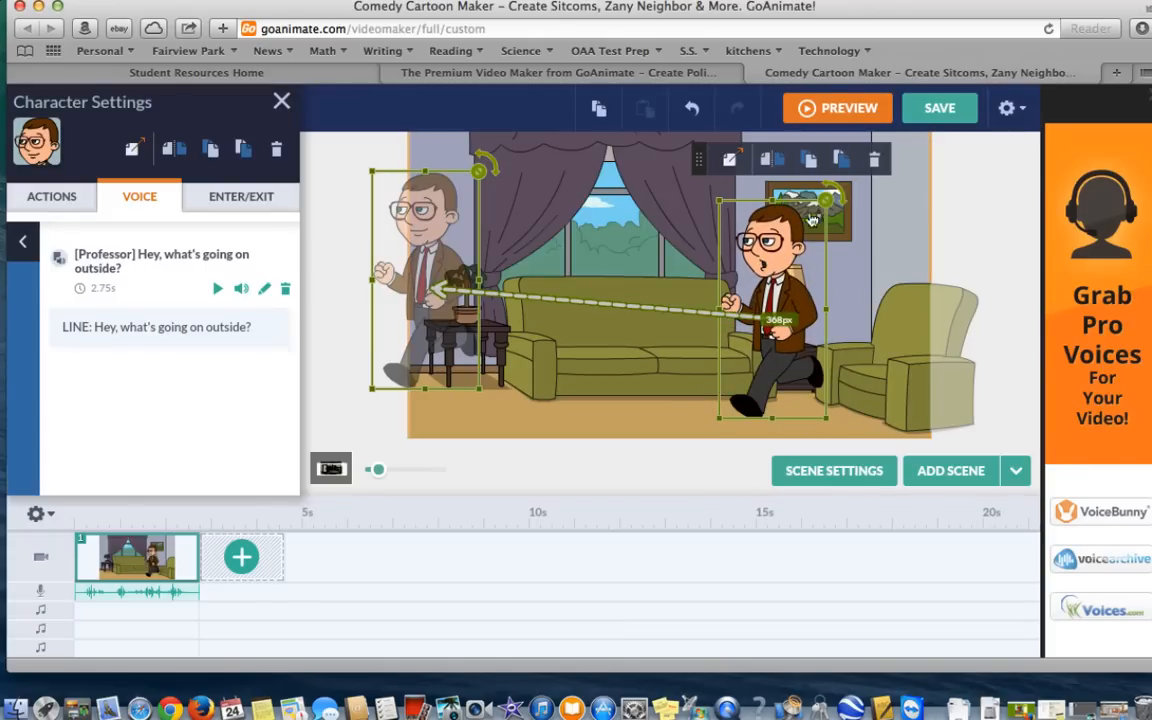
click(836, 108)
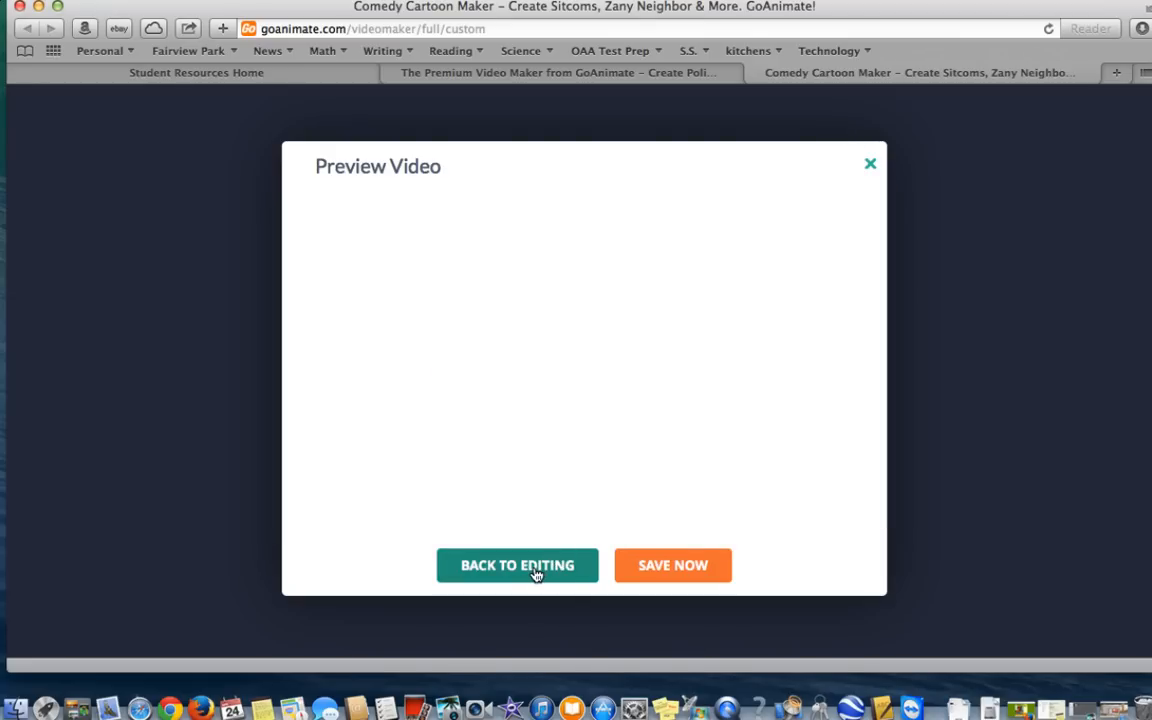
click(516, 564)
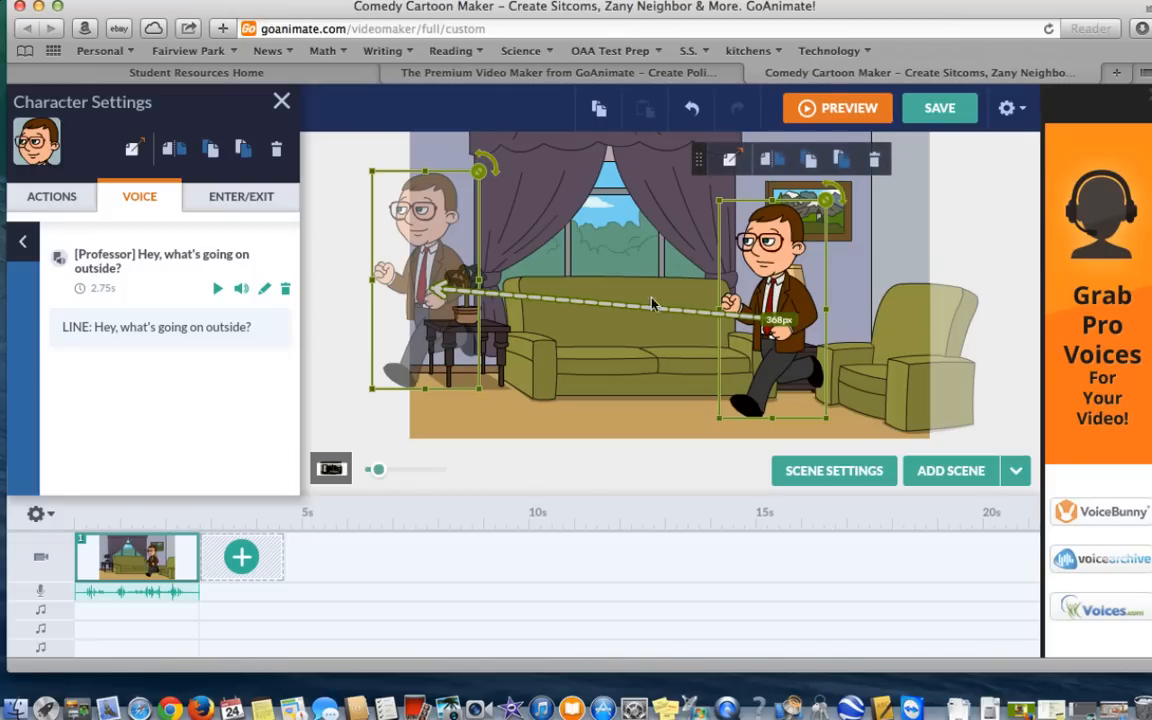
- Raise the running character's Enter/Exit duration from 1.75s to 2.00s, preview it, and return to editing
click(52, 196)
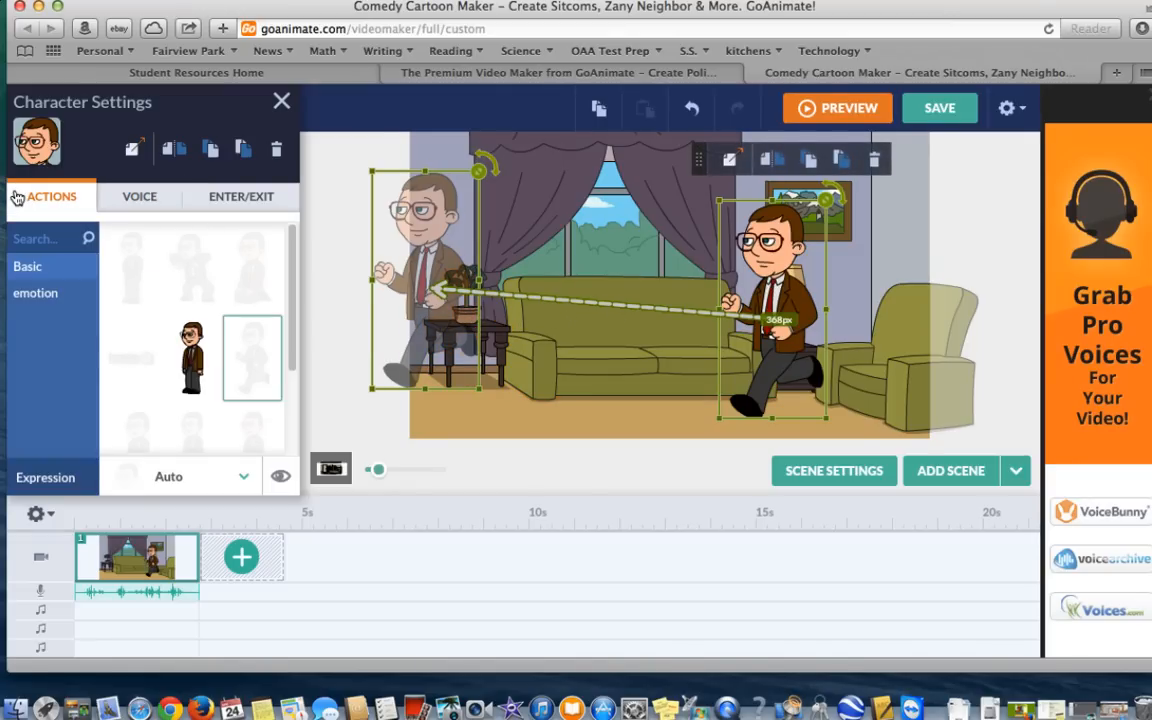
click(240, 196)
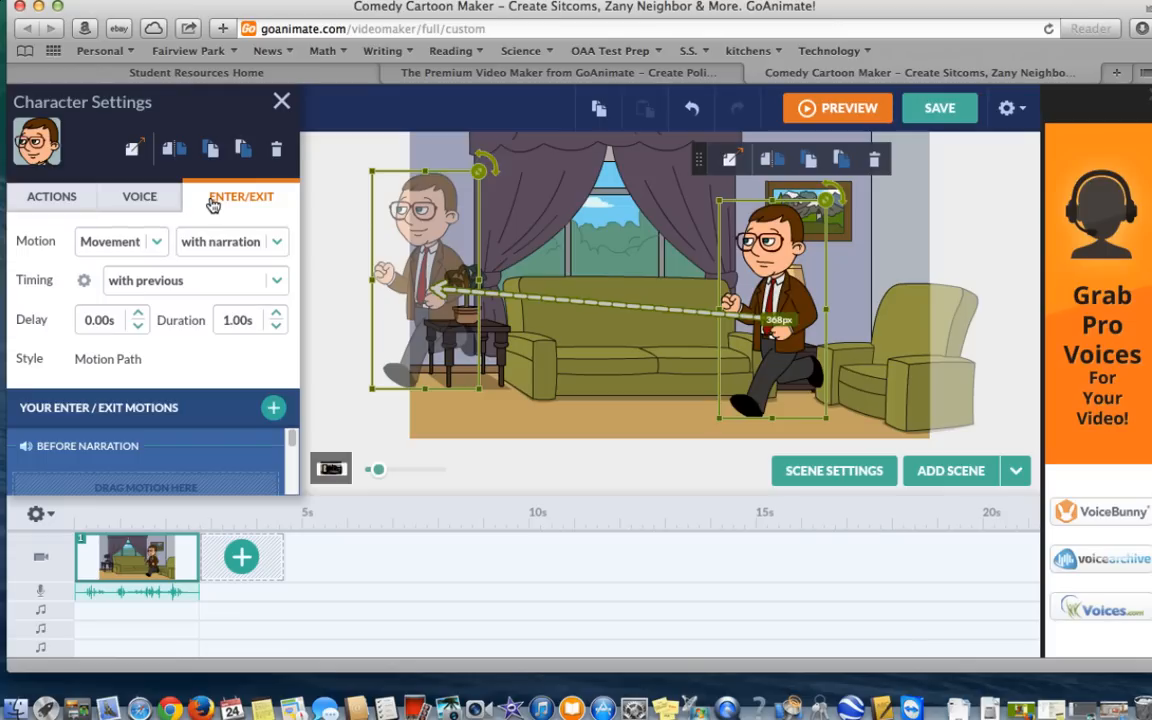
mouse_move(204, 320)
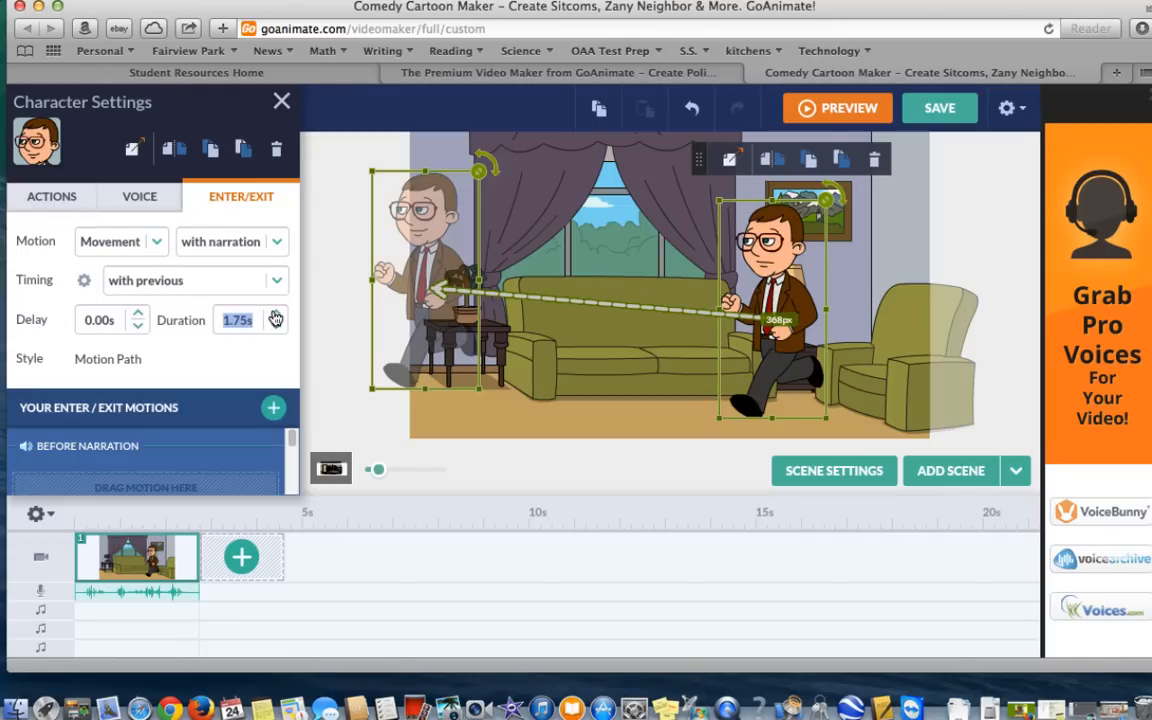
click(276, 314)
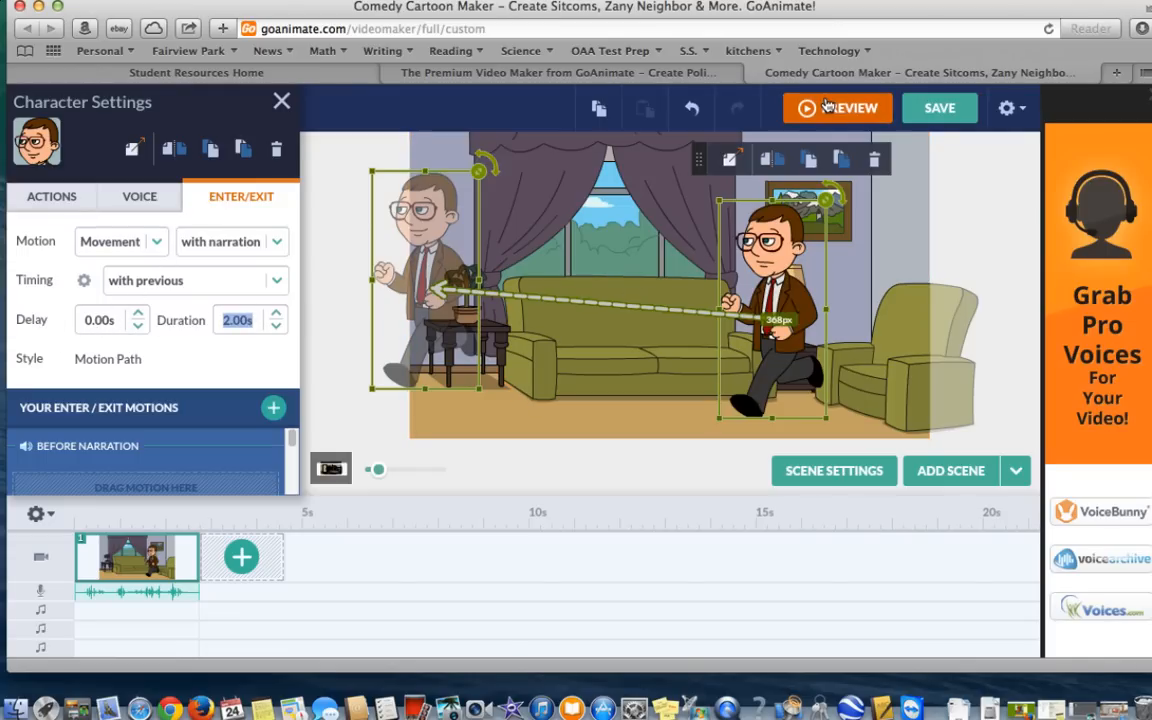
click(836, 108)
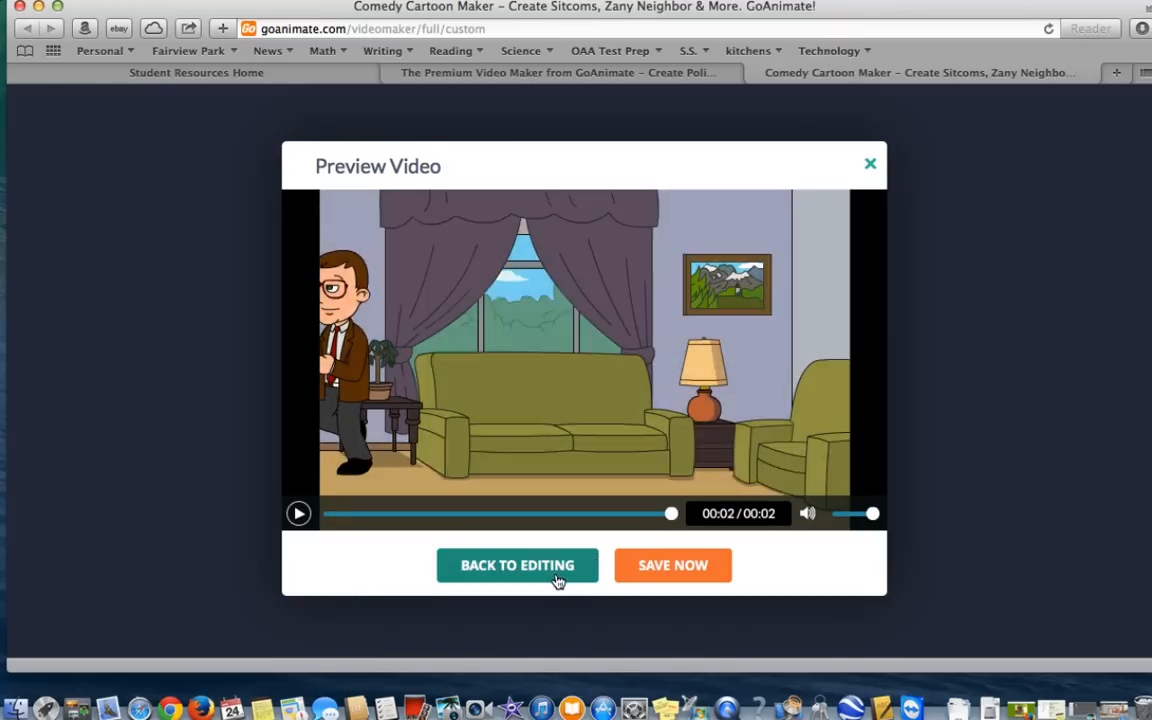
click(516, 564)
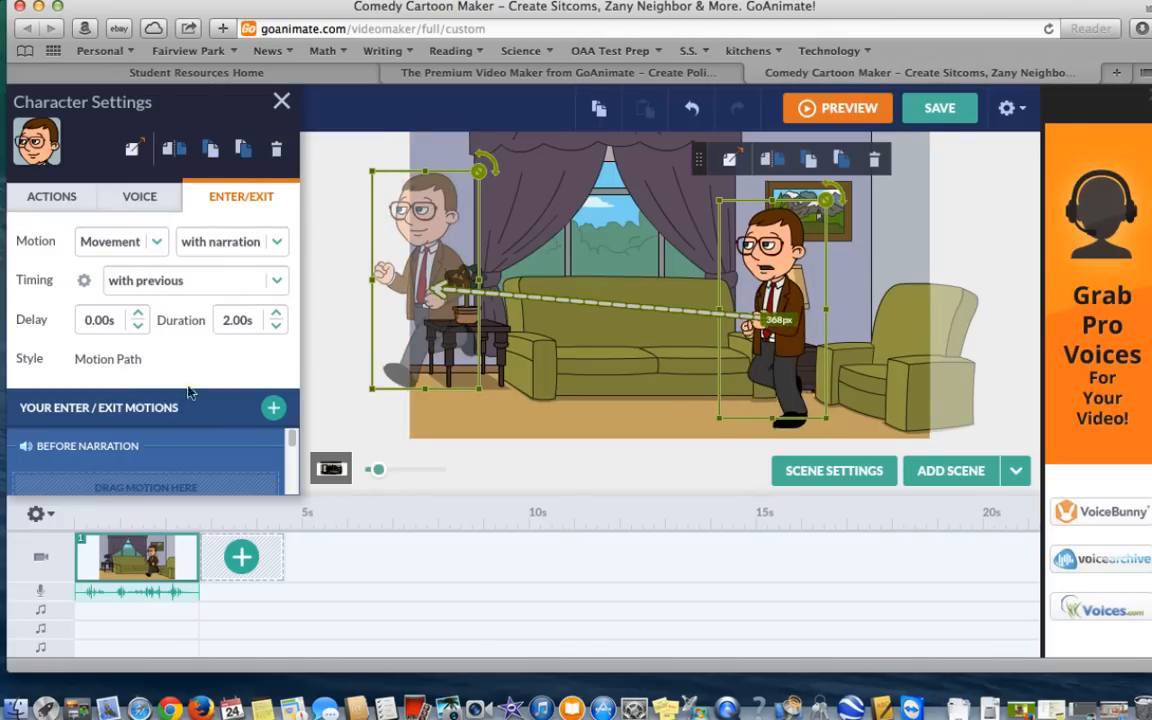
- Close the character settings and scroll through the Handheld props library
click(280, 100)
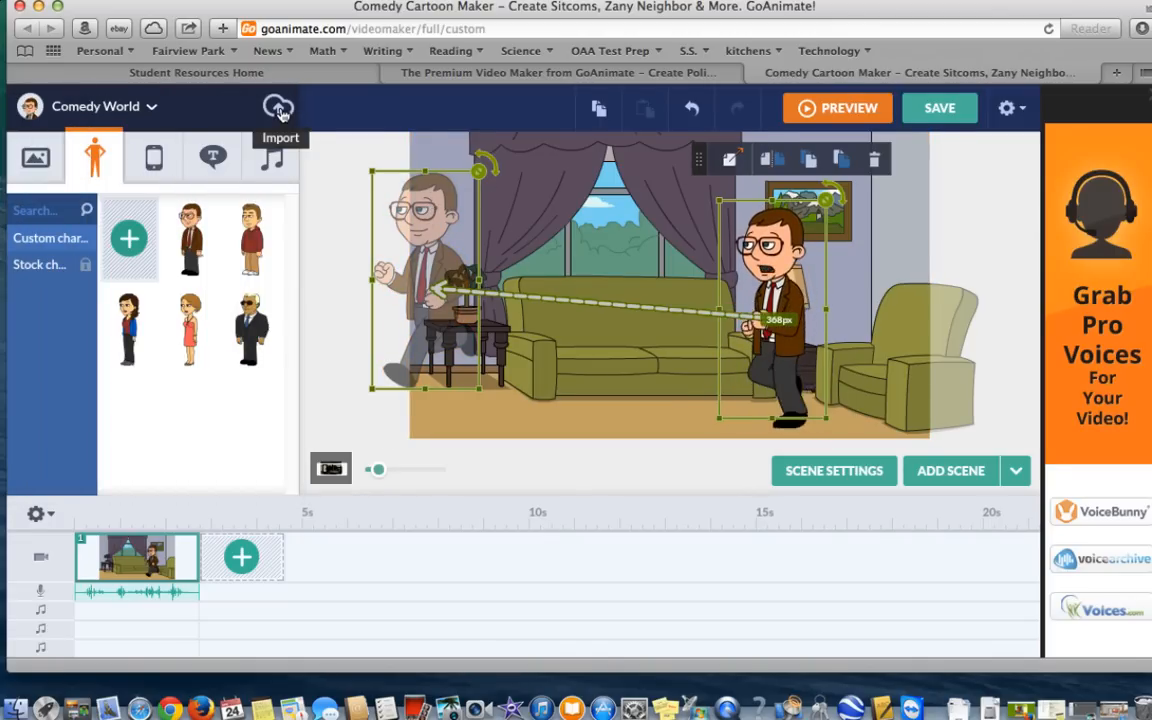
click(154, 158)
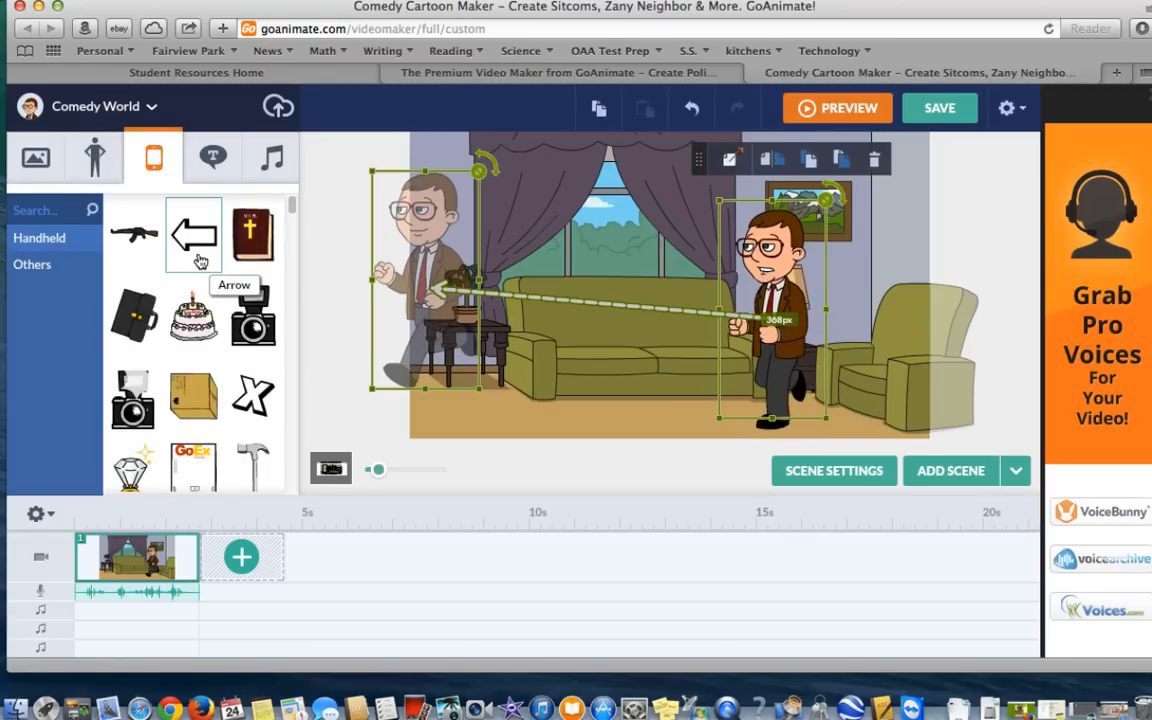
scroll(down, 3)
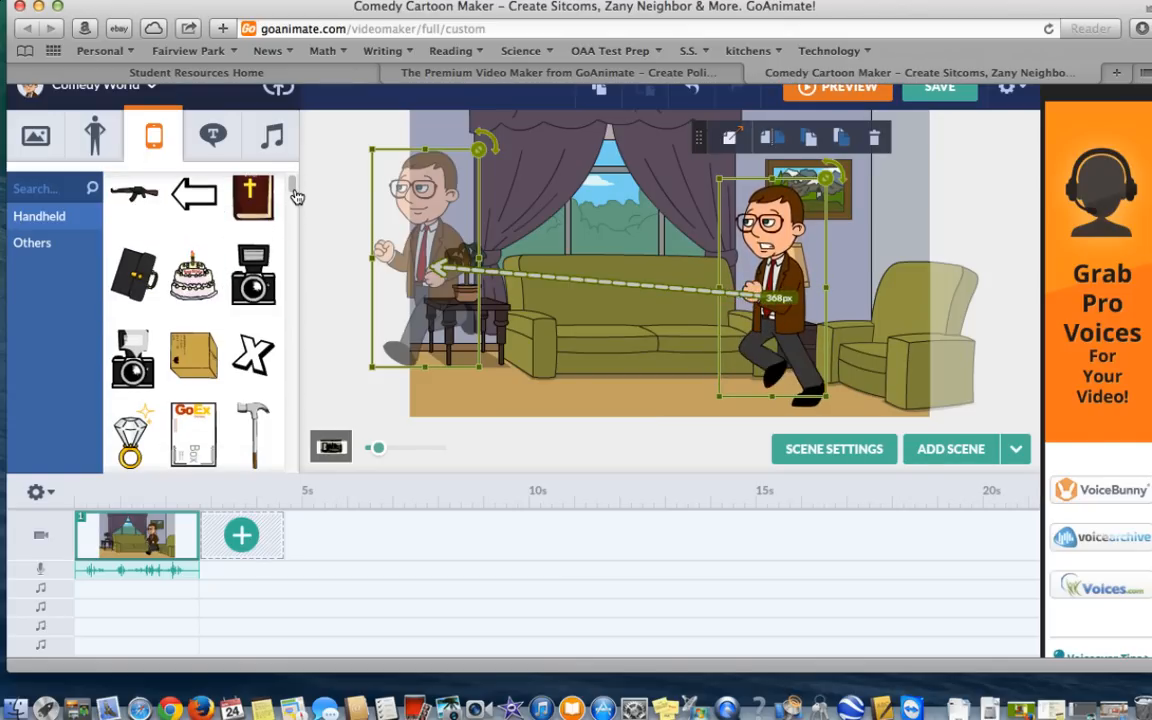
scroll(down, 3)
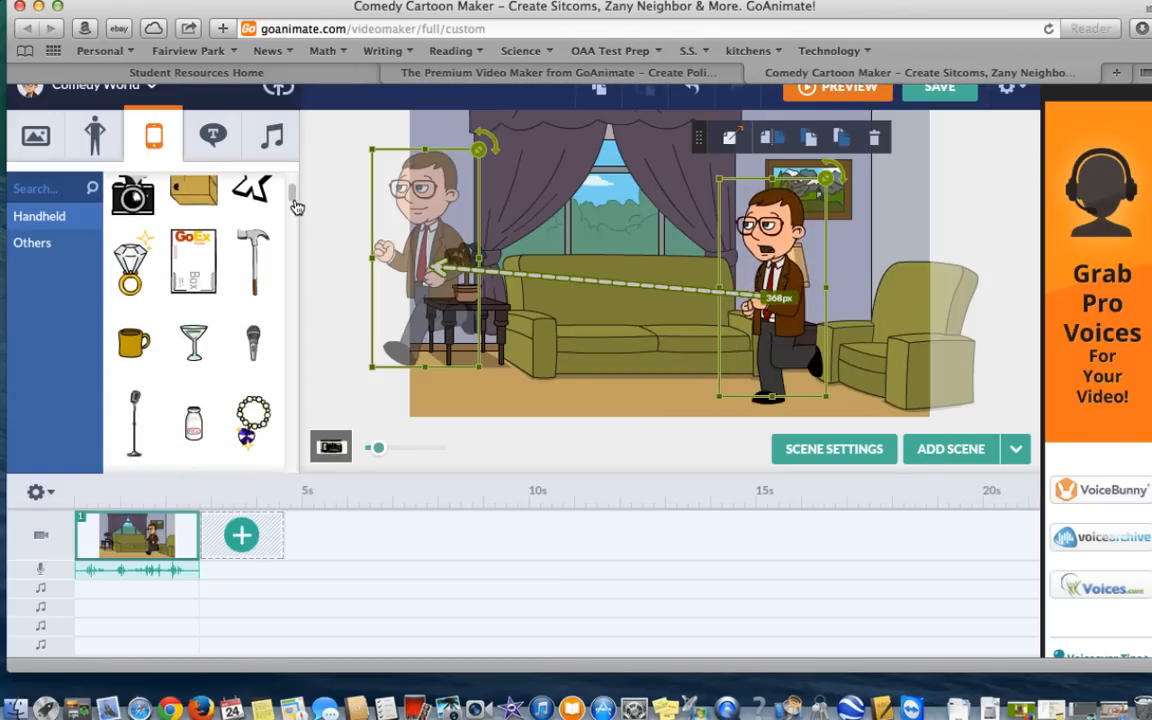
scroll(down, 3)
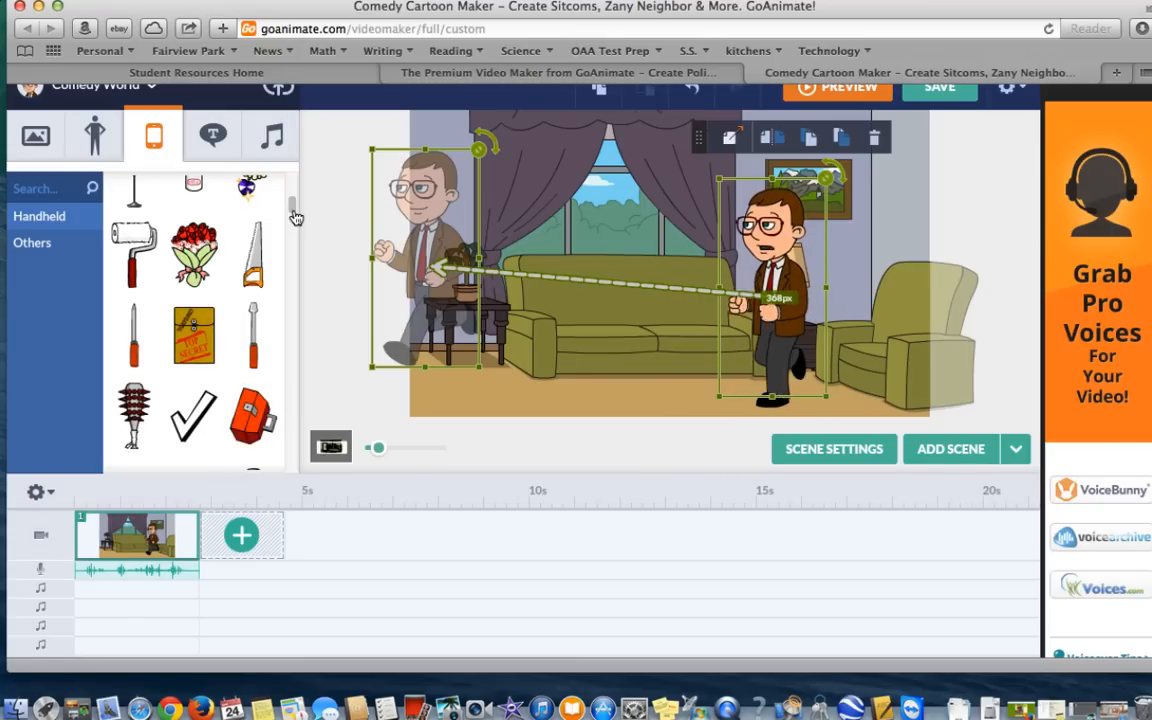
scroll(down, 3)
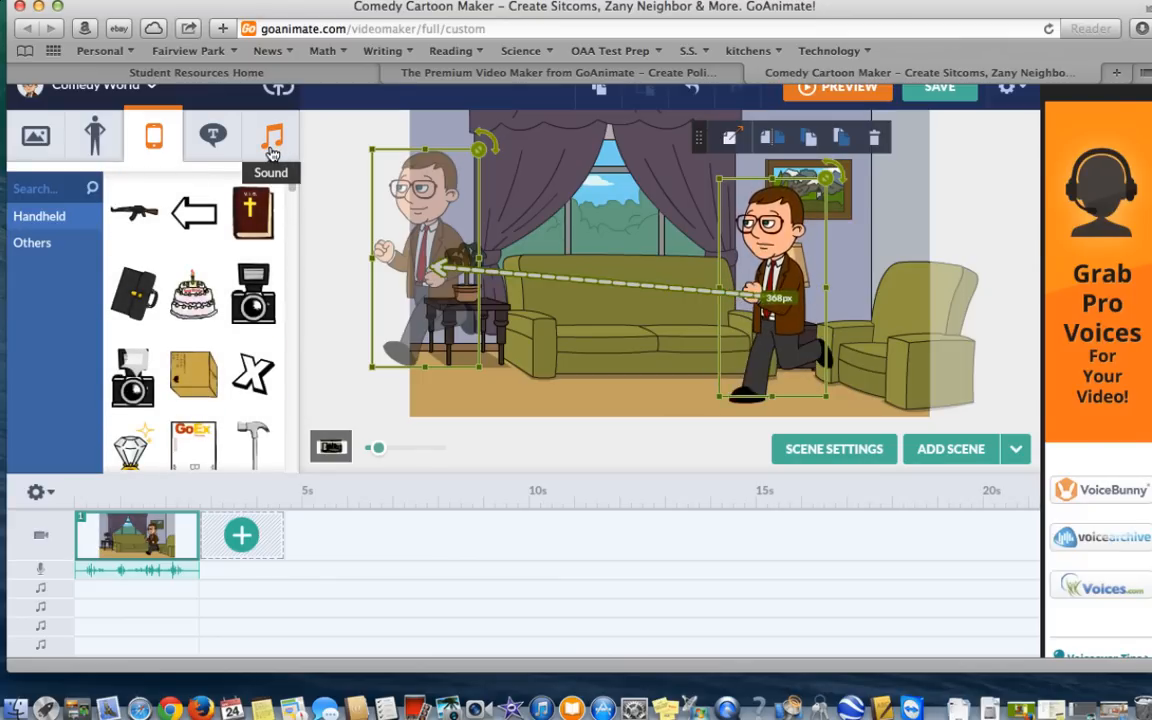
- Add a music track from the Sound library across the video's timeline
click(272, 136)
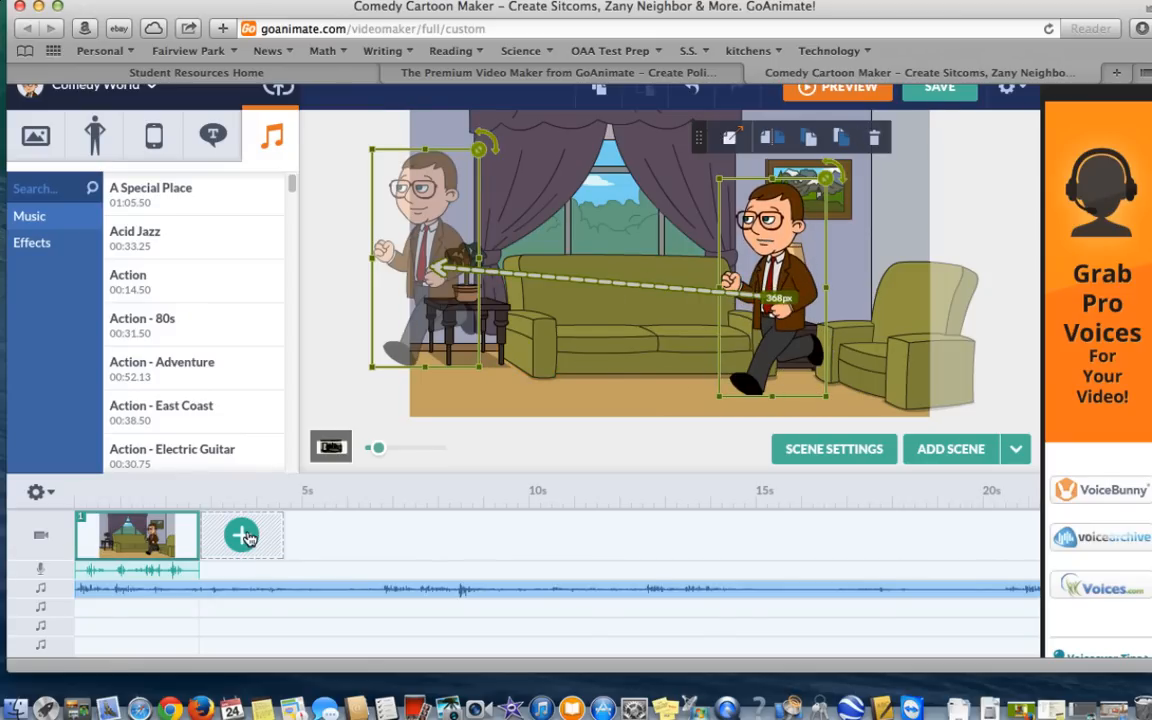
- Add a second scene and give it the house-exterior background with the For Sale sign
click(242, 536)
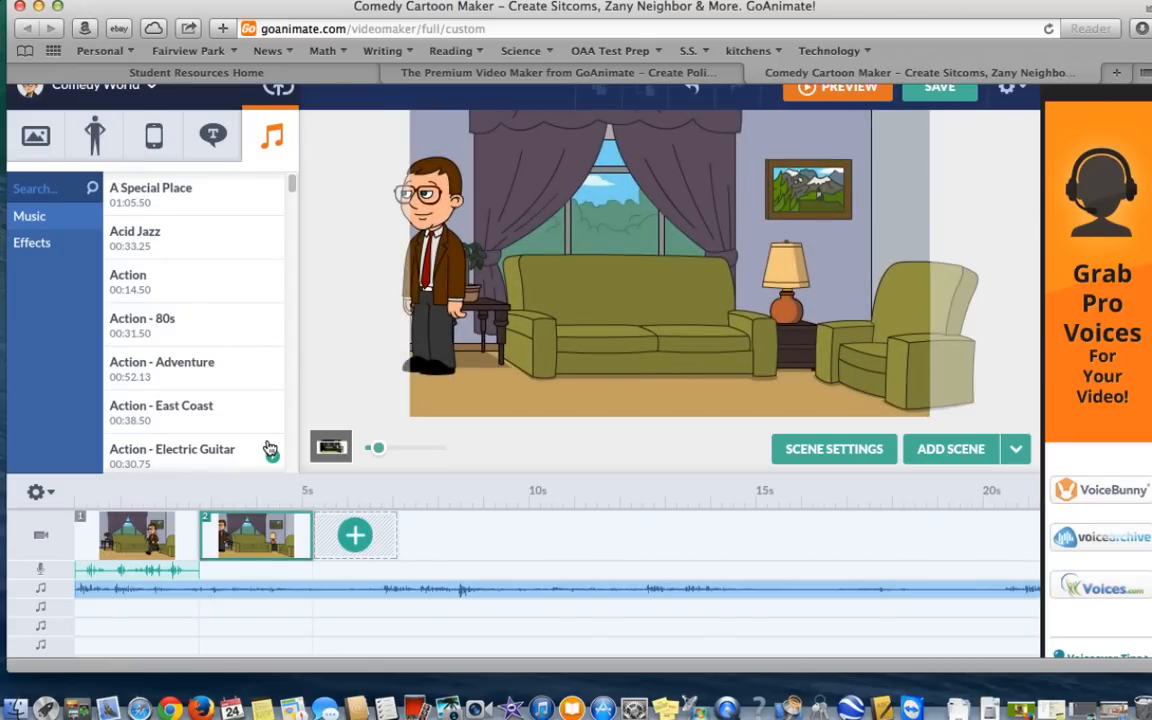
right_click(256, 536)
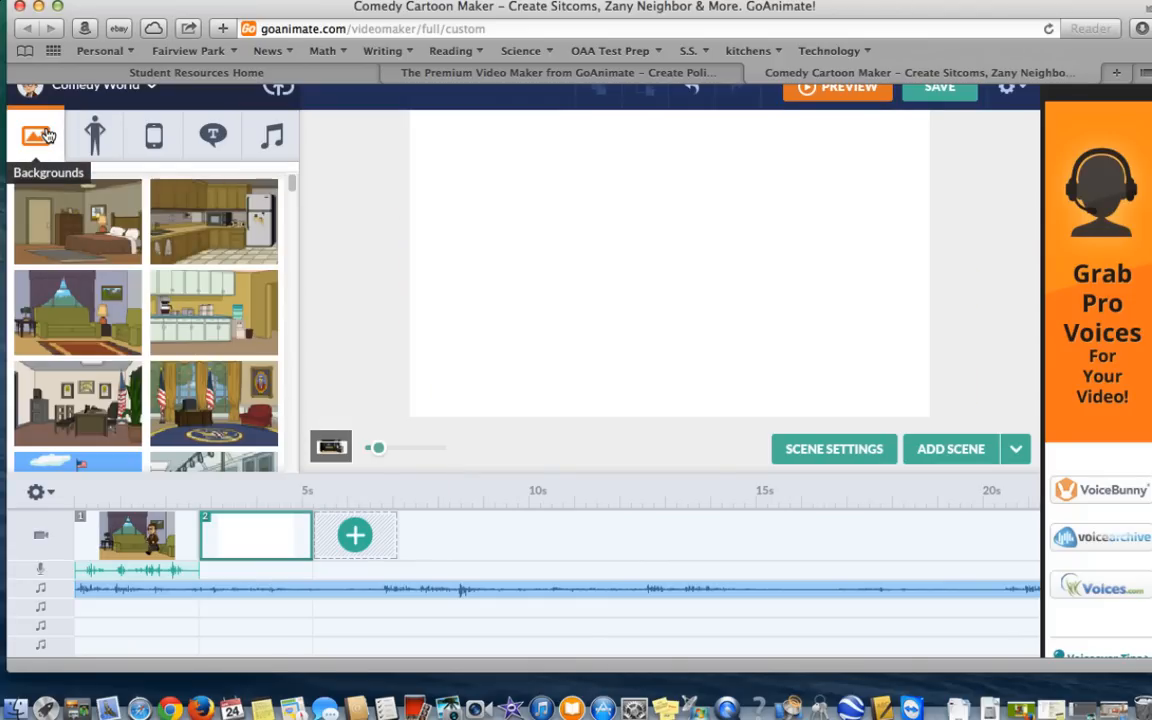
mouse_move(118, 288)
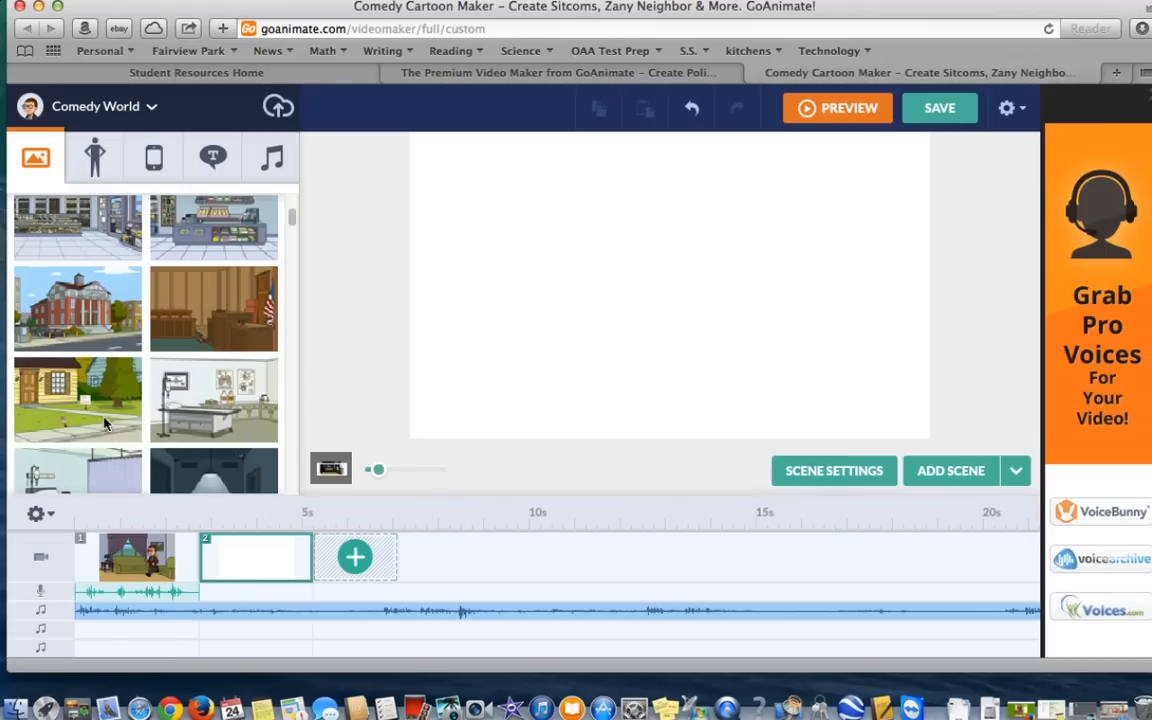
click(78, 400)
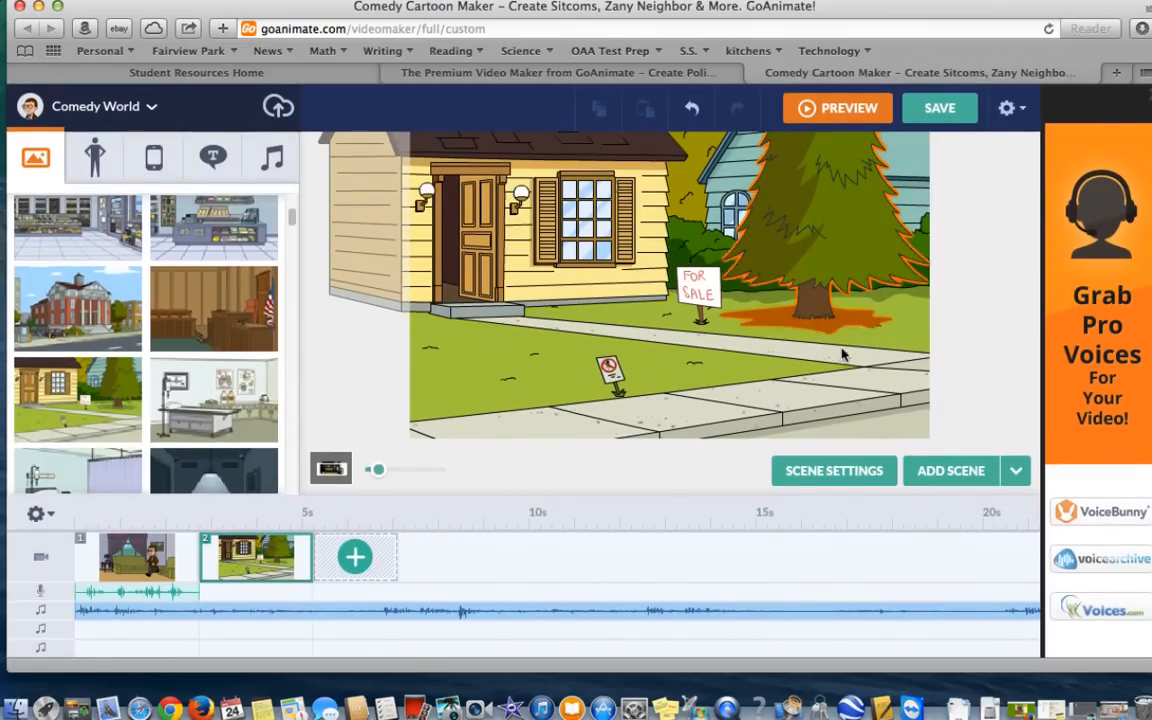
- Add a red-hoodied character to scene 2 lying fallen on the sidewalk
click(92, 158)
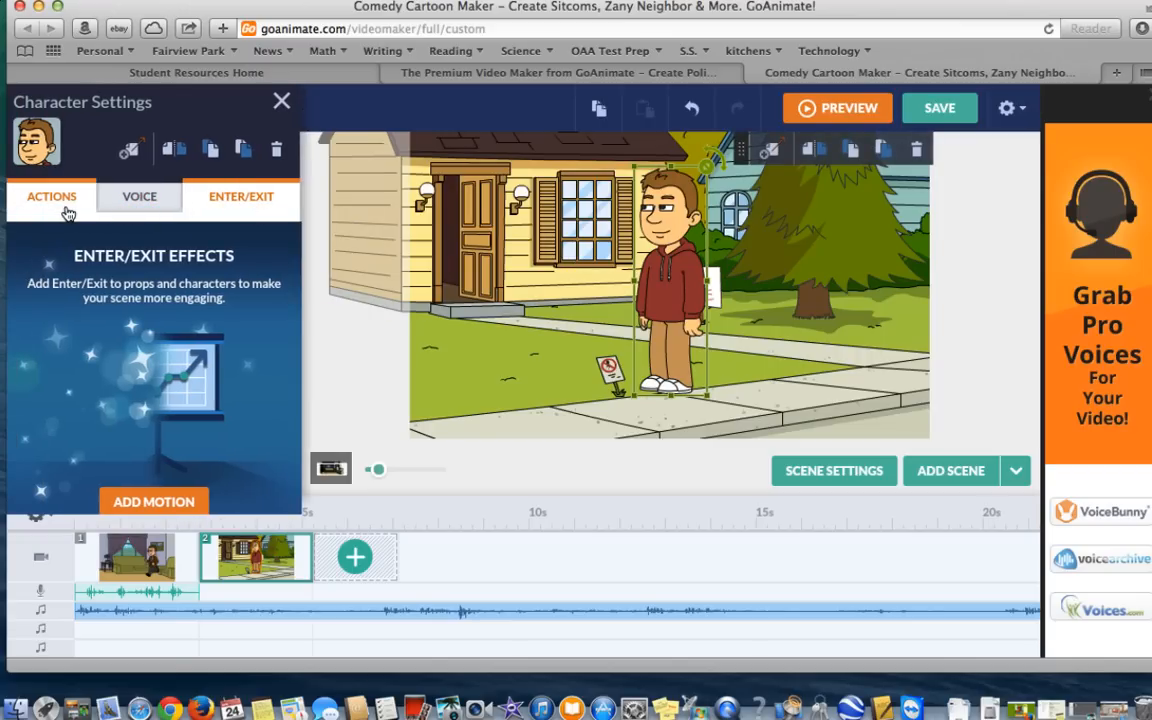
click(52, 196)
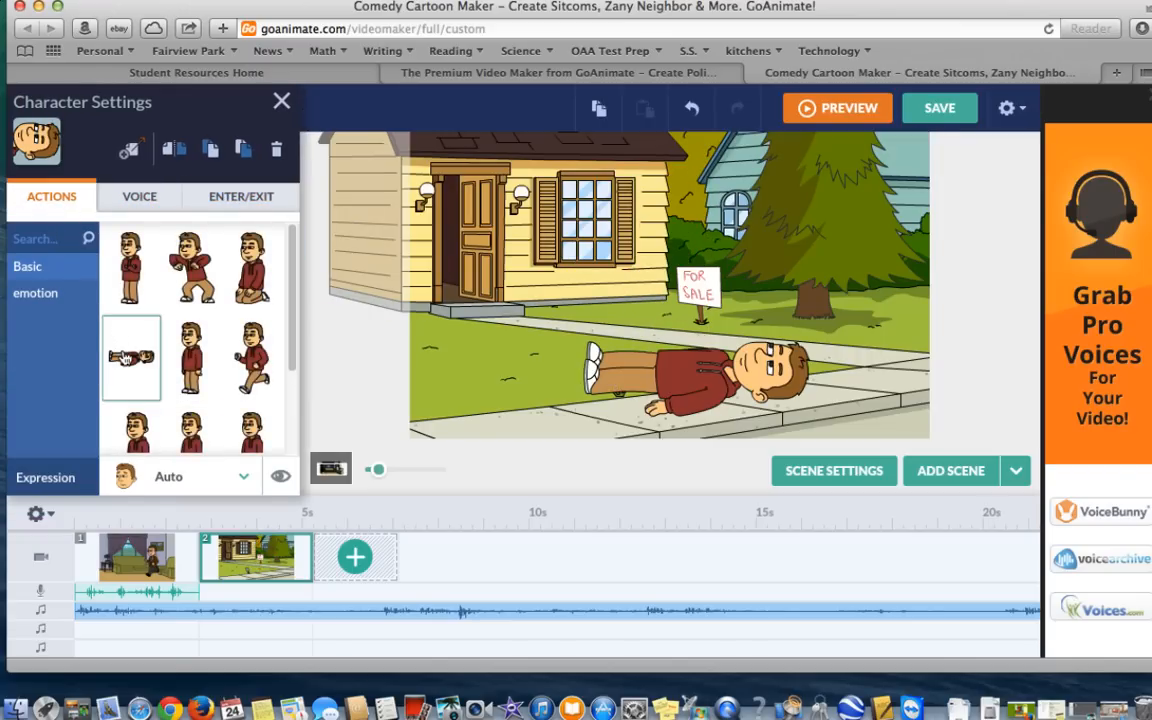
click(140, 196)
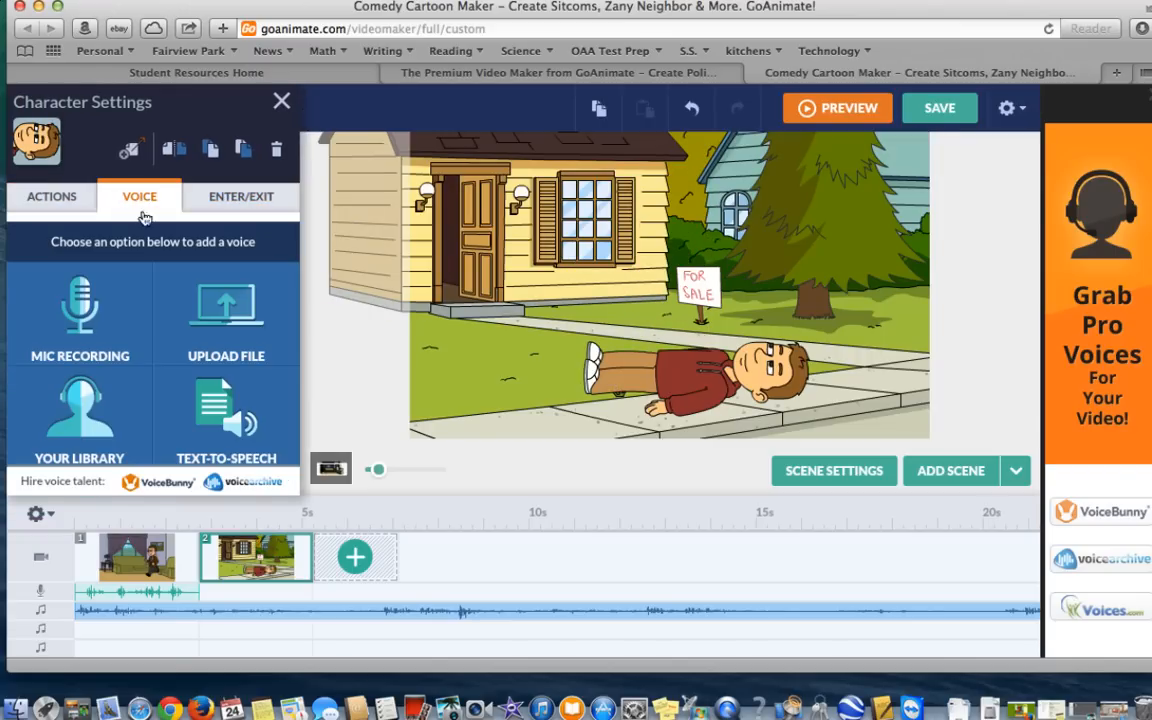
- Enter the text-to-speech line "I fell and I can not get back up dad!" and generate it
click(226, 420)
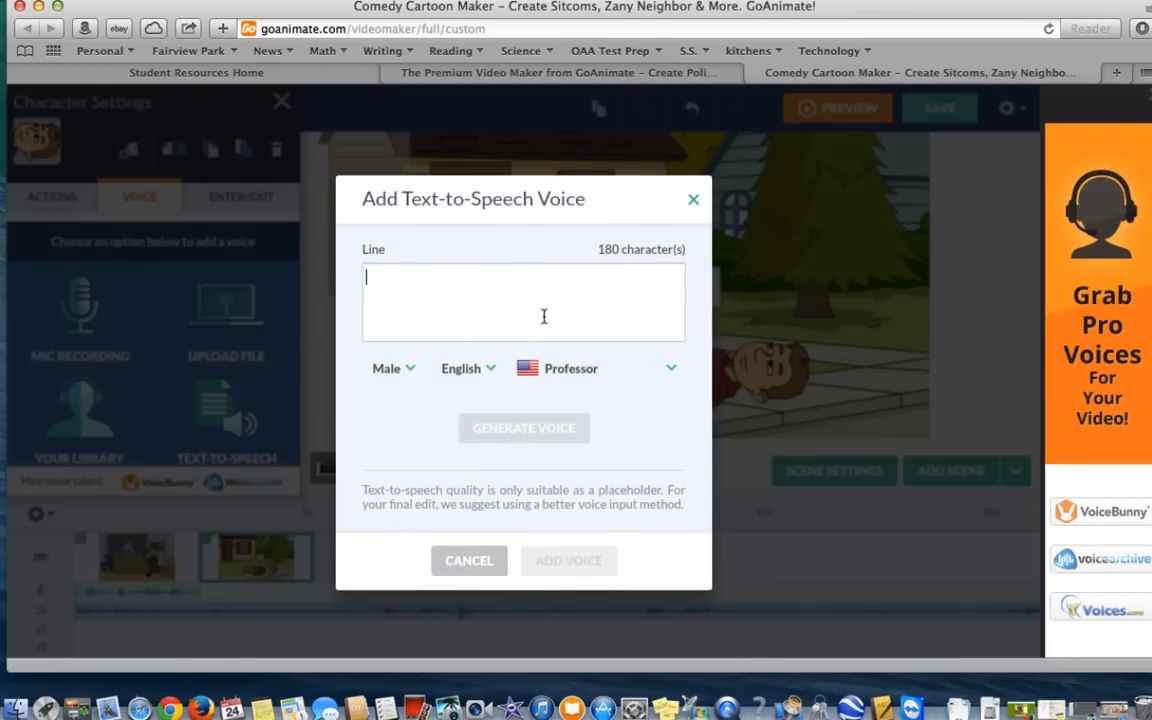
text(I fell and I can not)
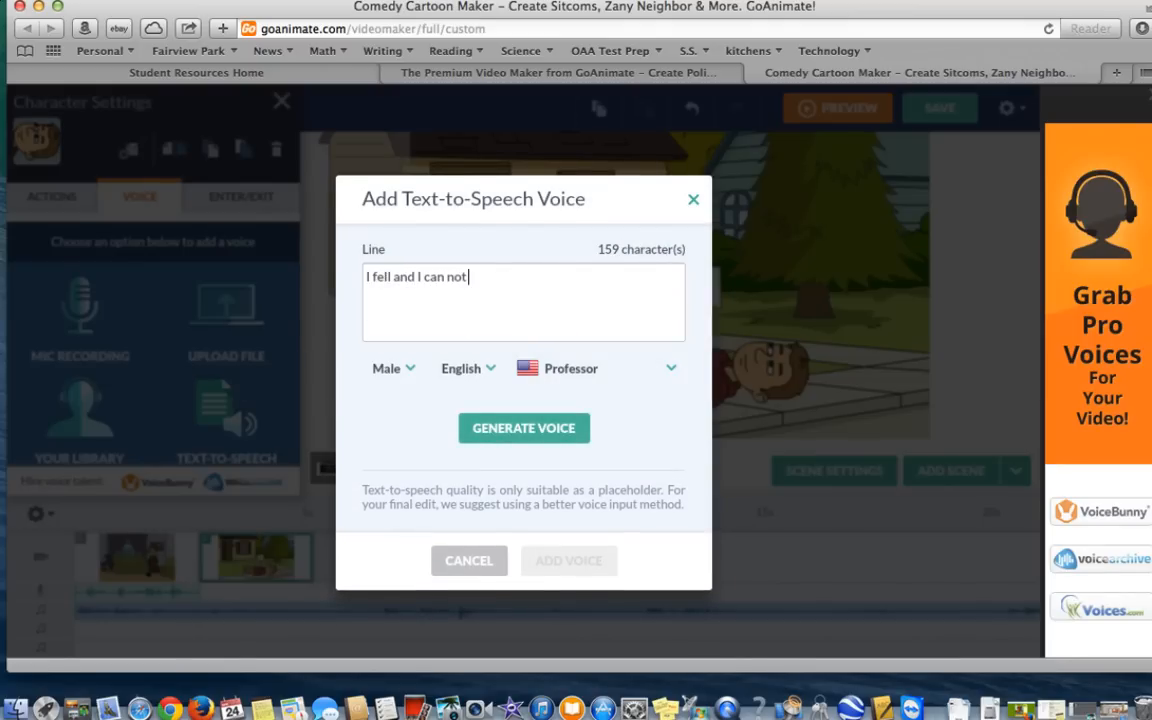
text(get back up)
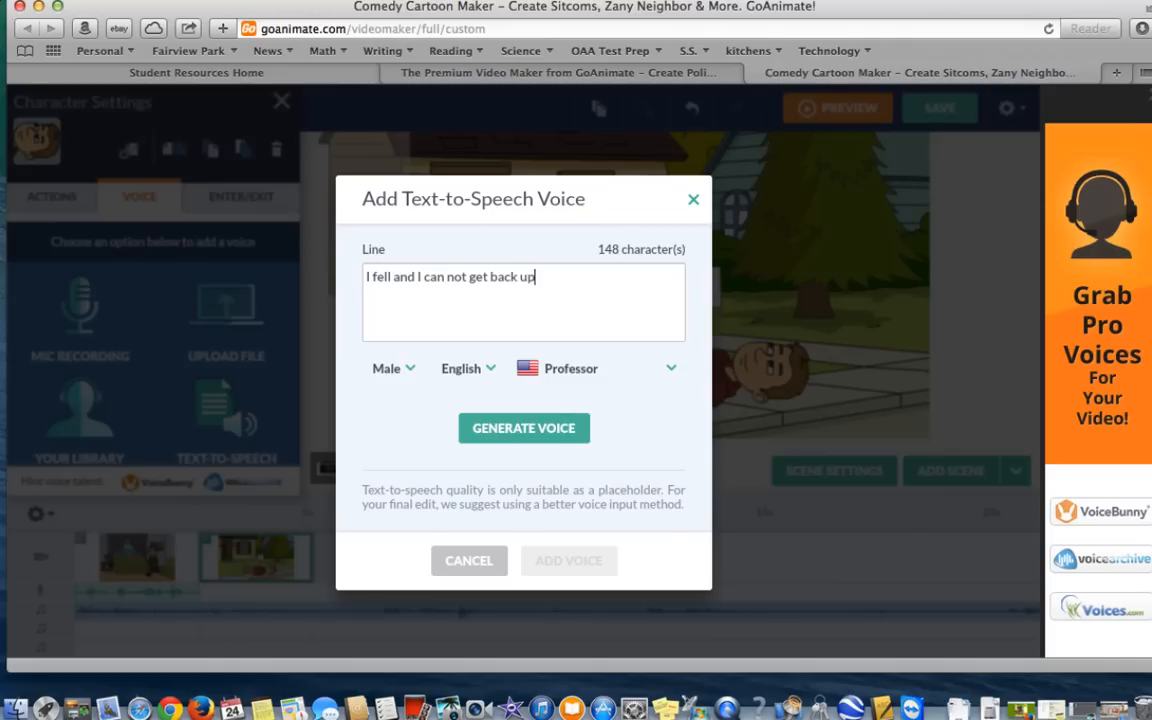
text(dad!)
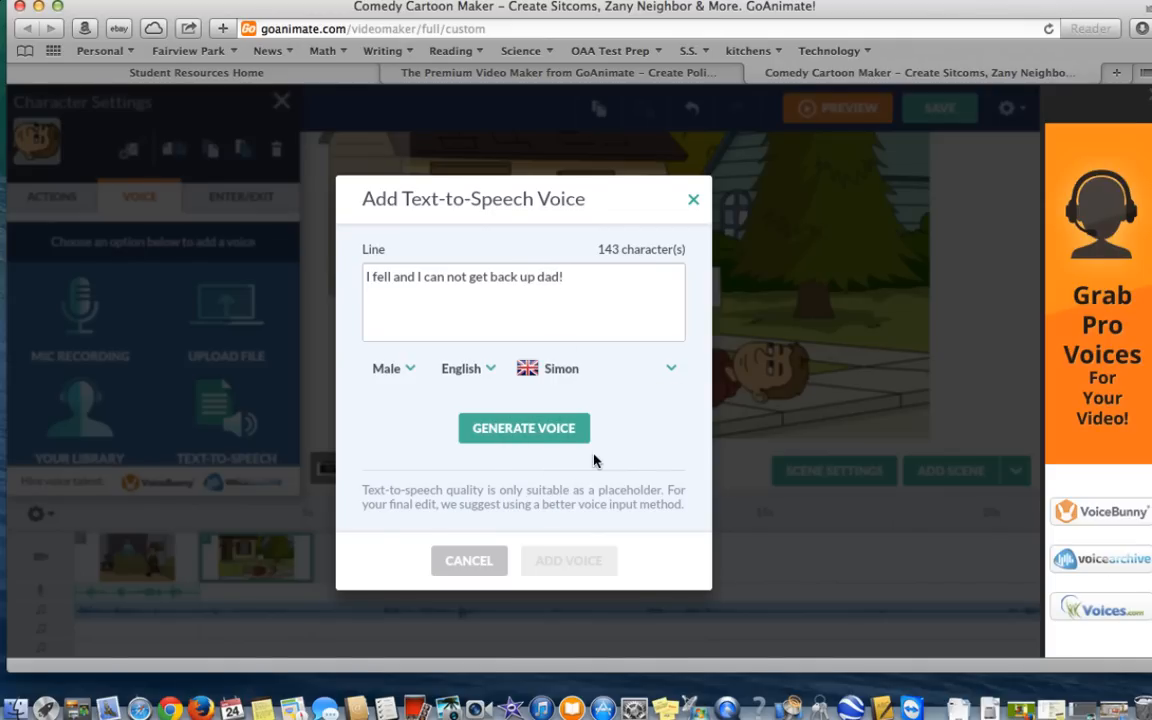
click(524, 428)
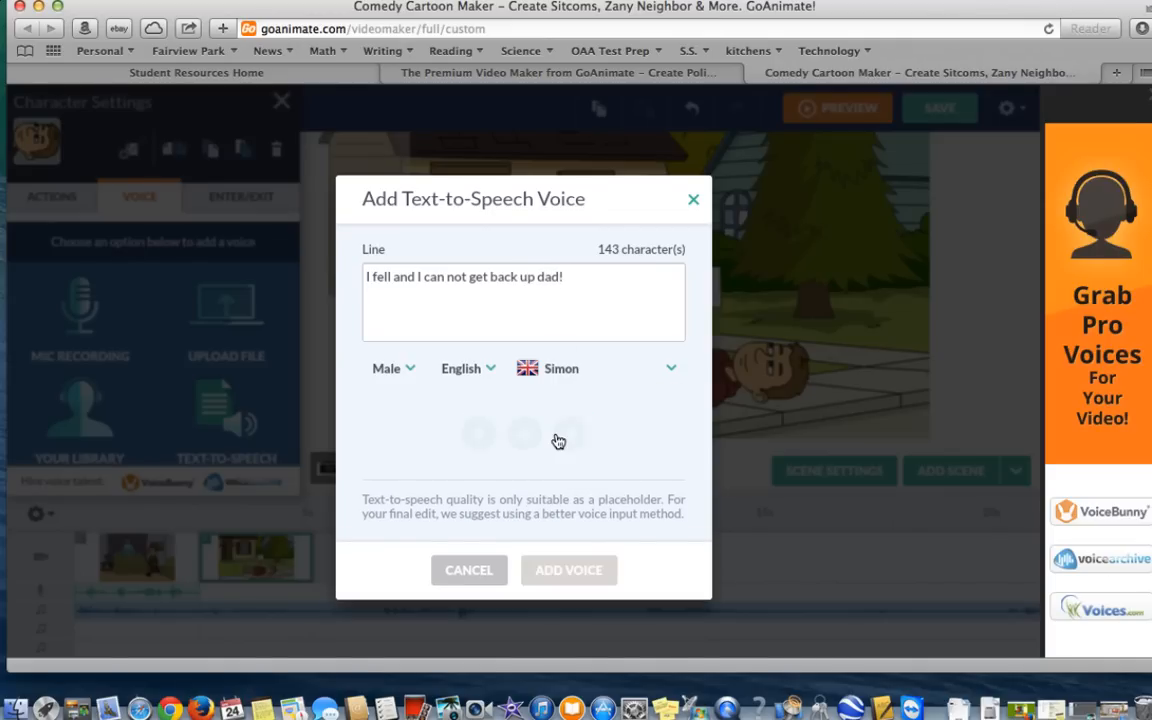
- Switch the line to the Steven voice, regenerate, listen, and add it to the character
click(524, 434)
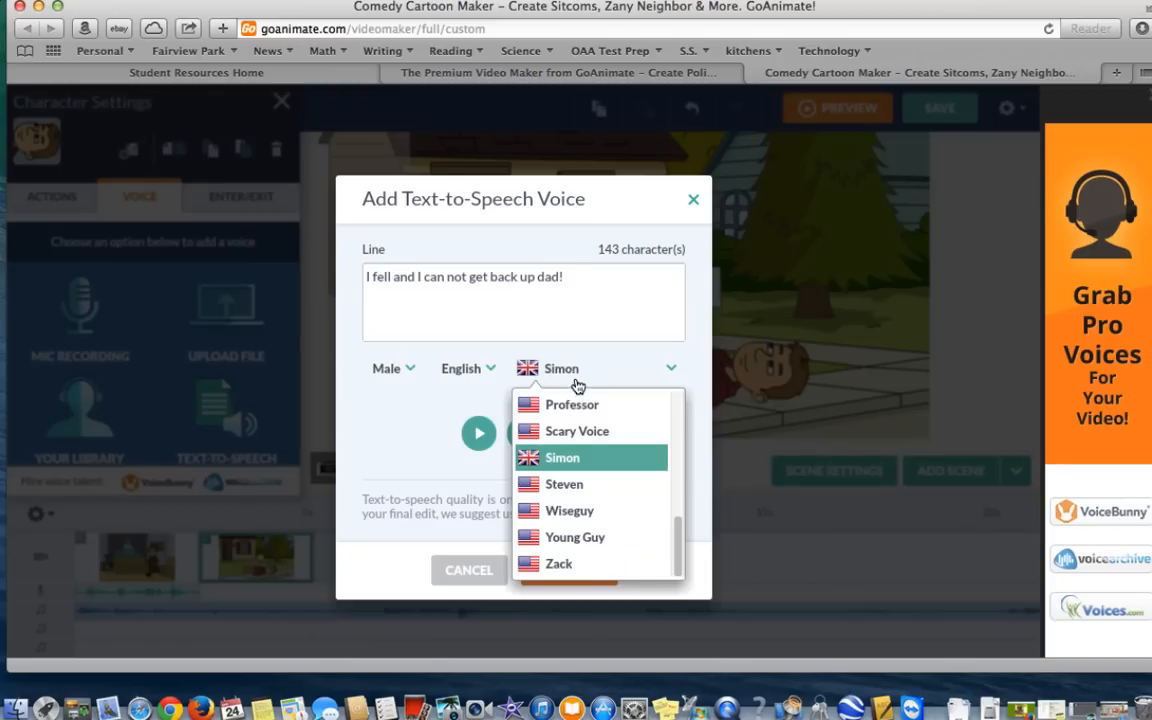
click(564, 482)
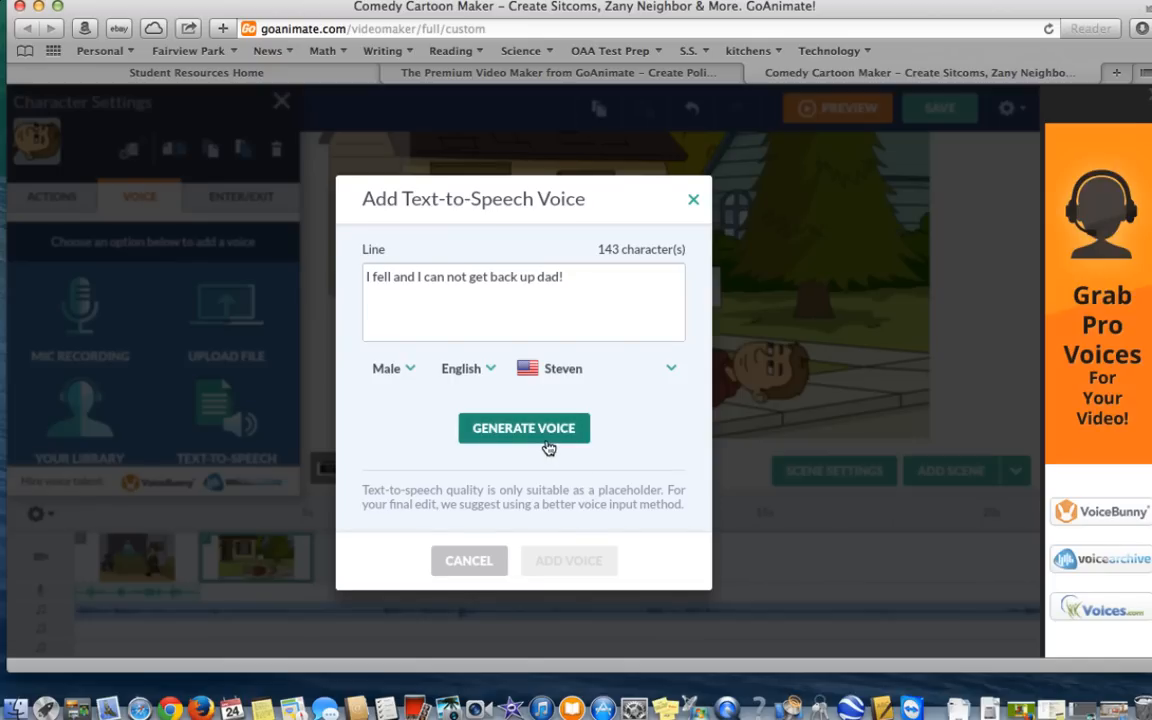
click(524, 428)
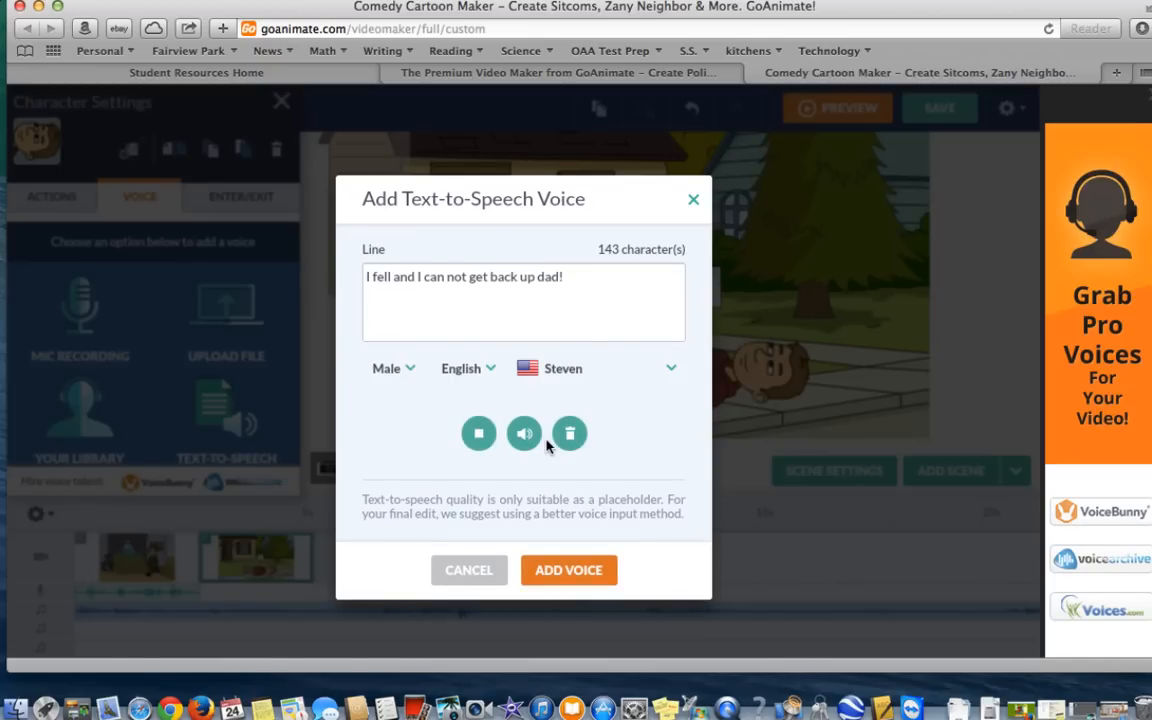
click(478, 432)
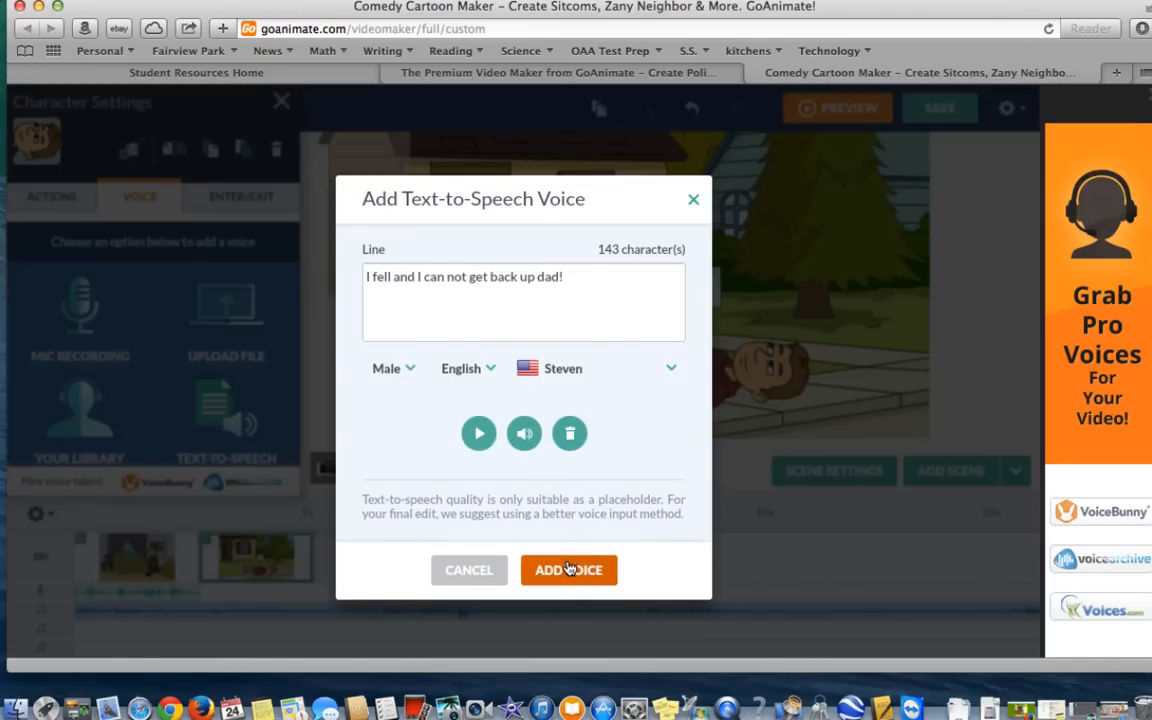
click(568, 570)
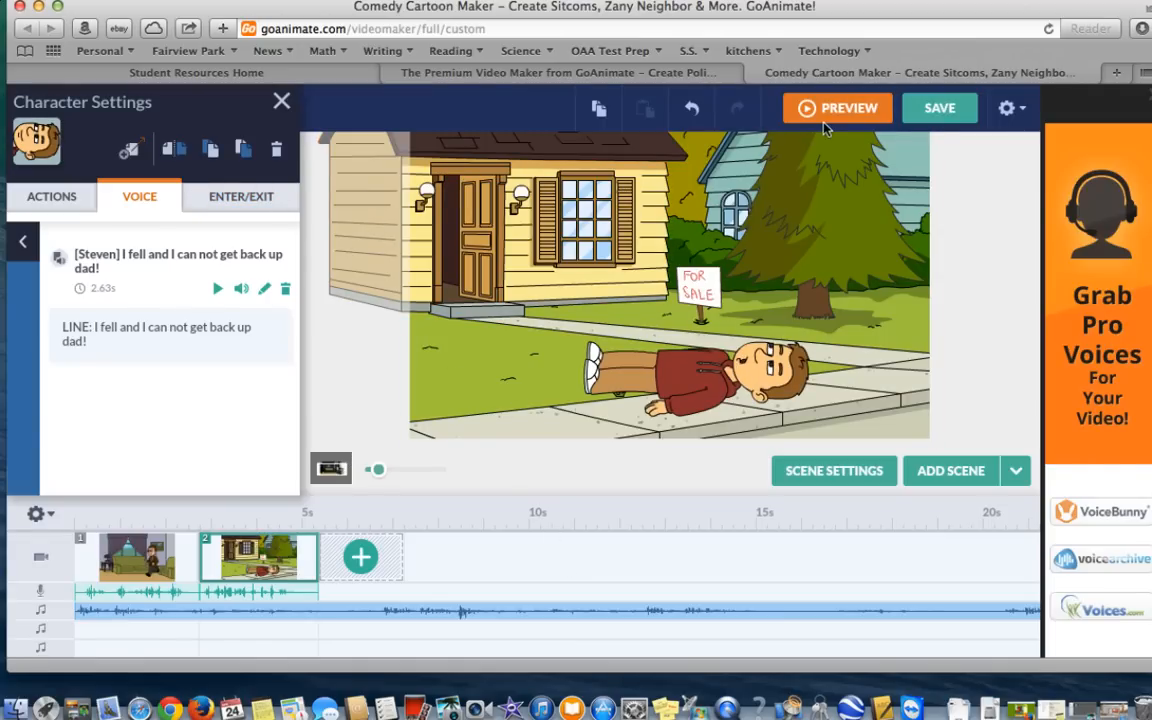
click(836, 108)
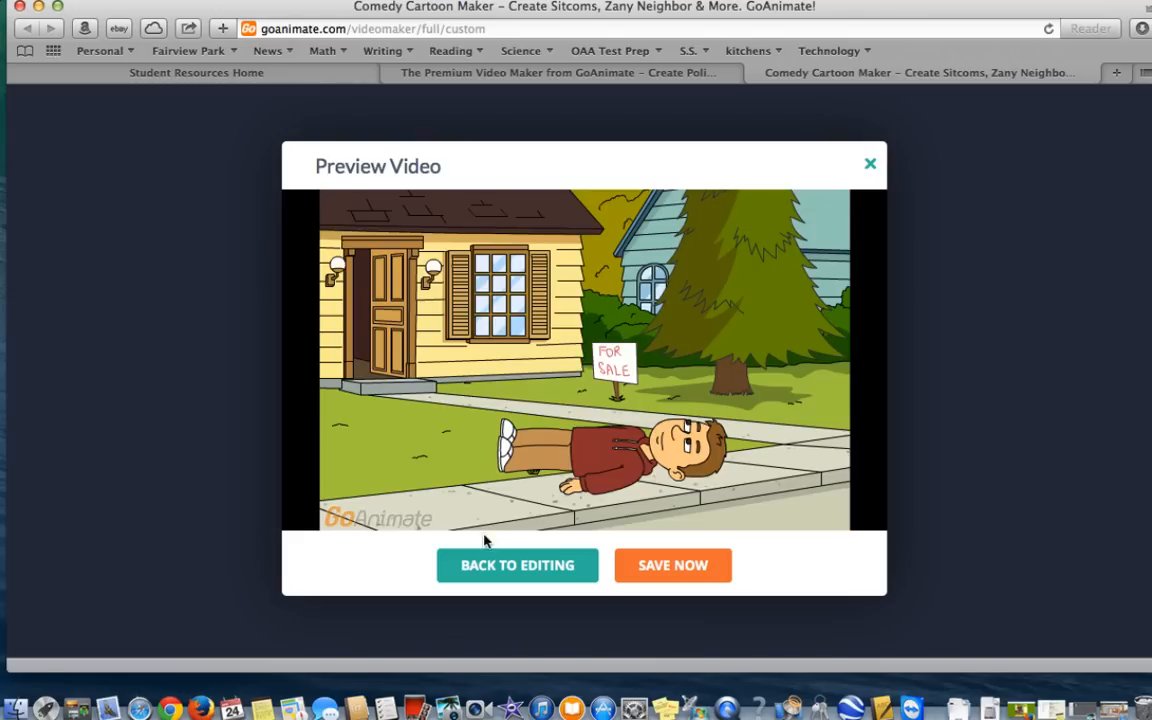
click(516, 564)
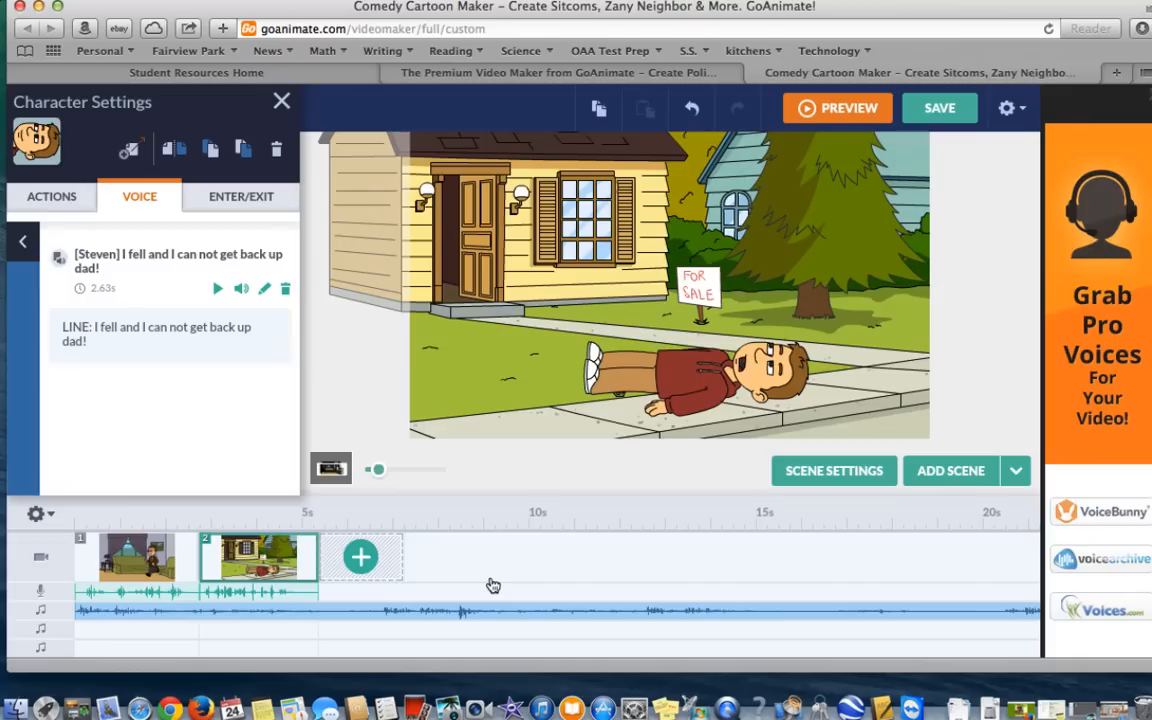
mouse_move(480, 464)
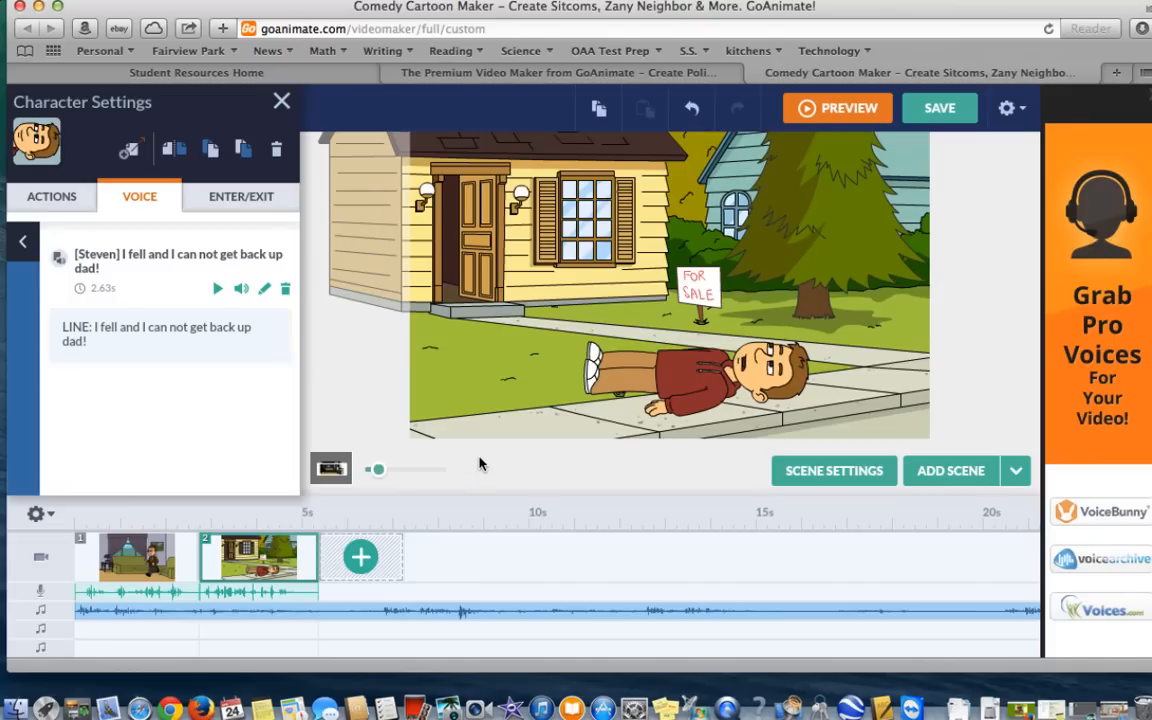